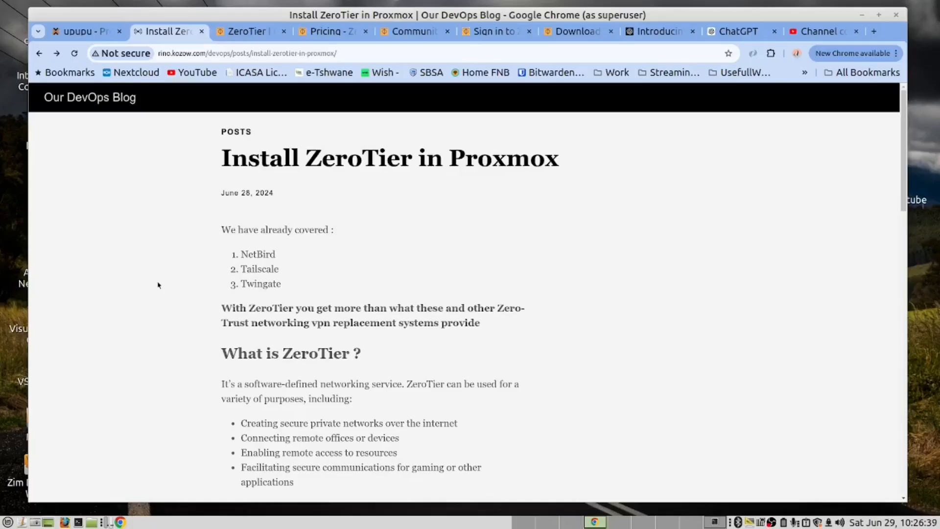
{"action": "mouse_move", "coordinate": [346, 336]}
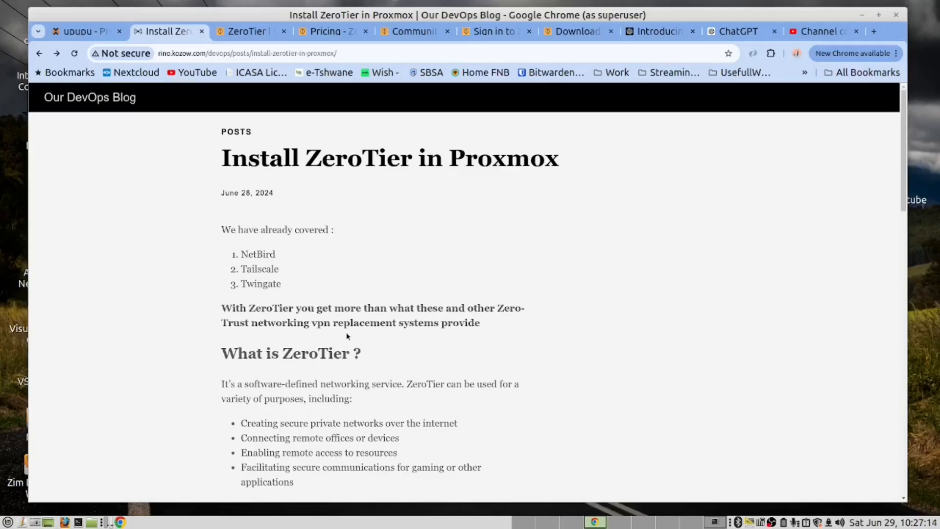
{"action": "mouse_move", "coordinate": [452, 232]}
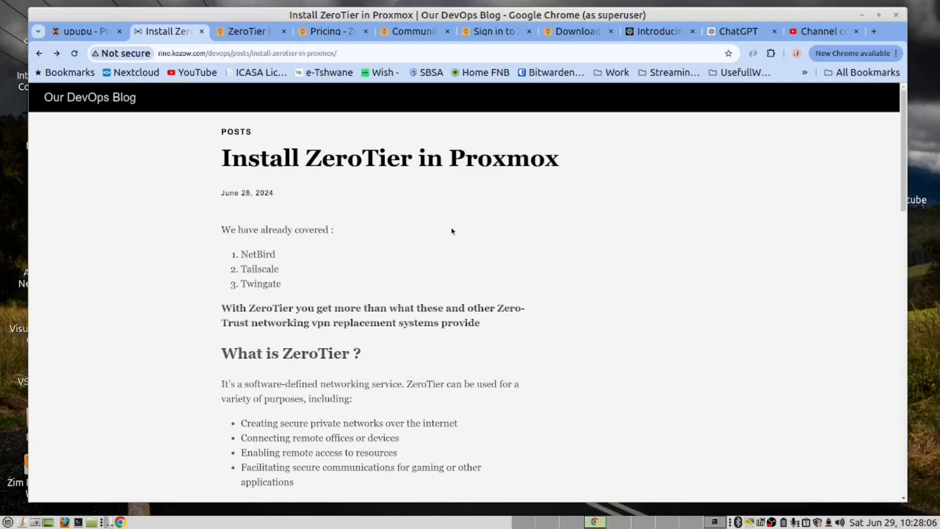
{"action": "mouse_move", "coordinate": [478, 230]}
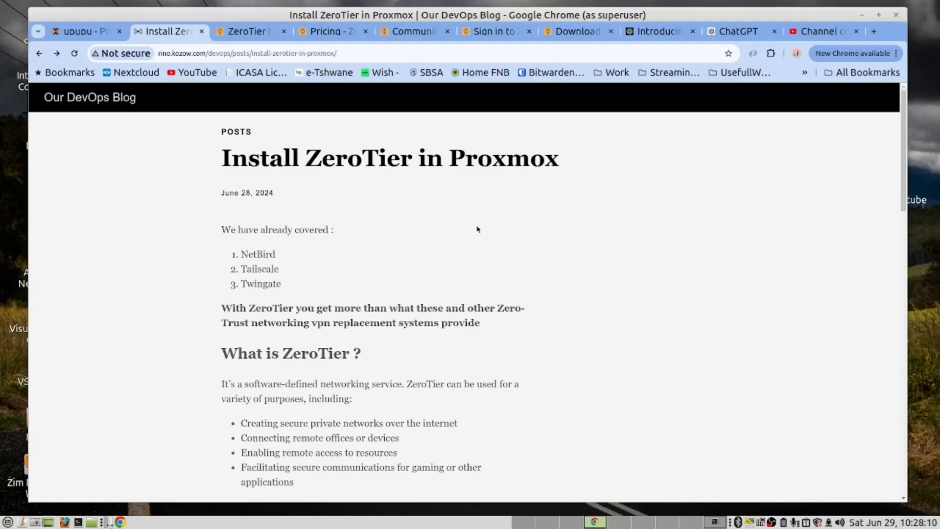
{"action": "mouse_move", "coordinate": [449, 254]}
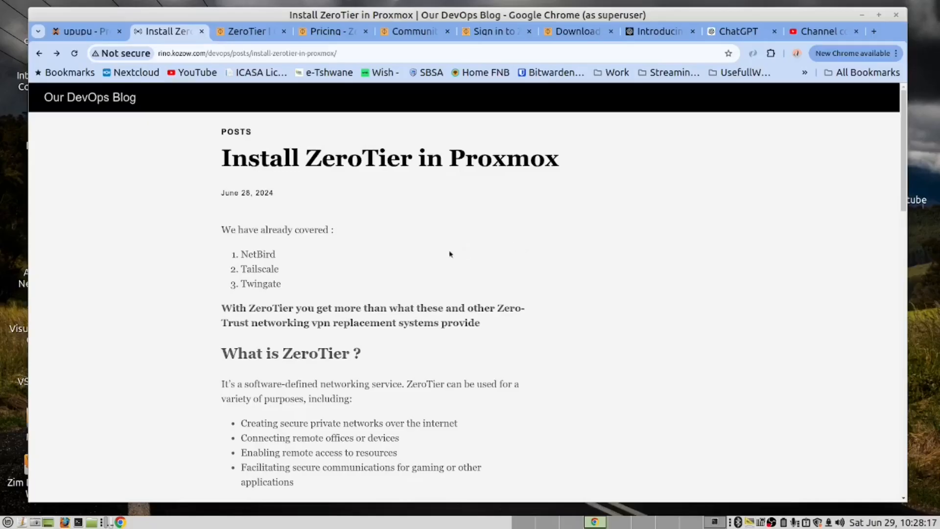
{"action": "mouse_move", "coordinate": [377, 264]}
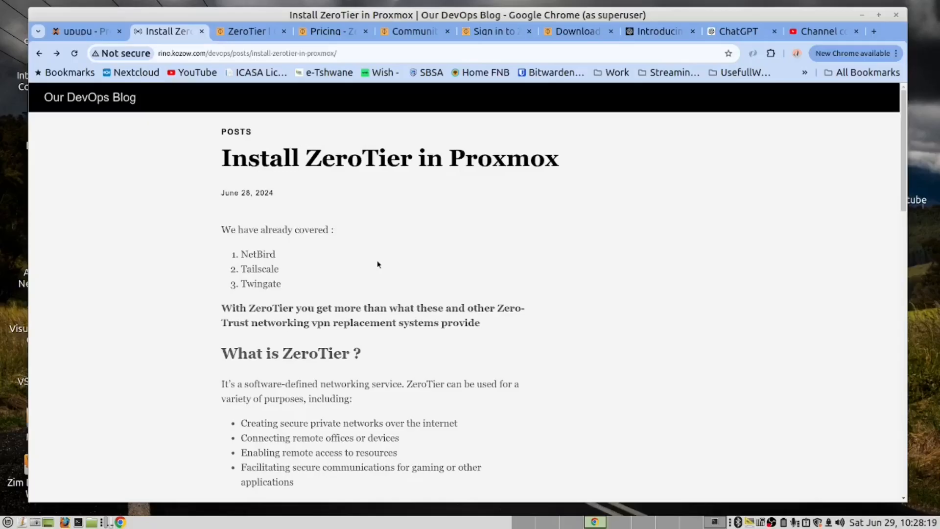
{"action": "mouse_move", "coordinate": [382, 259]}
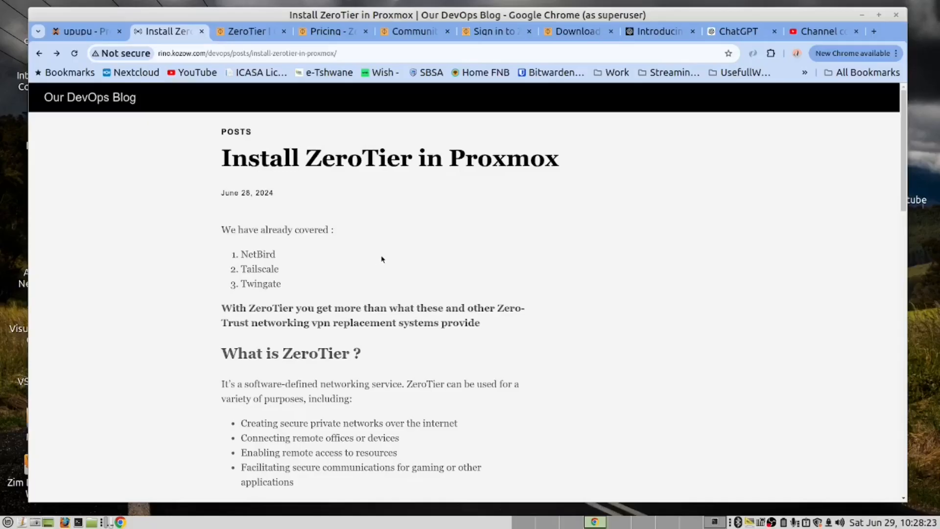
{"action": "mouse_move", "coordinate": [267, 346]}
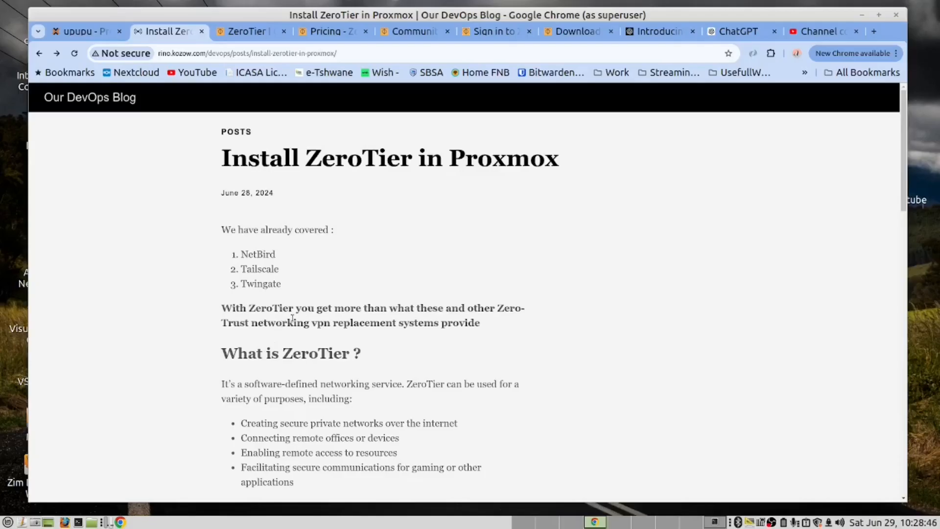
{"action": "mouse_move", "coordinate": [295, 318]}
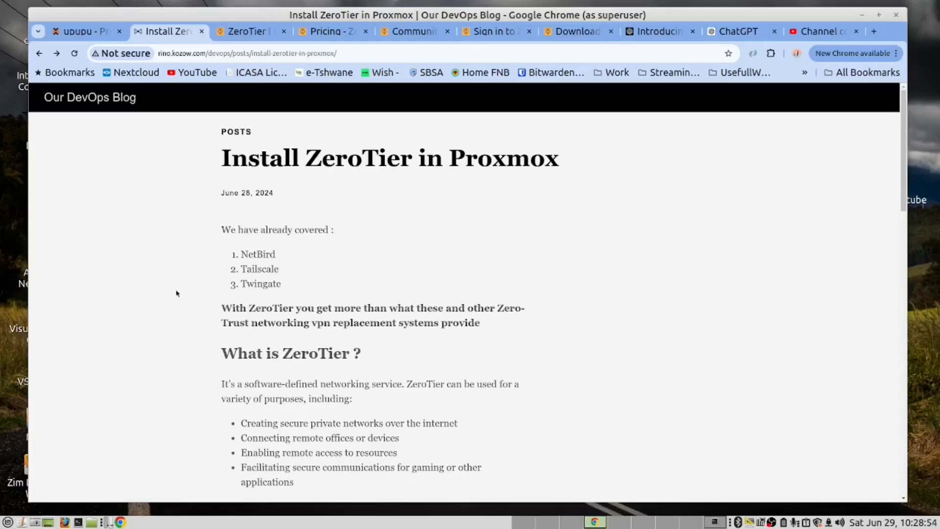
Step: Scroll the blog post down to the ZeroTier Overview and Key Features lists
{"action": "scroll", "scroll_direction": "down", "scroll_amount": 3}
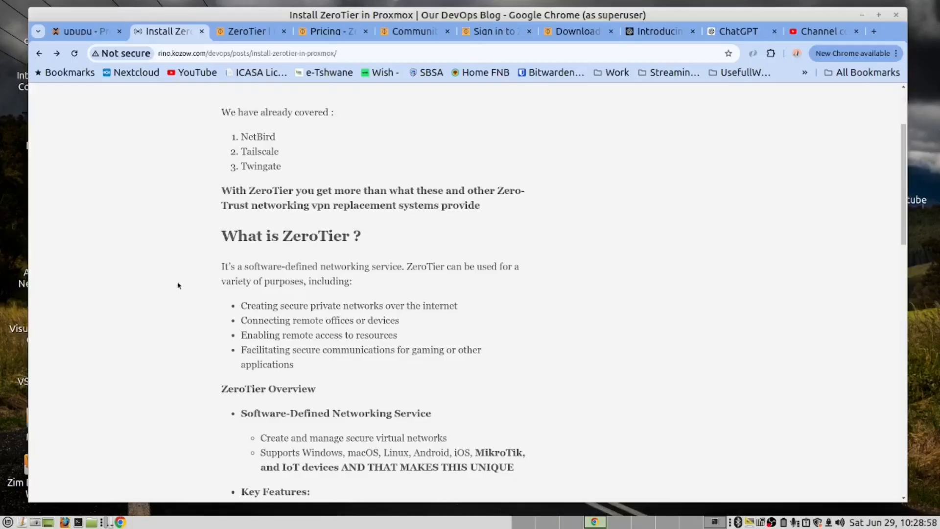
{"action": "scroll", "scroll_direction": "down", "scroll_amount": 3}
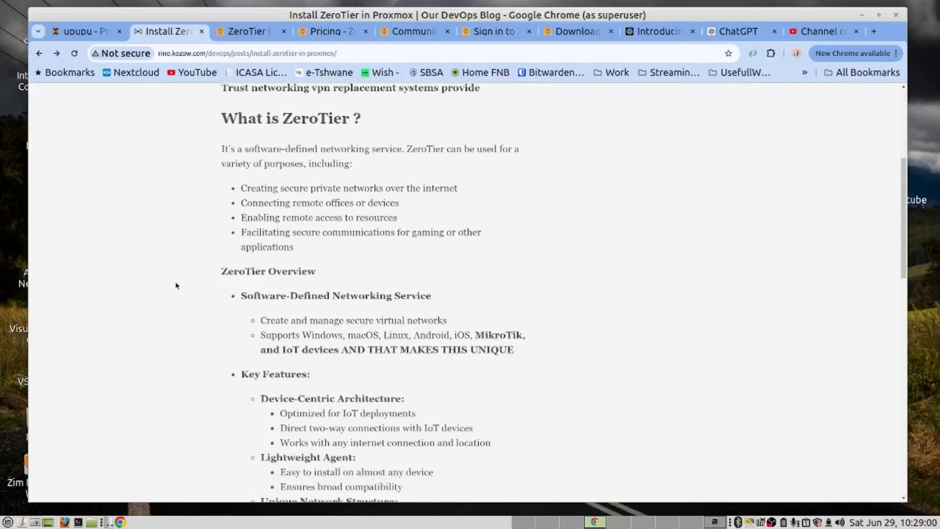
{"action": "scroll", "scroll_direction": "down", "scroll_amount": 3}
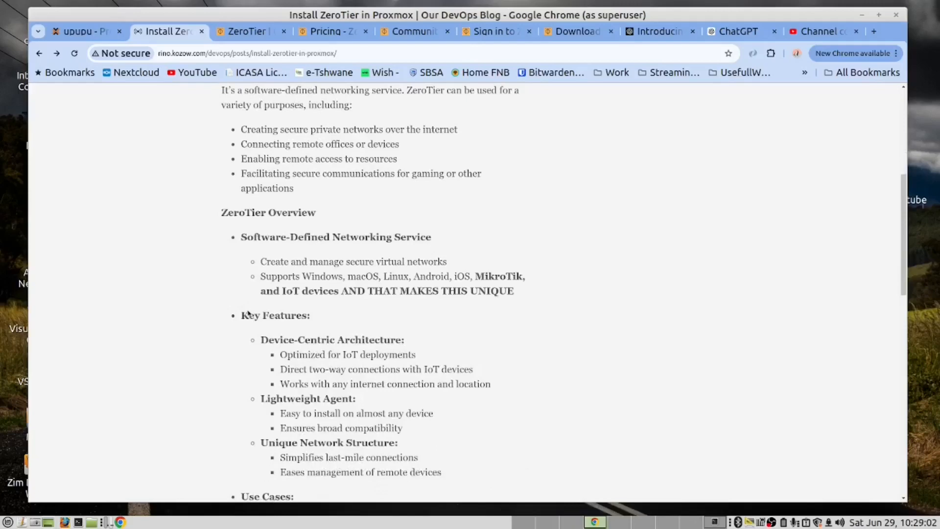
{"action": "mouse_move", "coordinate": [241, 294]}
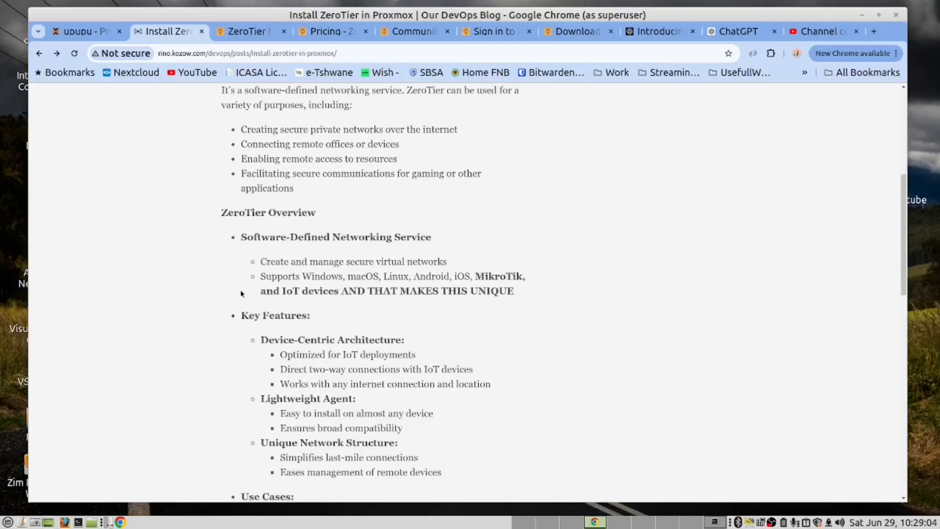
{"action": "mouse_move", "coordinate": [314, 285]}
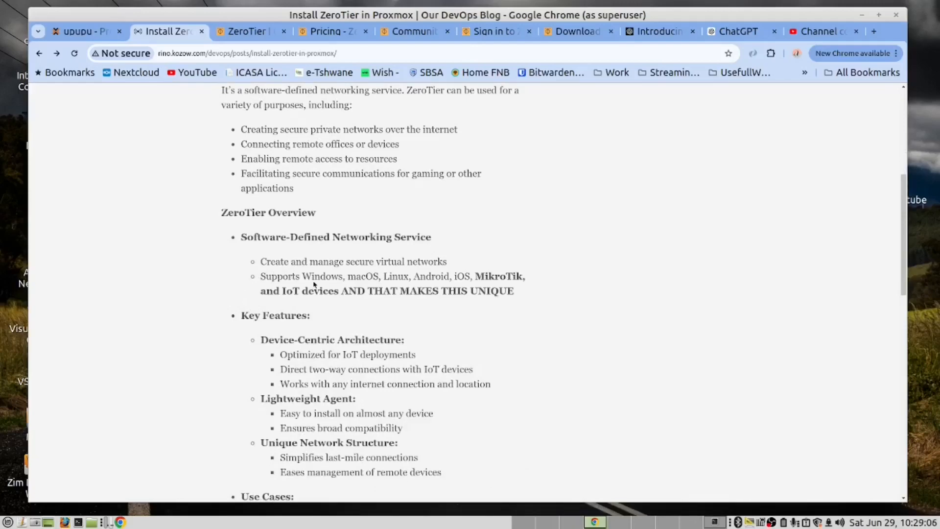
{"action": "mouse_move", "coordinate": [375, 272]}
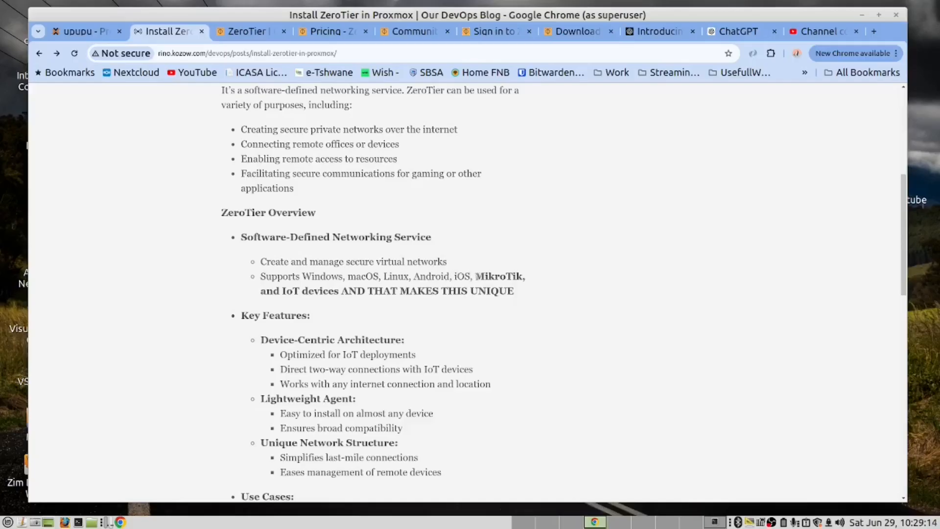
{"action": "mouse_move", "coordinate": [306, 304]}
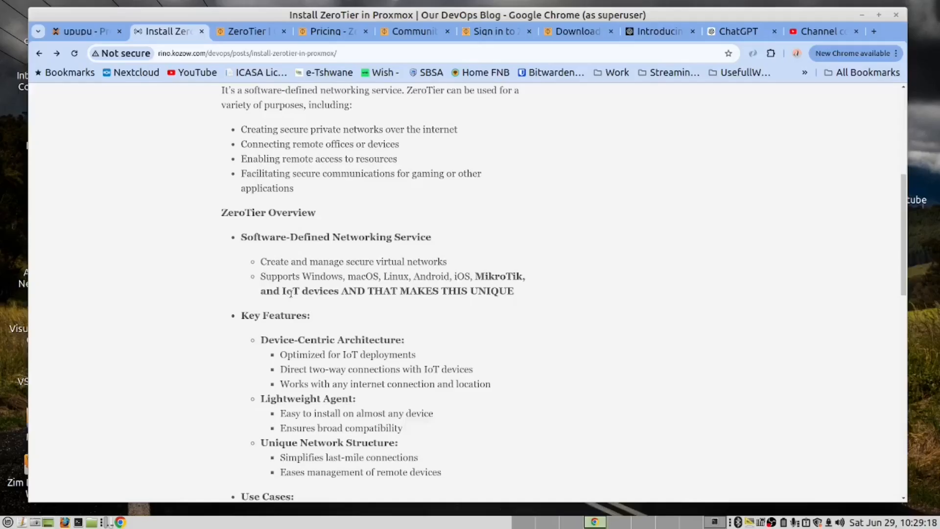
{"action": "mouse_move", "coordinate": [394, 302]}
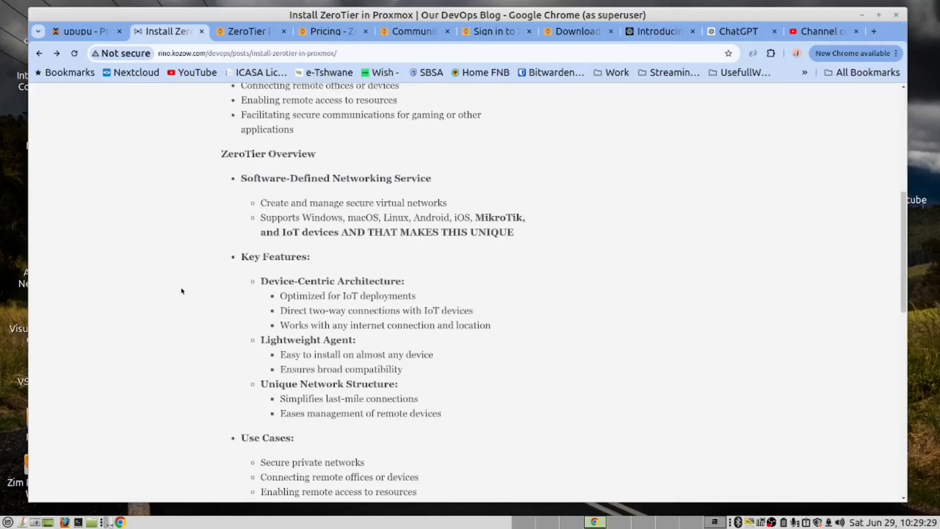
{"action": "mouse_move", "coordinate": [260, 302]}
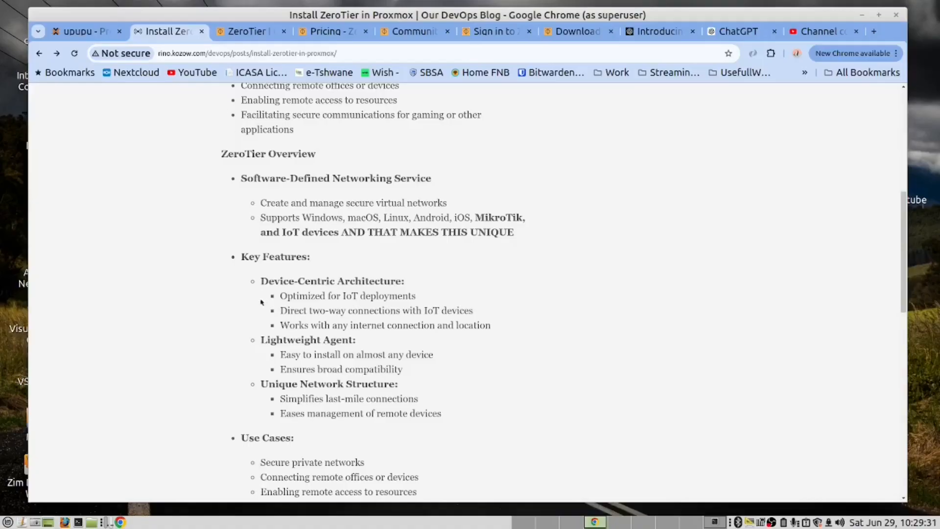
{"action": "scroll", "scroll_direction": "down", "scroll_amount": 3}
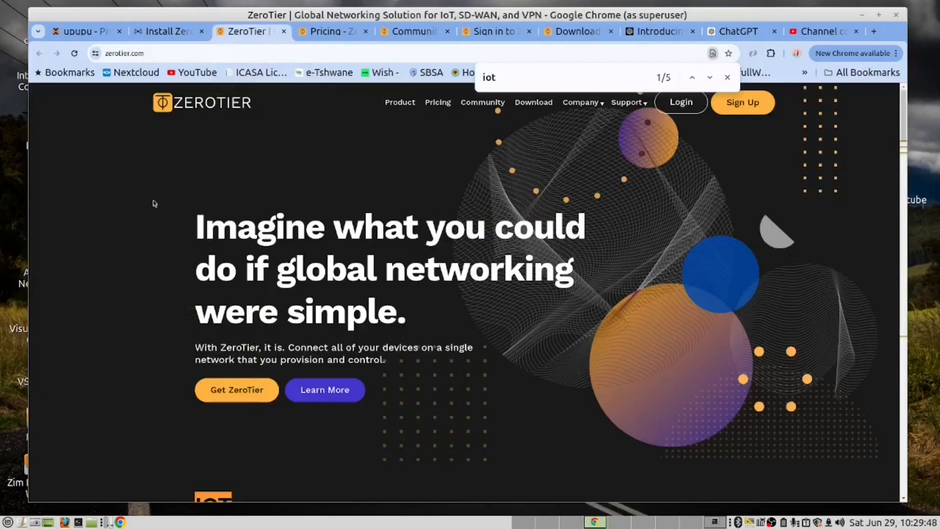
Step: Scroll the ZeroTier homepage to the IOT section on direct two-way IoT device connections
{"action": "scroll", "scroll_direction": "down", "scroll_amount": 3}
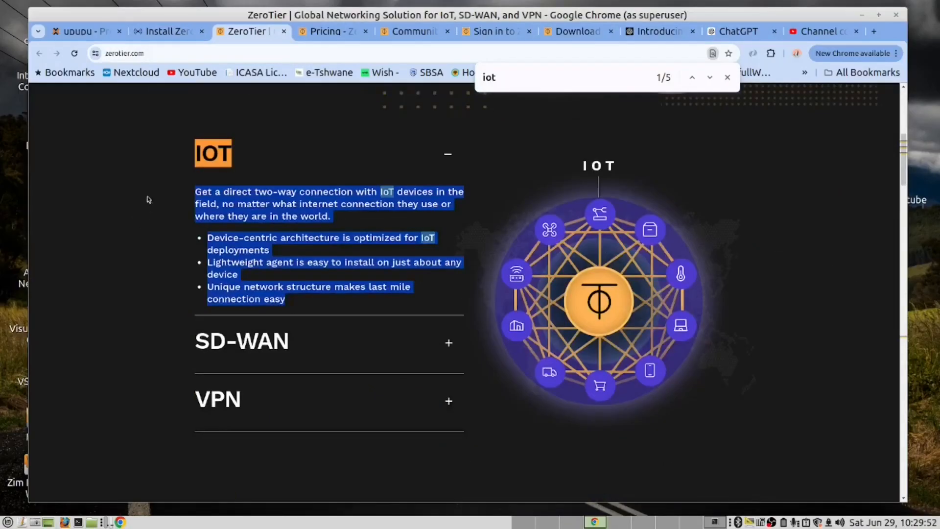
{"action": "mouse_move", "coordinate": [144, 209]}
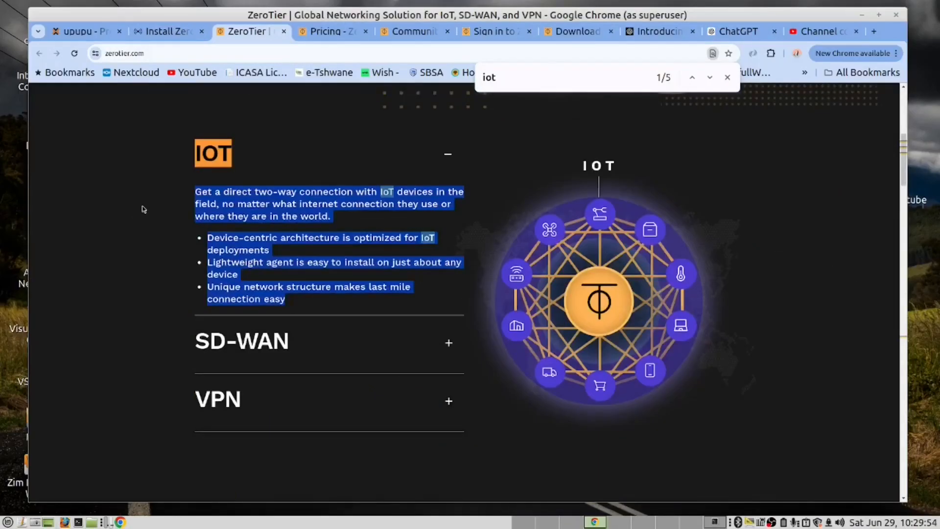
{"action": "mouse_move", "coordinate": [166, 174]}
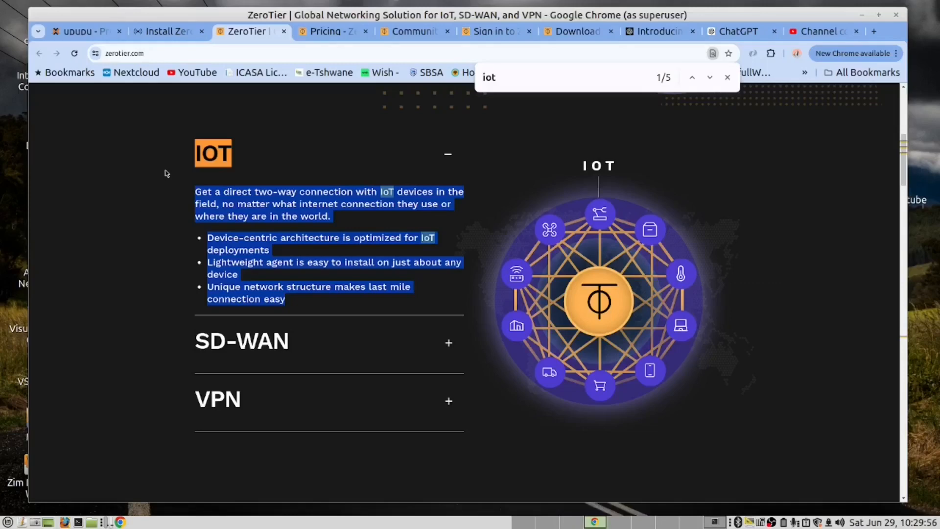
{"action": "mouse_move", "coordinate": [158, 226]}
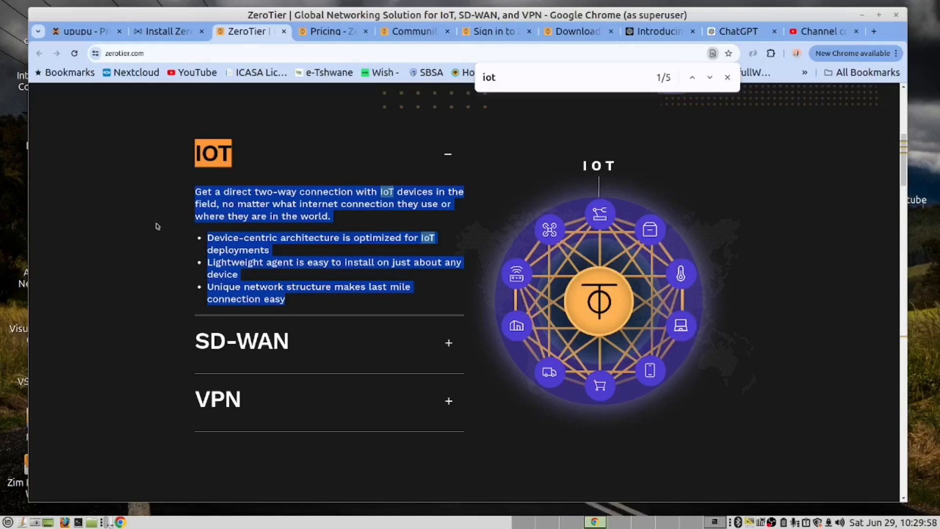
{"action": "mouse_move", "coordinate": [159, 260]}
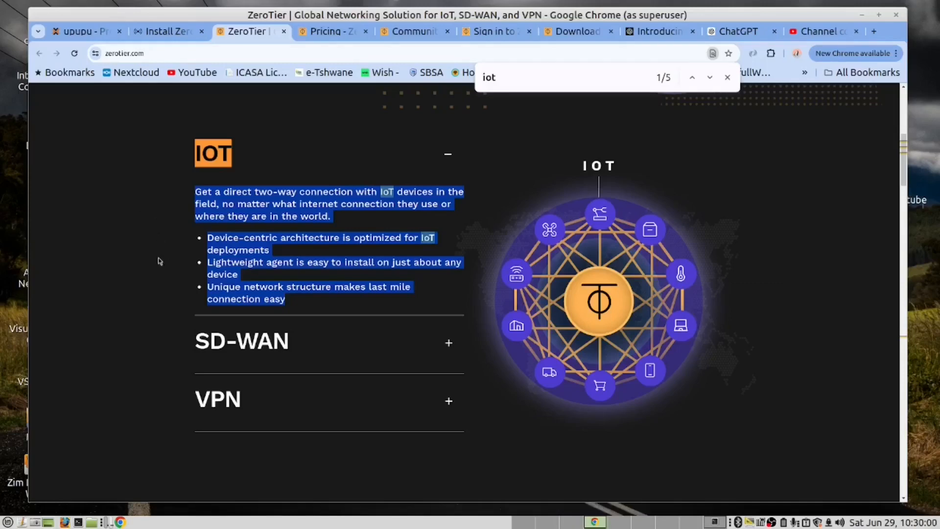
{"action": "mouse_move", "coordinate": [140, 254]}
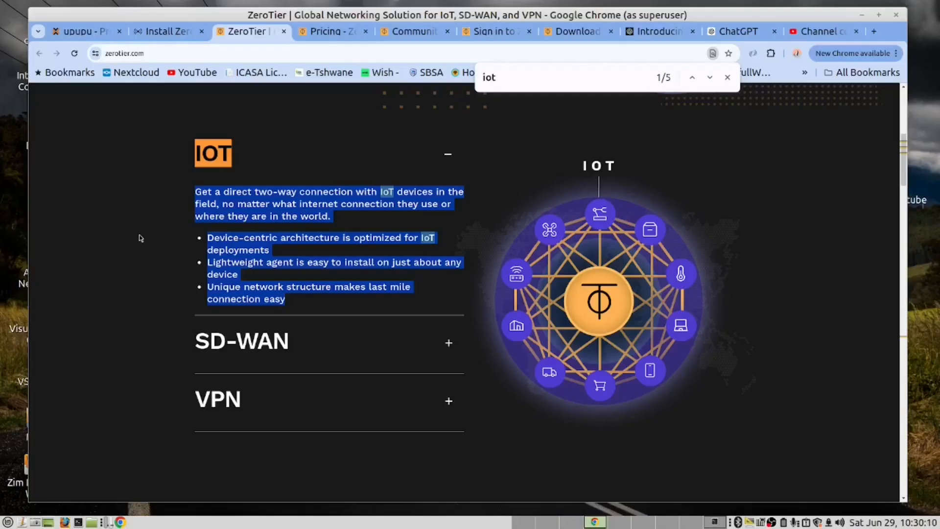
{"action": "mouse_move", "coordinate": [128, 243]}
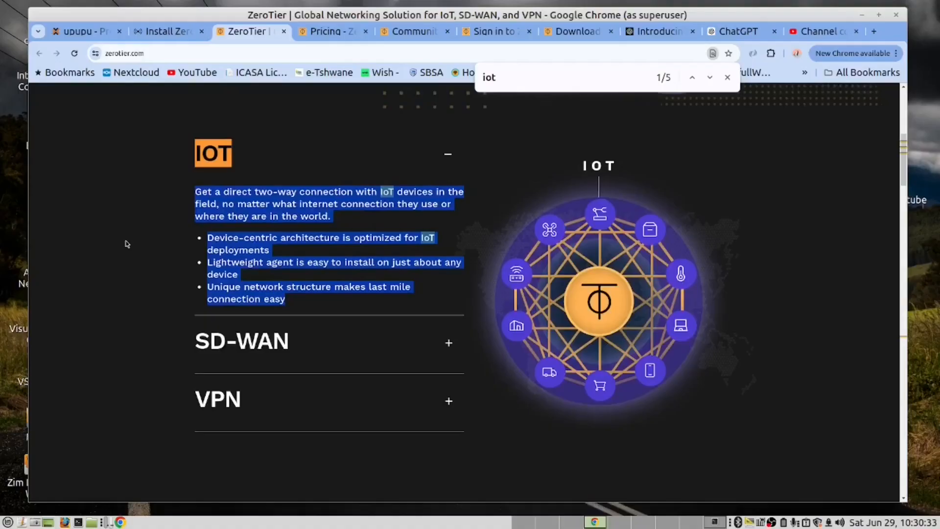
{"action": "mouse_move", "coordinate": [117, 249]}
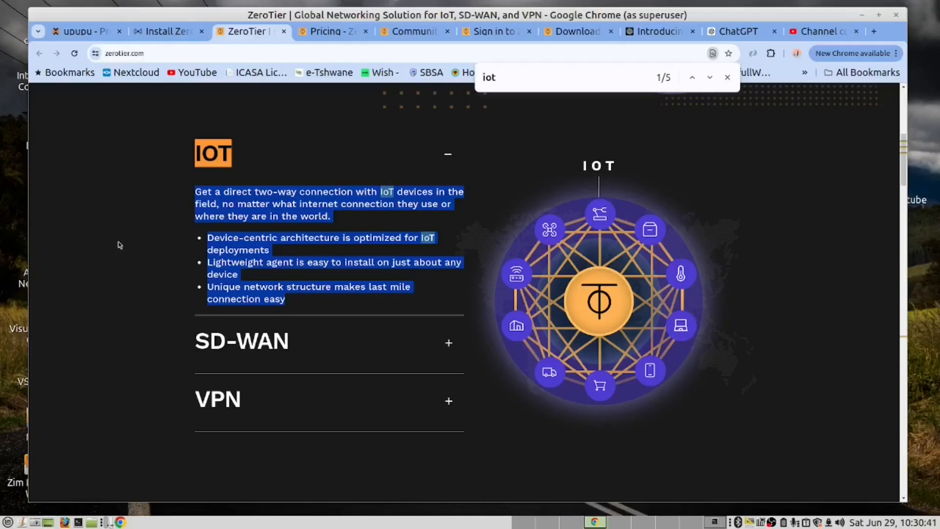
{"action": "mouse_move", "coordinate": [115, 249]}
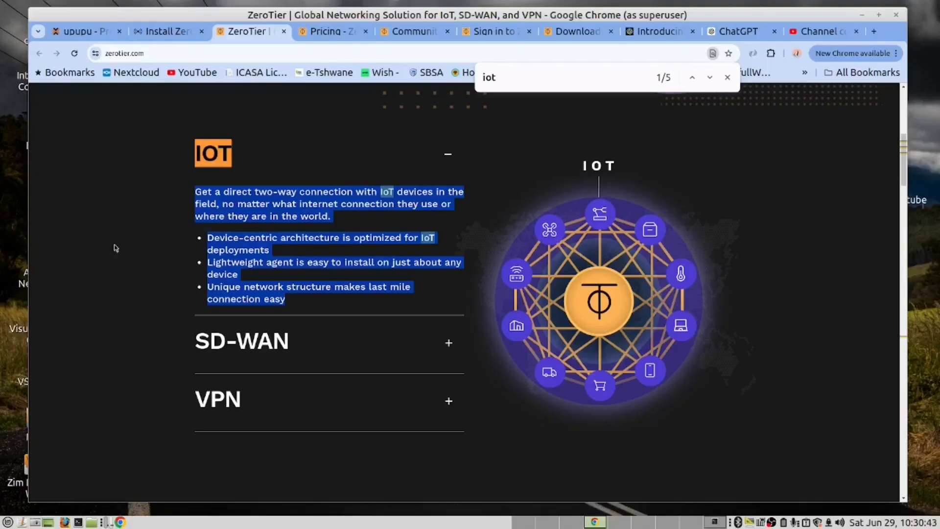
Step: Review the Free, Professional and Commercial pricing plans, then switch to the Community page
{"action": "left_click", "coordinate": [326, 32]}
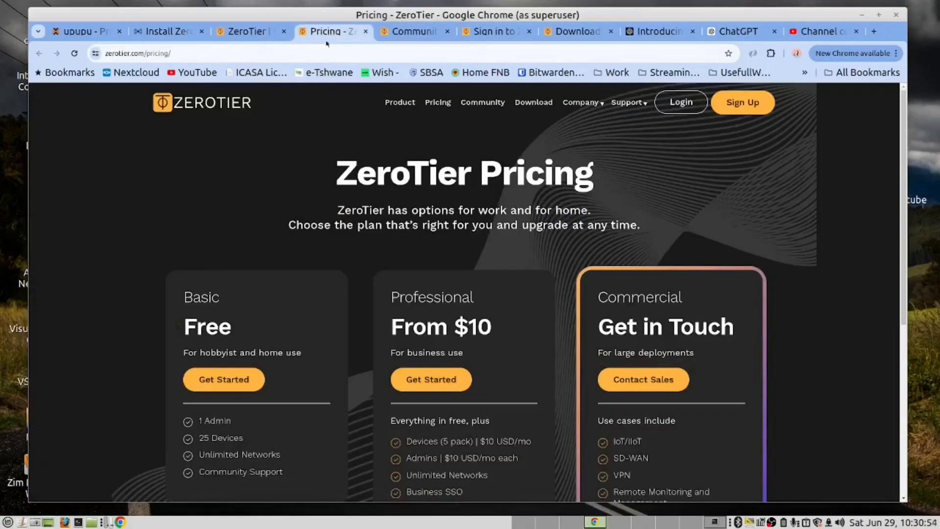
{"action": "scroll", "scroll_direction": "down", "scroll_amount": 3}
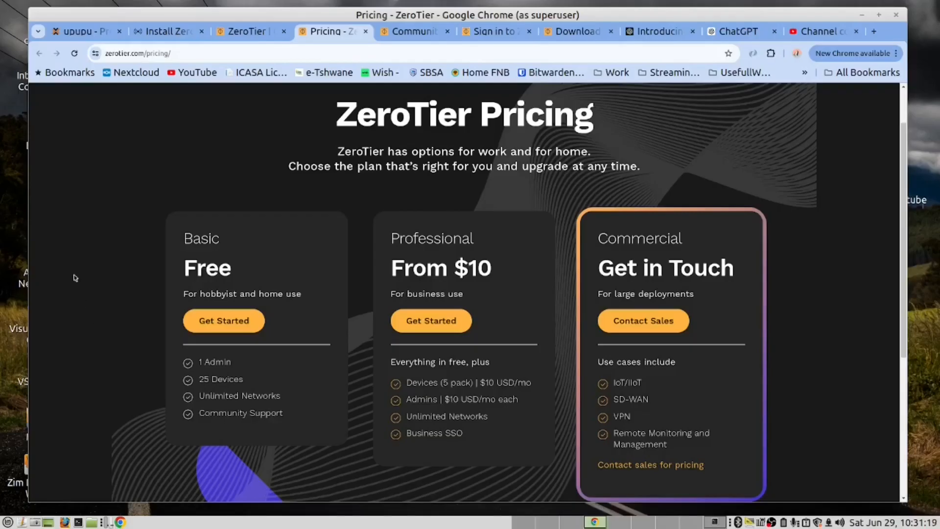
{"action": "mouse_move", "coordinate": [72, 270]}
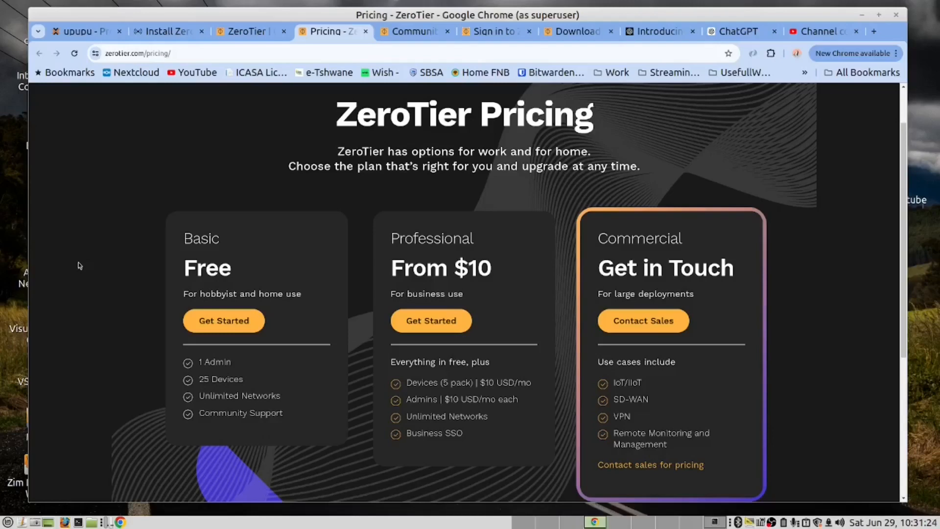
{"action": "mouse_move", "coordinate": [119, 386]}
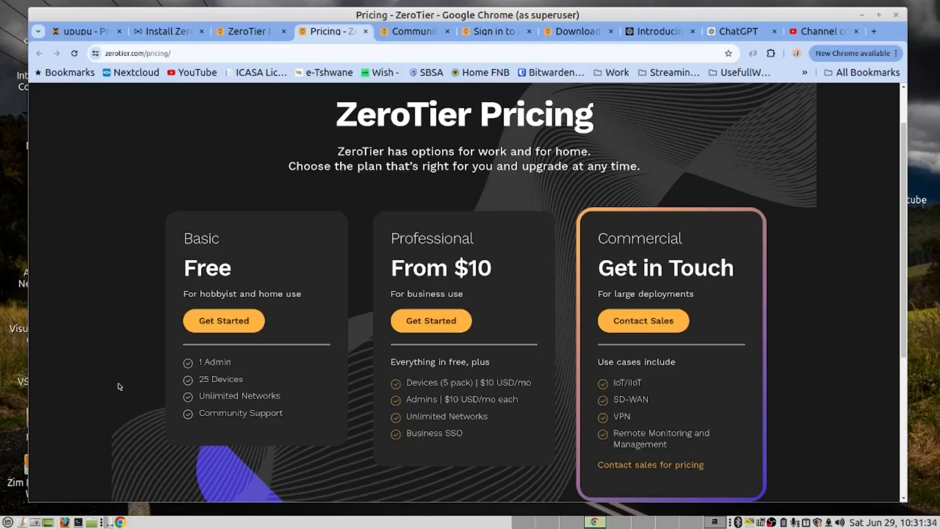
{"action": "mouse_move", "coordinate": [125, 376]}
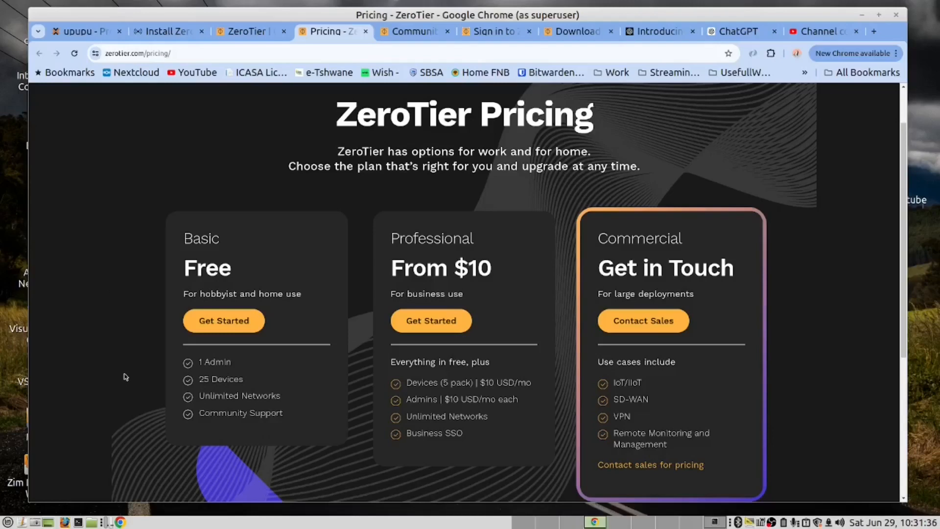
{"action": "mouse_move", "coordinate": [126, 385]}
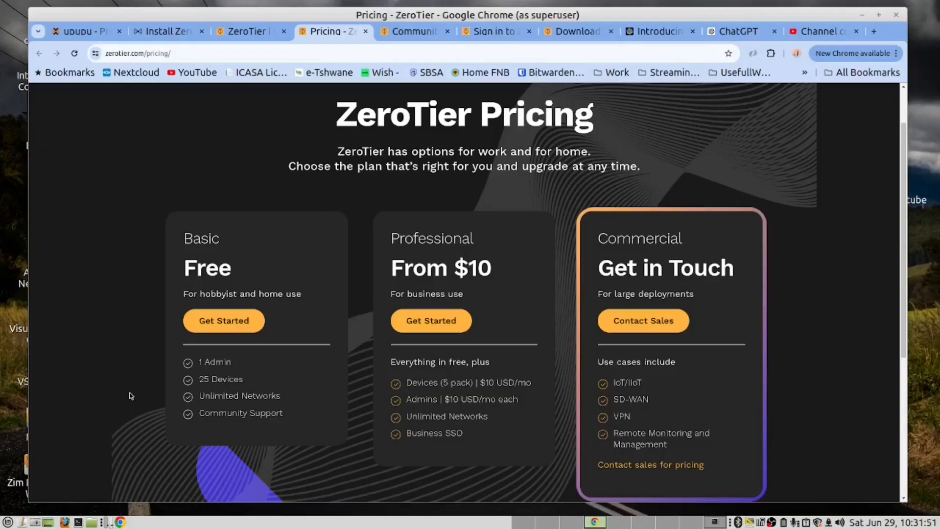
{"action": "left_click", "coordinate": [168, 32]}
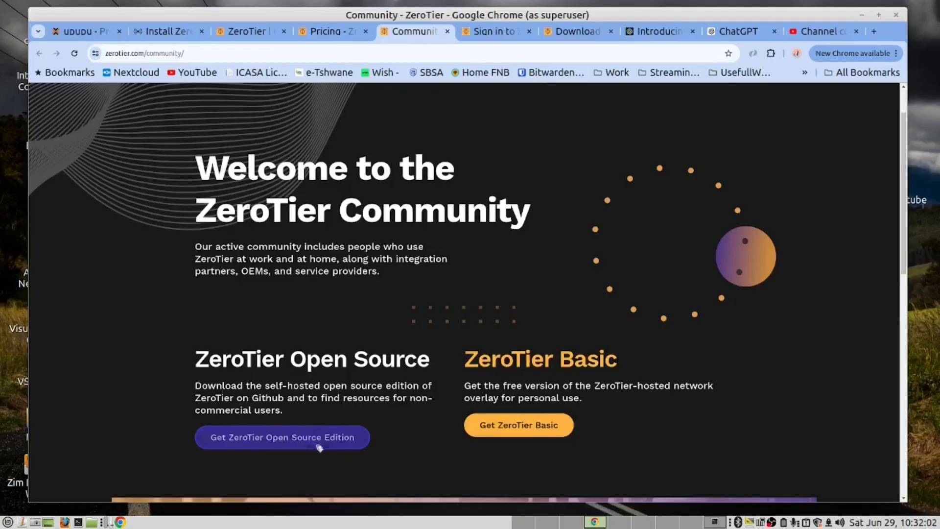
{"action": "mouse_move", "coordinate": [282, 437]}
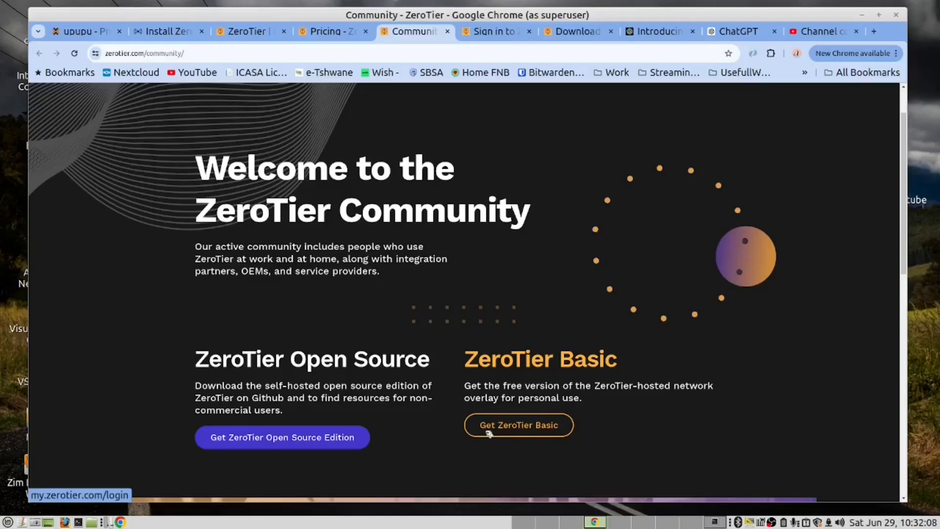
Step: Follow 'Get ZeroTier Basic' to the my.zerotier.com sign-in page
{"action": "left_click", "coordinate": [518, 425]}
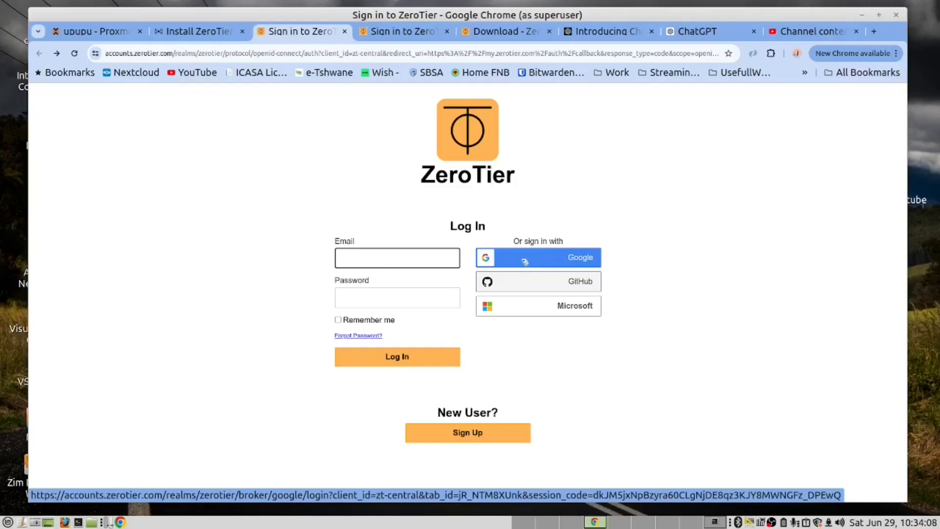
Step: Log in to ZeroTier Central with a Google account, approving the consent screen
{"action": "left_click", "coordinate": [537, 257]}
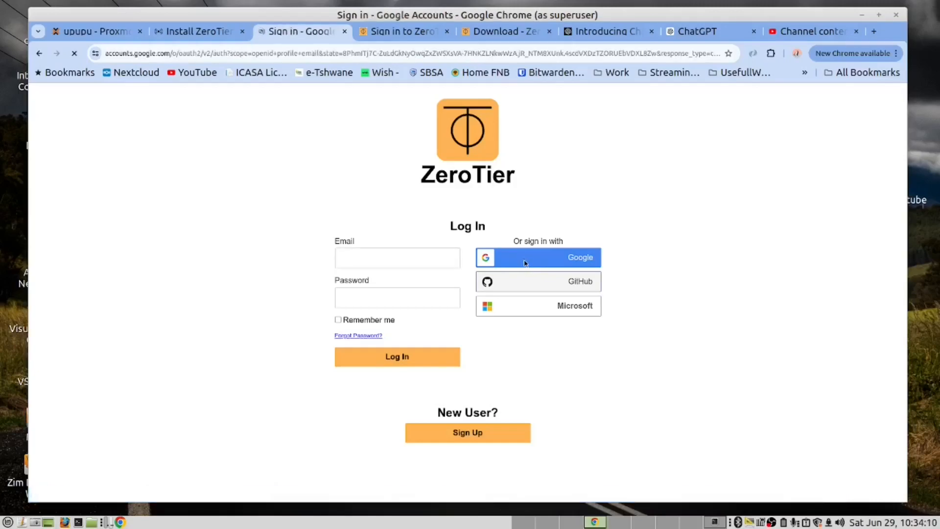
{"action": "left_click", "coordinate": [537, 257]}
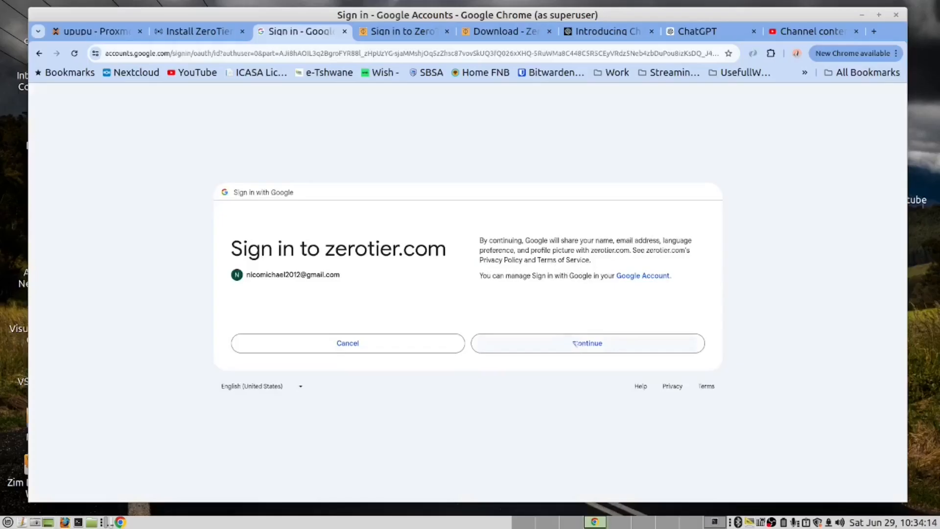
{"action": "left_click", "coordinate": [587, 343]}
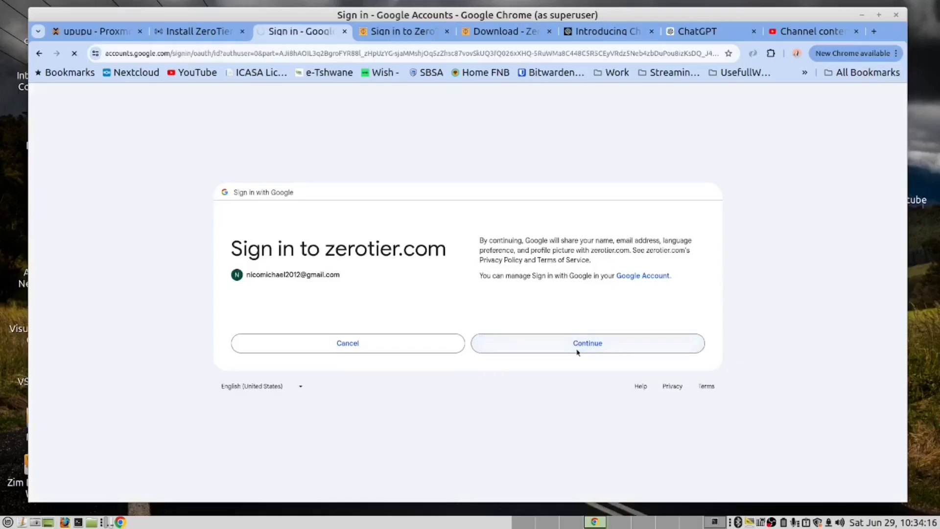
{"action": "left_click", "coordinate": [586, 342]}
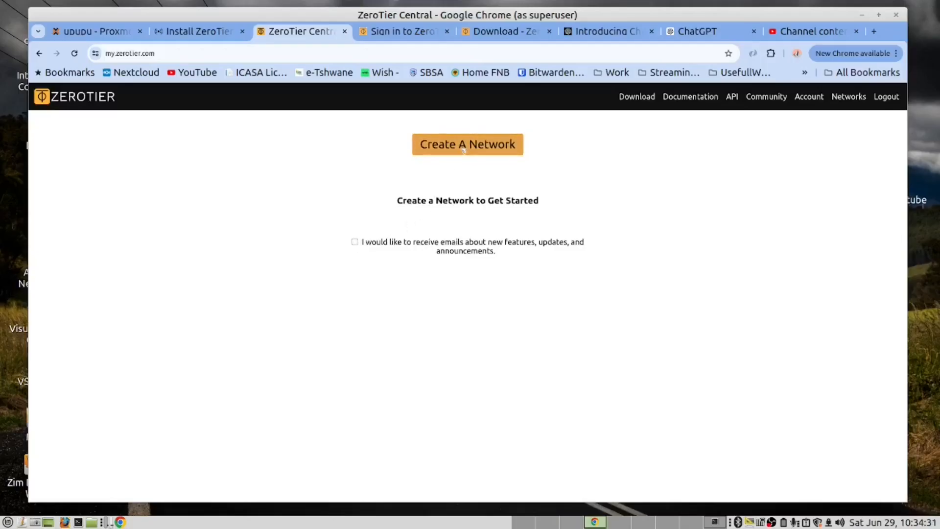
Step: Create the high_taylor network, then return to the blog's Downloading ZeroTier section
{"action": "left_click", "coordinate": [467, 144]}
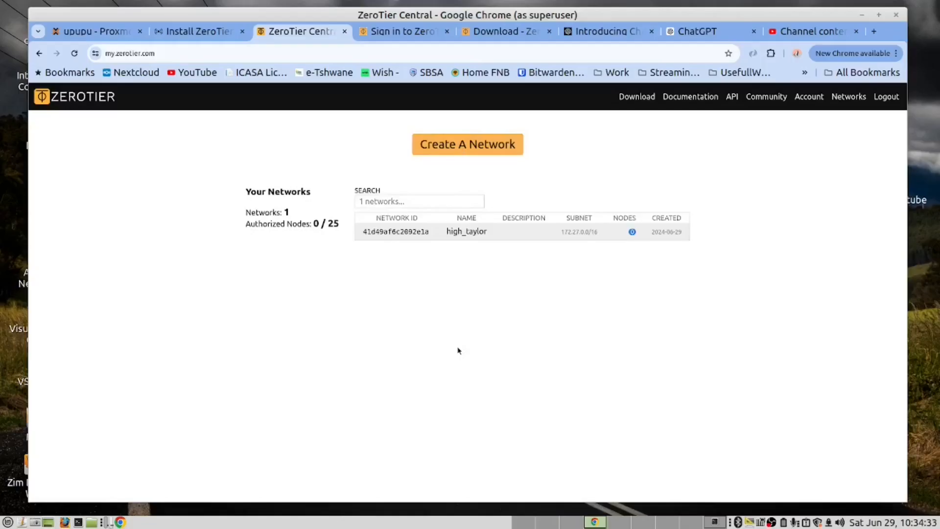
{"action": "mouse_move", "coordinate": [415, 324]}
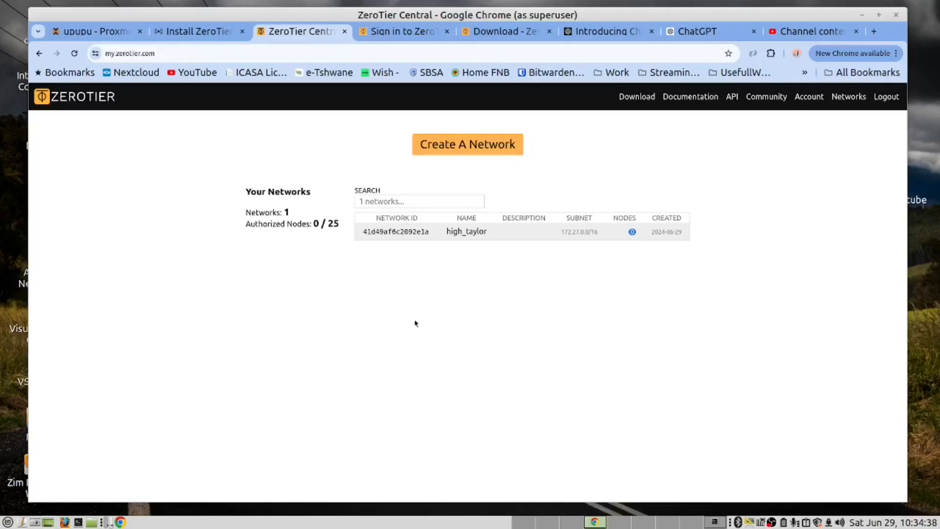
{"action": "mouse_move", "coordinate": [413, 277]}
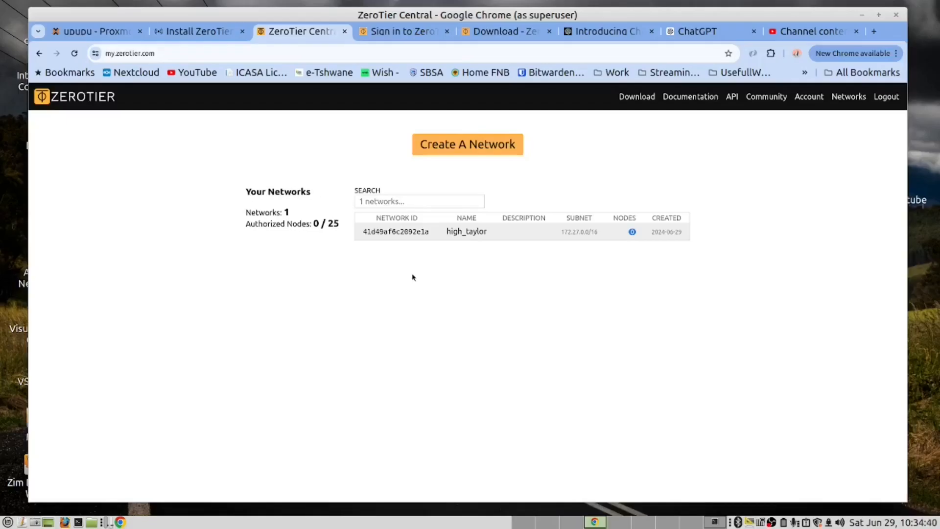
{"action": "mouse_move", "coordinate": [454, 296]}
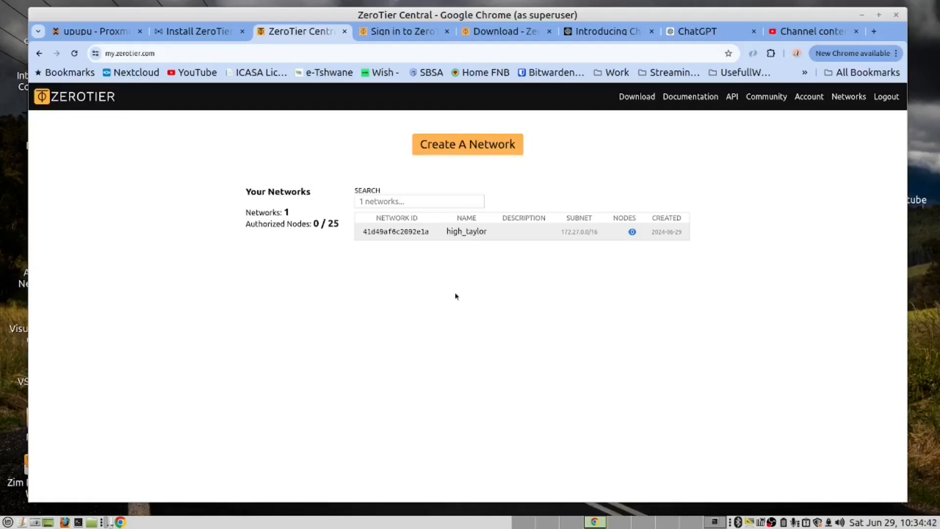
{"action": "left_click", "coordinate": [198, 32]}
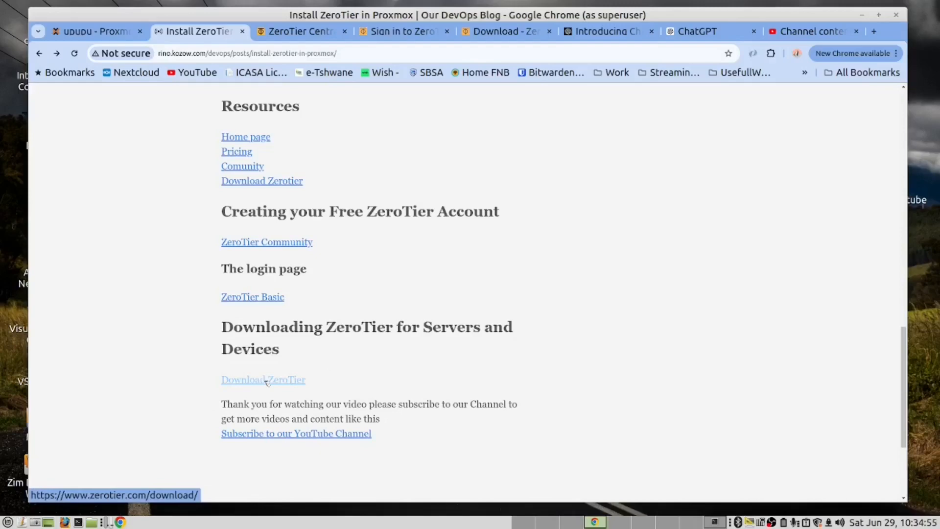
Step: Follow the blog's 'Download ZeroTier' link to the version 1.14.0 download page
{"action": "left_click", "coordinate": [506, 31]}
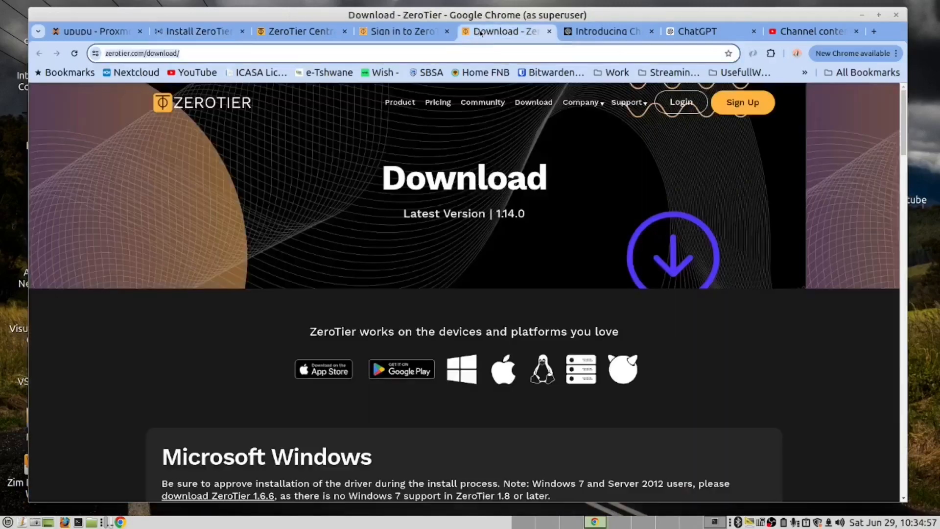
{"action": "mouse_move", "coordinate": [392, 412]}
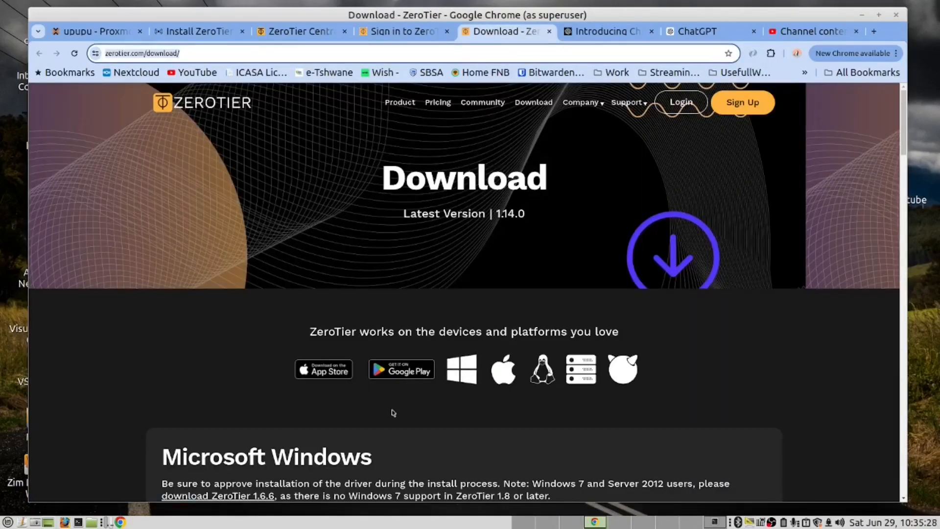
{"action": "mouse_move", "coordinate": [427, 411]}
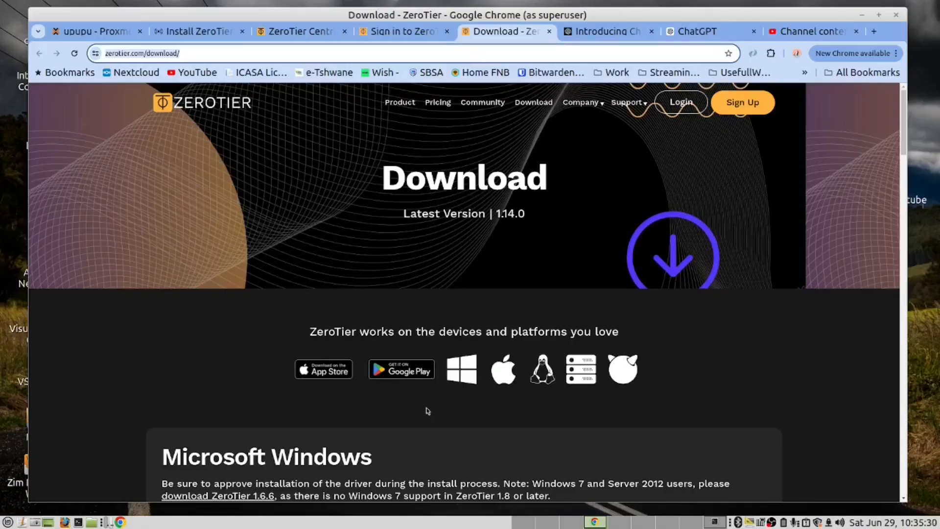
{"action": "mouse_move", "coordinate": [151, 341]}
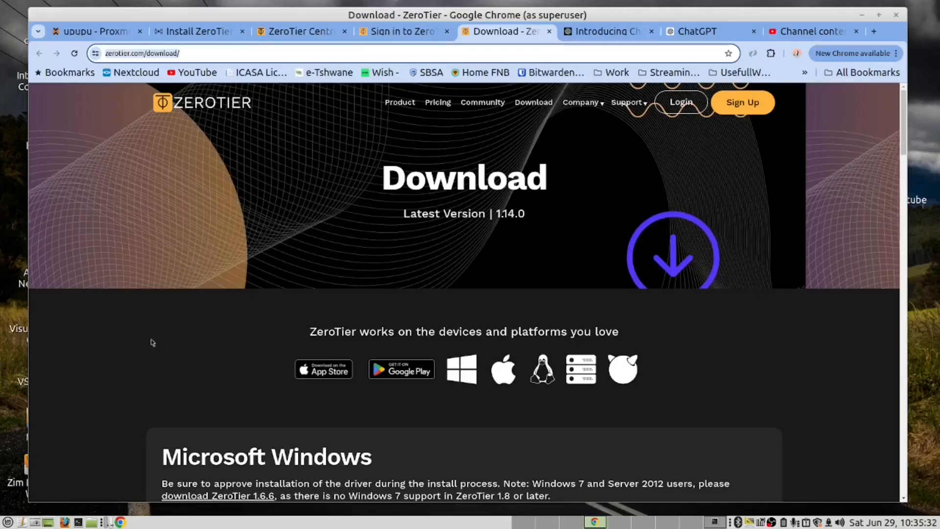
{"action": "mouse_move", "coordinate": [125, 226]}
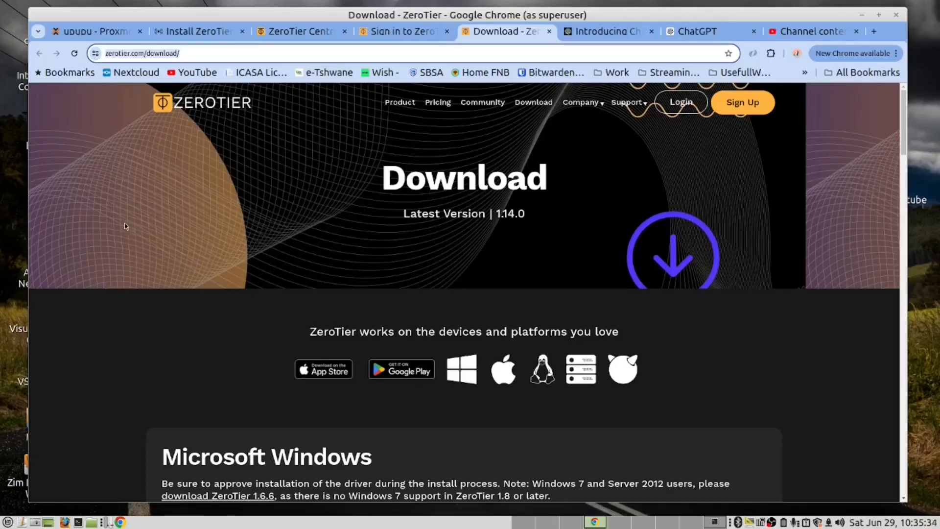
{"action": "mouse_move", "coordinate": [210, 350]}
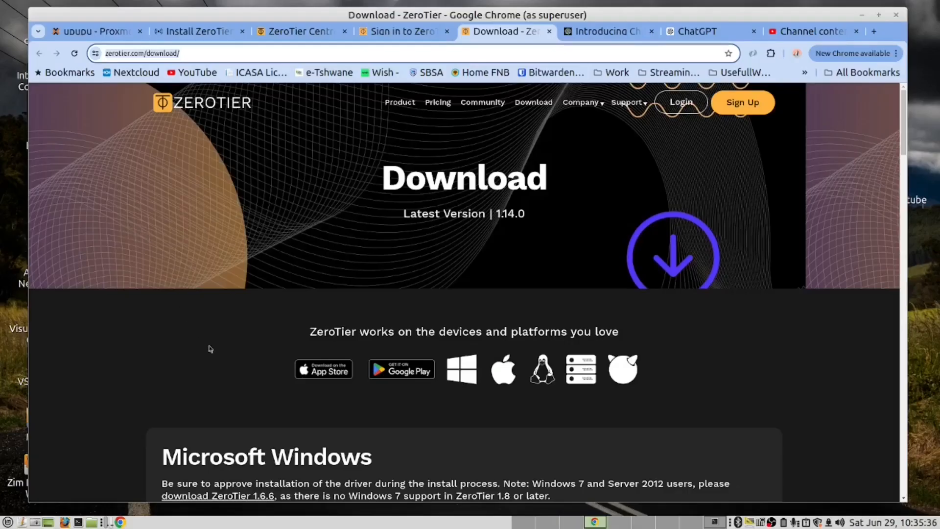
{"action": "mouse_move", "coordinate": [324, 385]}
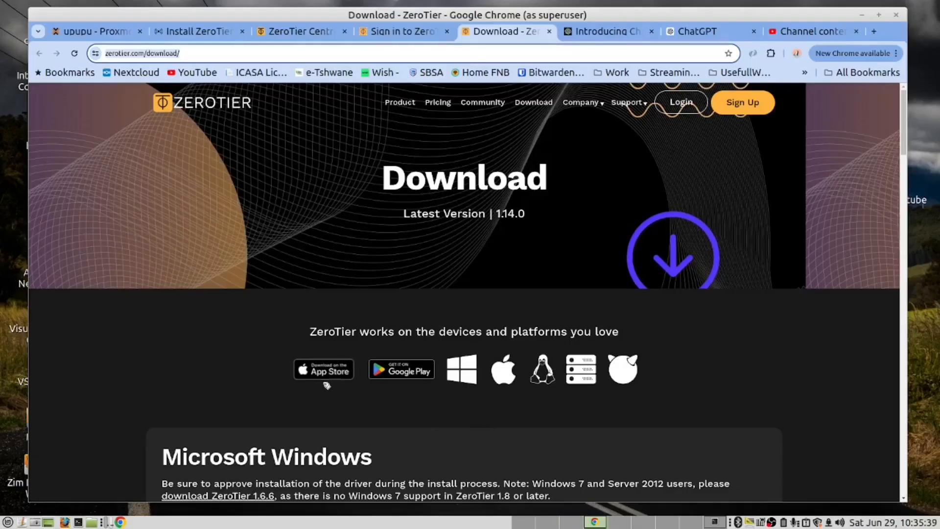
{"action": "mouse_move", "coordinate": [323, 369]}
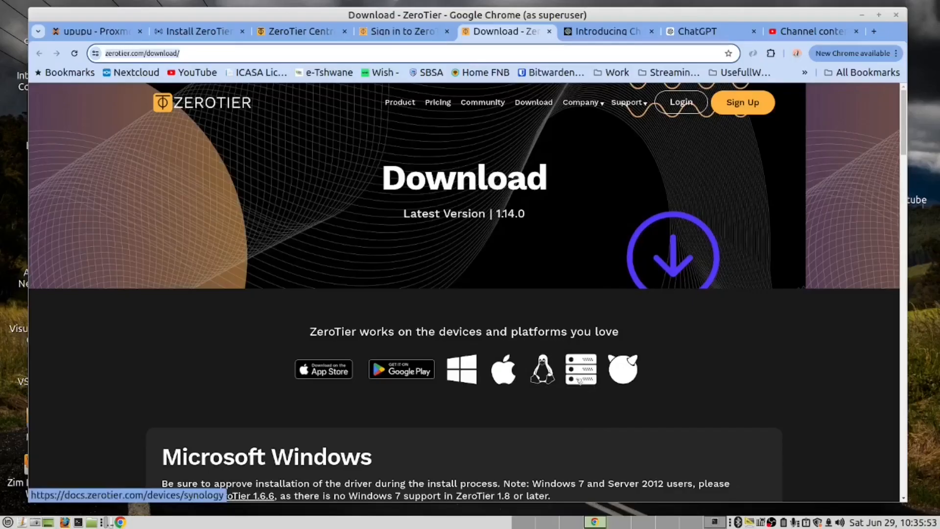
{"action": "mouse_move", "coordinate": [580, 371]}
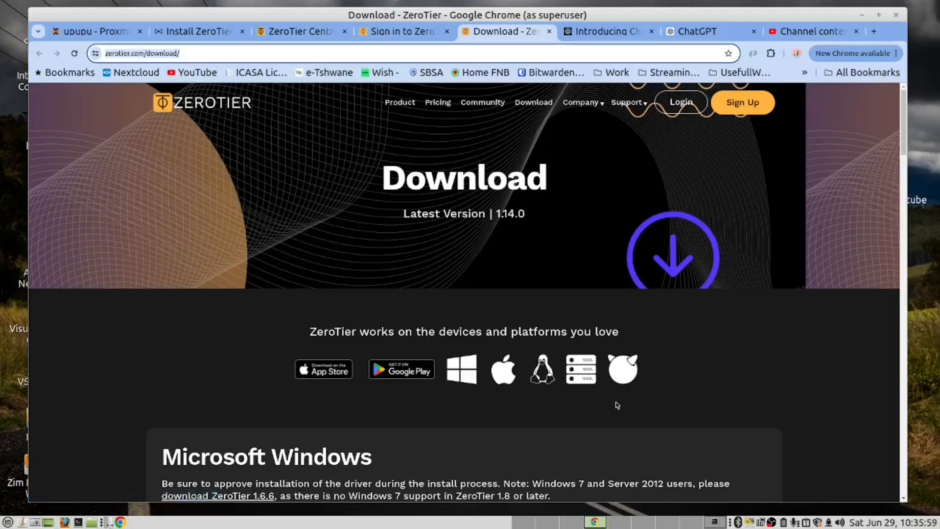
{"action": "mouse_move", "coordinate": [152, 341]}
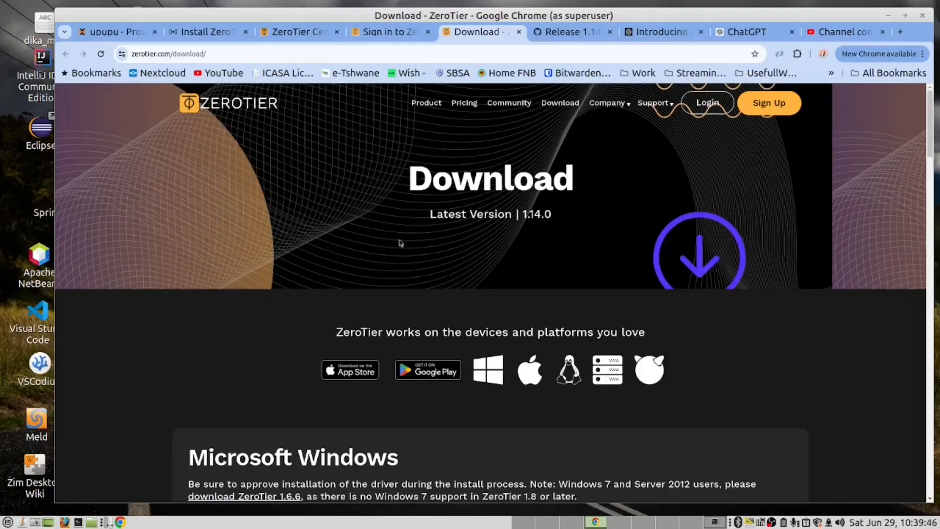
{"action": "mouse_move", "coordinate": [160, 279]}
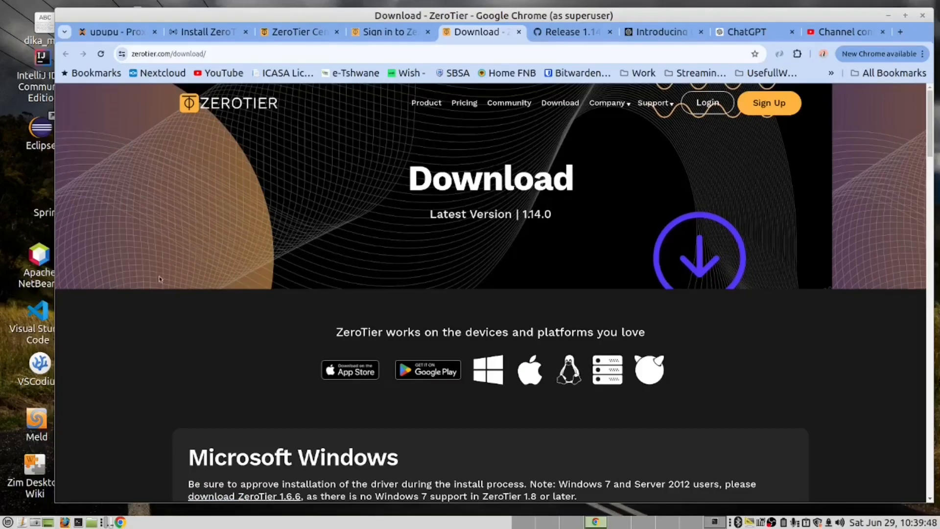
{"action": "scroll", "scroll_direction": "down", "scroll_amount": 3}
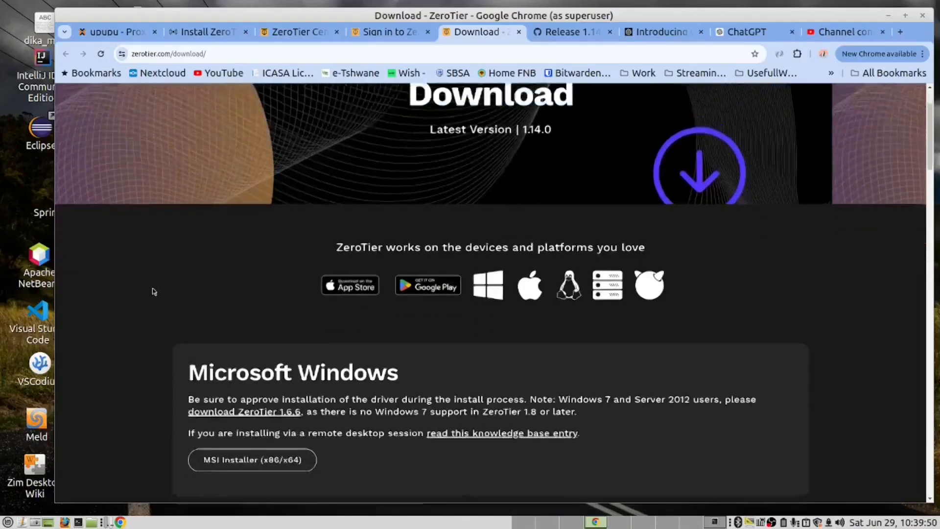
{"action": "scroll", "scroll_direction": "down", "scroll_amount": 3}
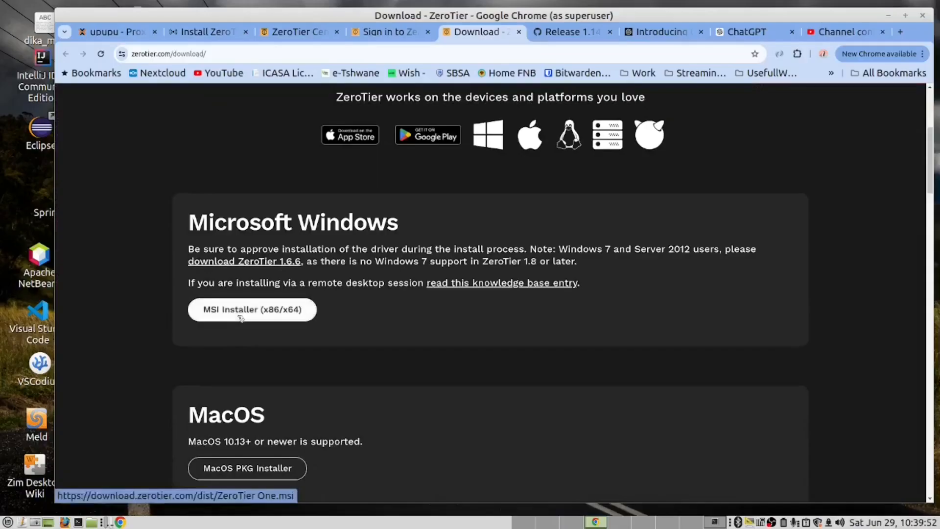
{"action": "mouse_move", "coordinate": [168, 323]}
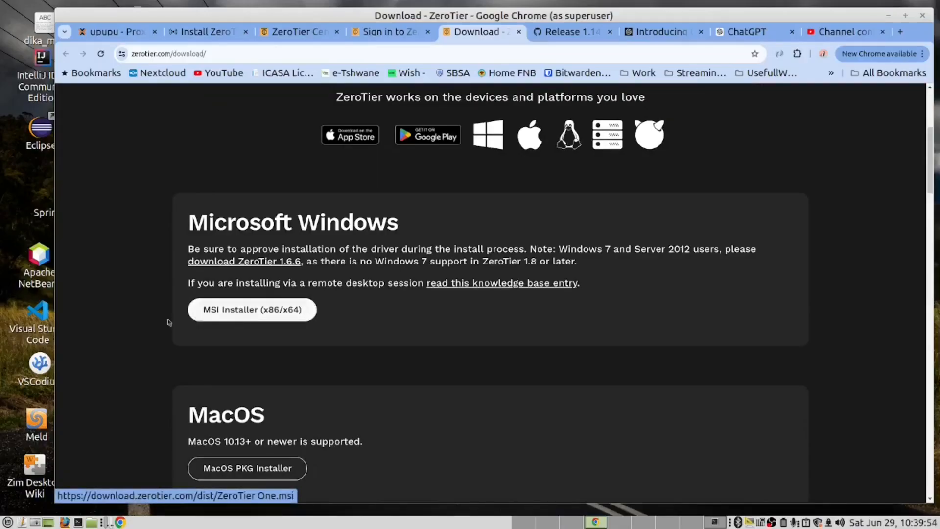
{"action": "scroll", "scroll_direction": "down", "scroll_amount": 3}
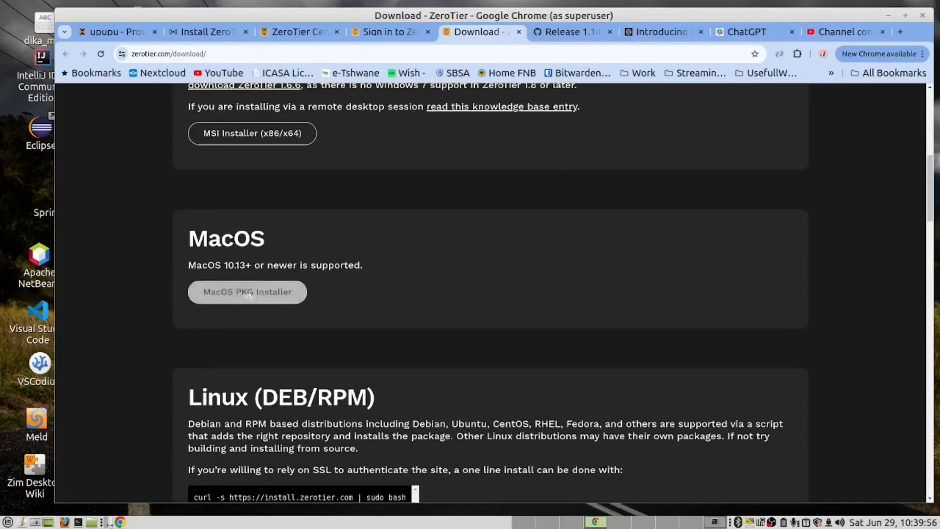
{"action": "mouse_move", "coordinate": [112, 316]}
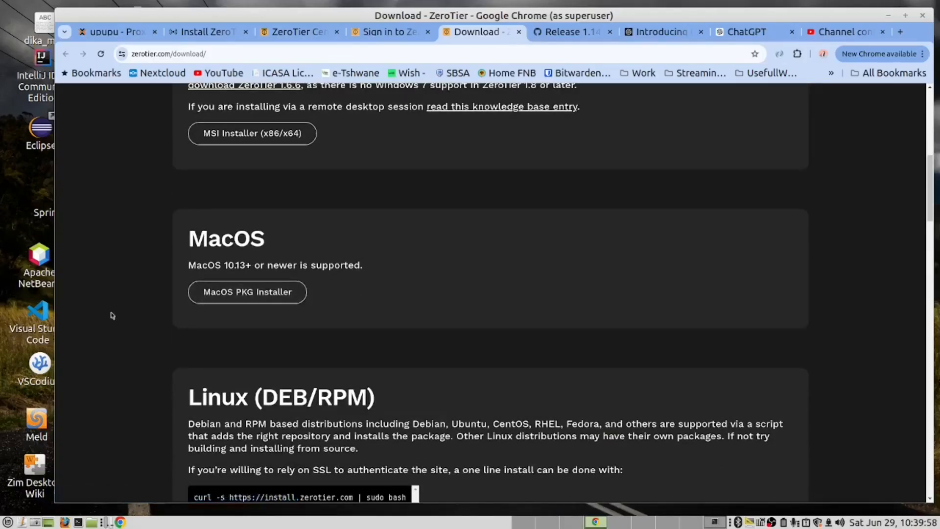
{"action": "scroll", "scroll_direction": "down", "scroll_amount": 3}
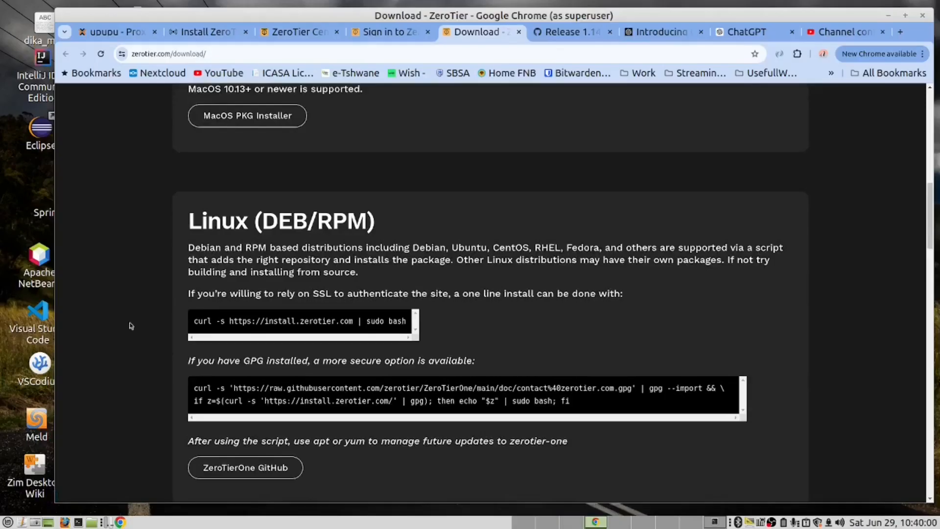
{"action": "mouse_move", "coordinate": [231, 341]}
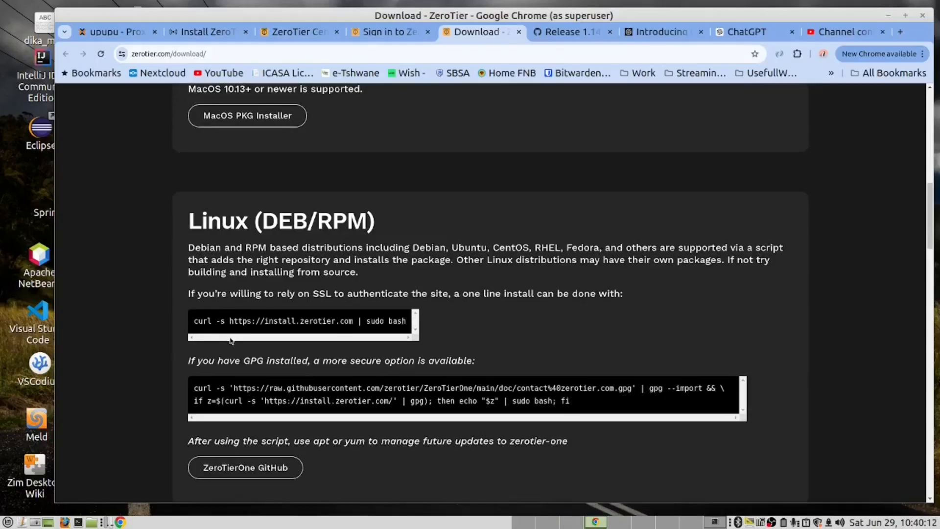
{"action": "scroll", "scroll_direction": "down", "scroll_amount": 3}
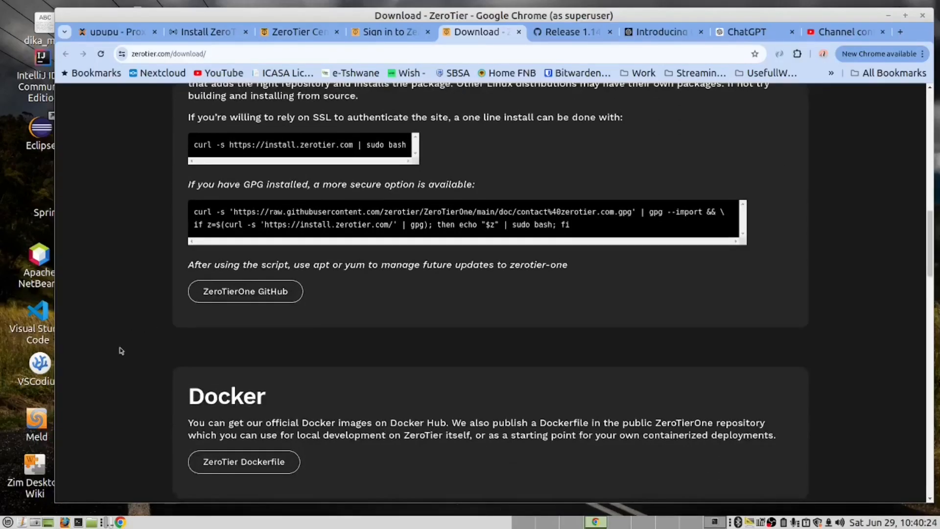
{"action": "scroll", "scroll_direction": "down", "scroll_amount": 3}
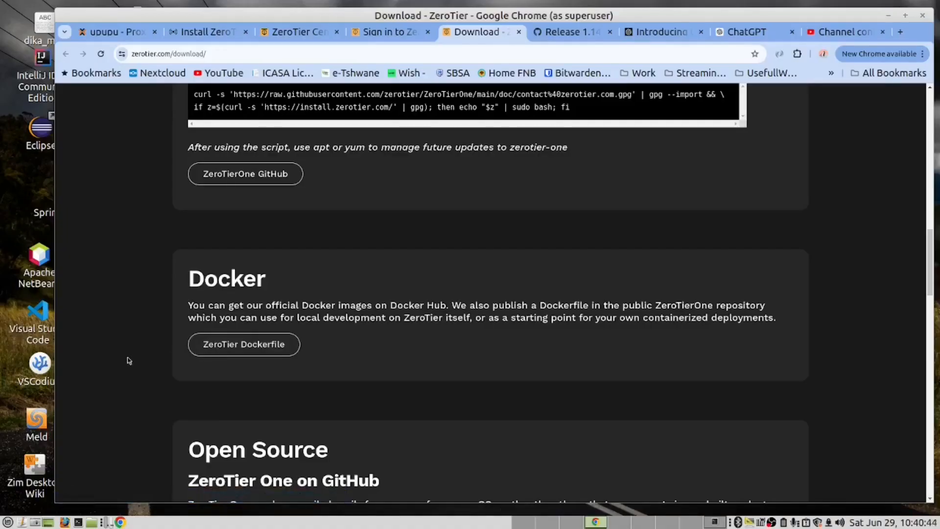
{"action": "scroll", "scroll_direction": "down", "scroll_amount": 3}
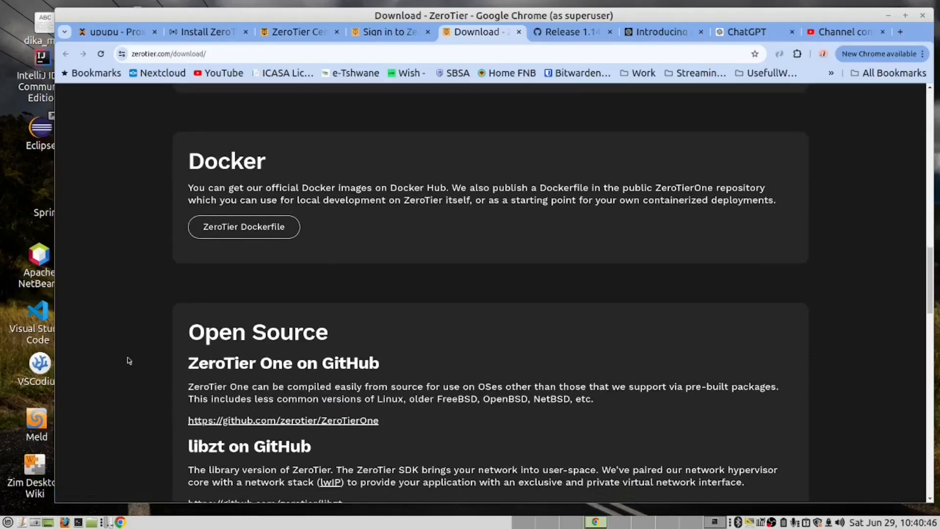
{"action": "scroll", "scroll_direction": "down", "scroll_amount": 3}
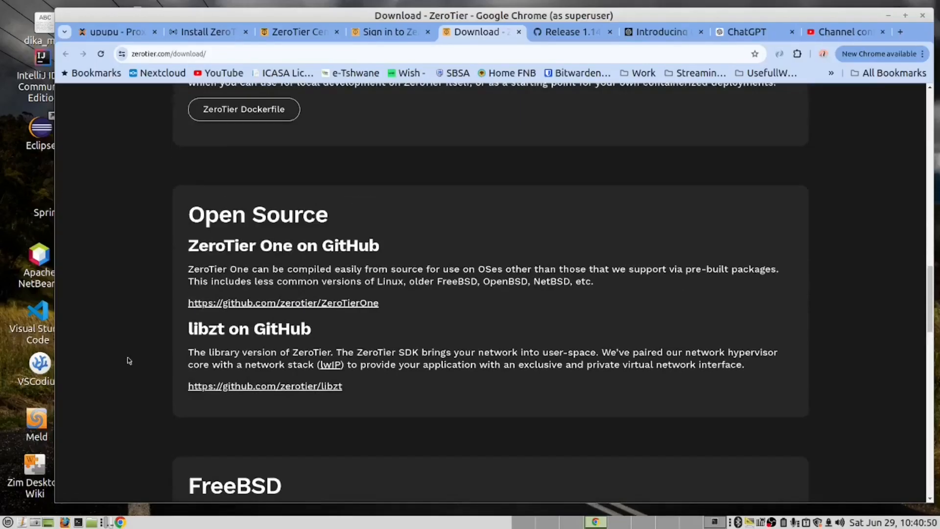
{"action": "mouse_move", "coordinate": [145, 346]}
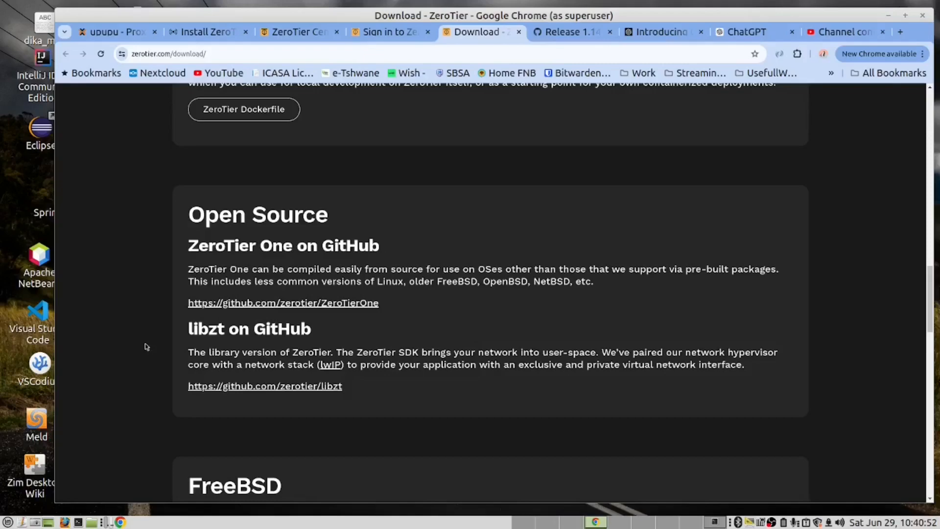
{"action": "scroll", "scroll_direction": "down", "scroll_amount": 3}
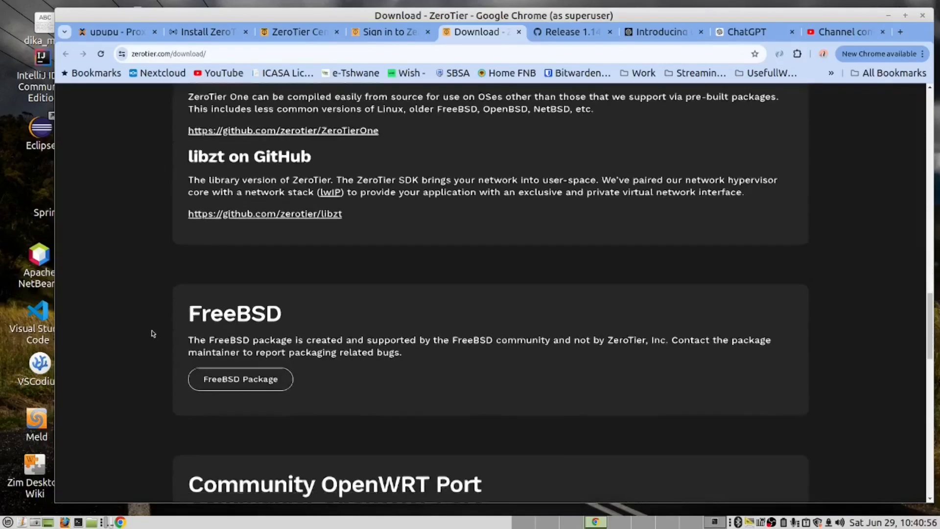
{"action": "scroll", "scroll_direction": "down", "scroll_amount": 3}
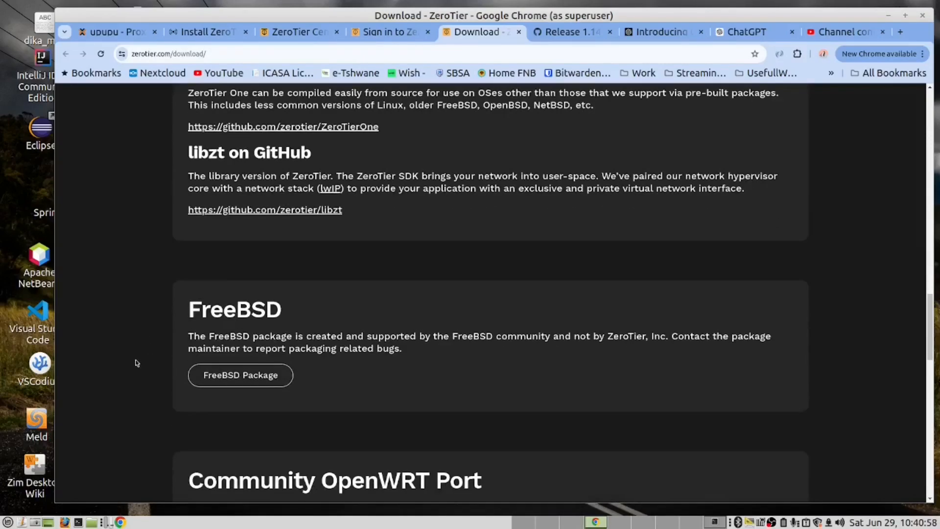
{"action": "scroll", "scroll_direction": "down", "scroll_amount": 3}
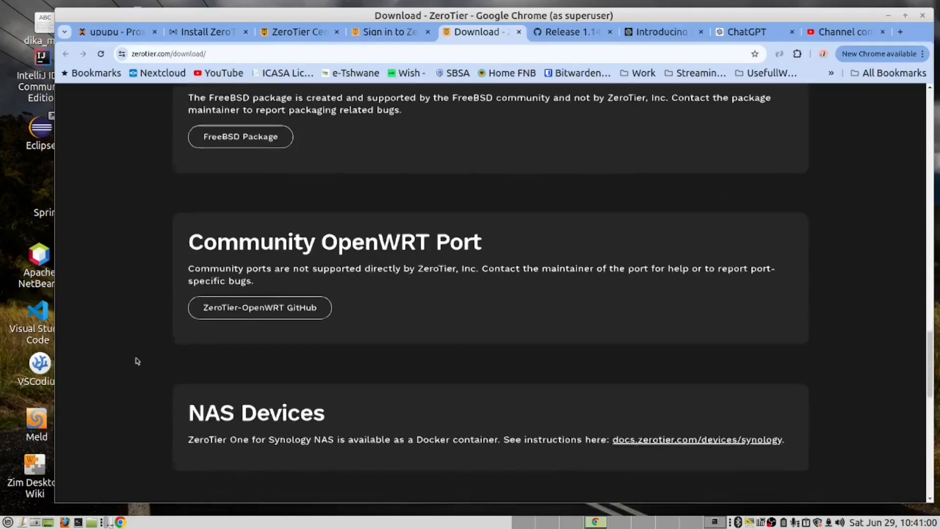
{"action": "scroll", "scroll_direction": "down", "scroll_amount": 3}
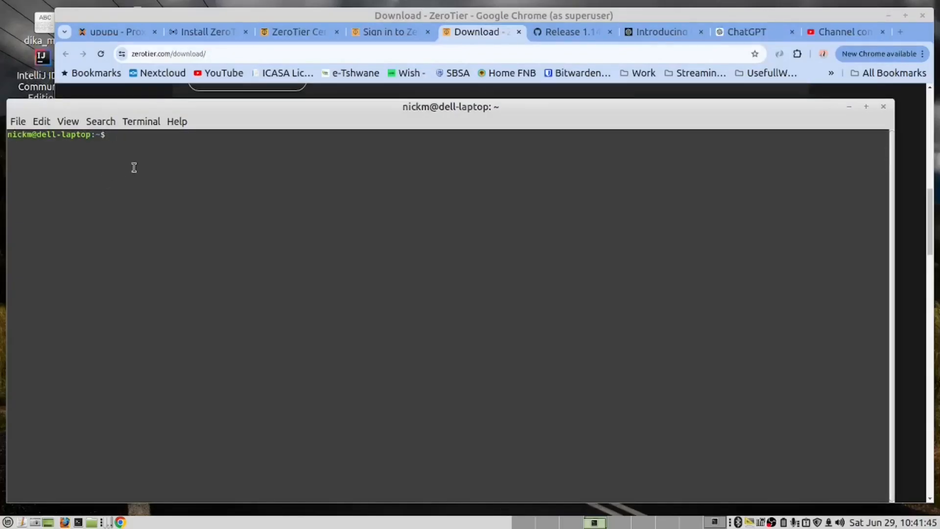
Step: Run the curl one-line install script with sudo and copy ZeroTier address ef5d7234d9
{"action": "right_click", "coordinate": [133, 168]}
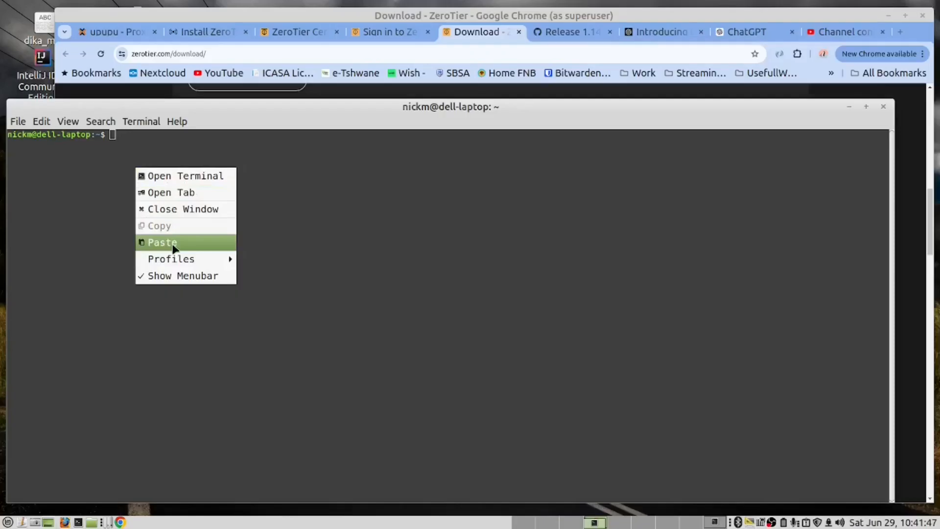
{"action": "left_click", "coordinate": [162, 242]}
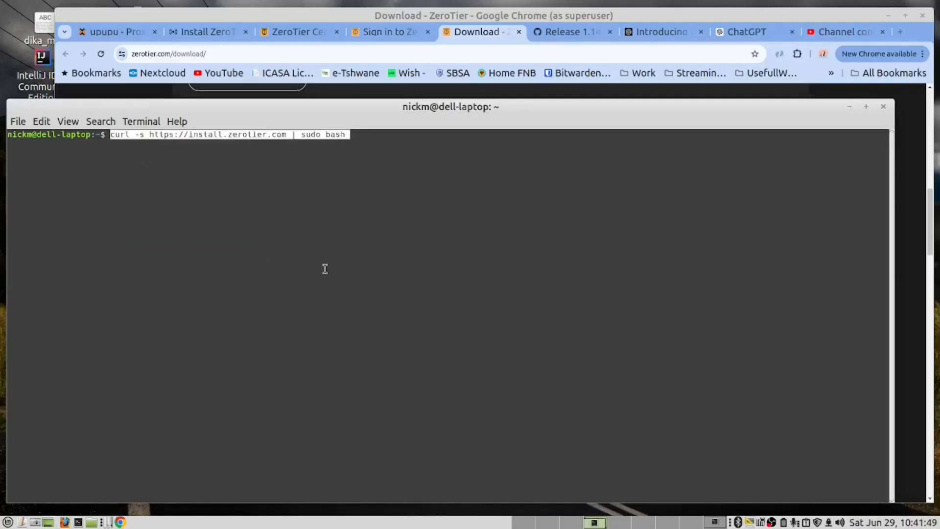
{"action": "key", "text": "Return"}
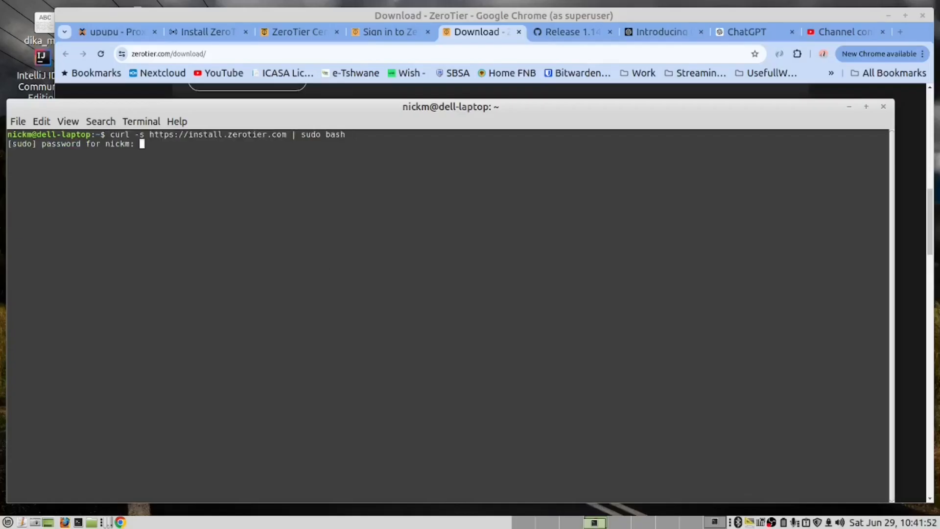
{"action": "type", "text": "**"}
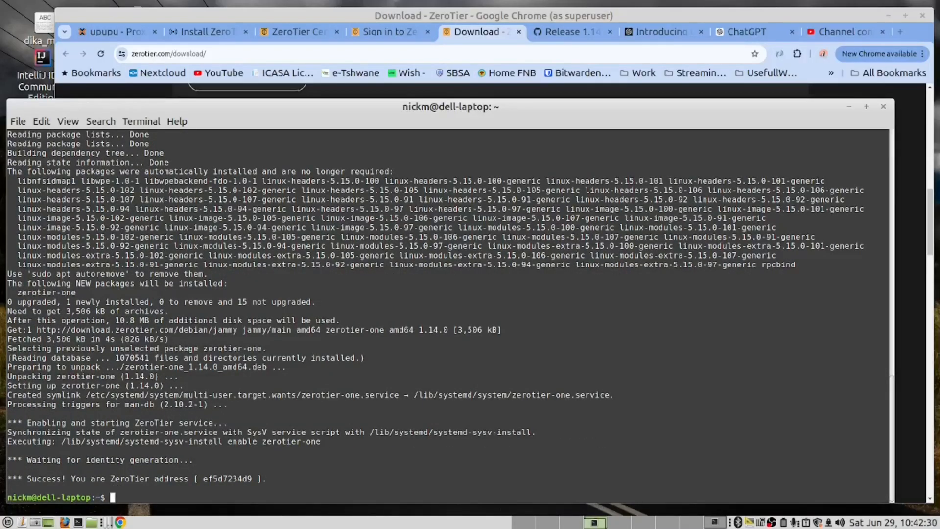
{"action": "double_click", "coordinate": [230, 478]}
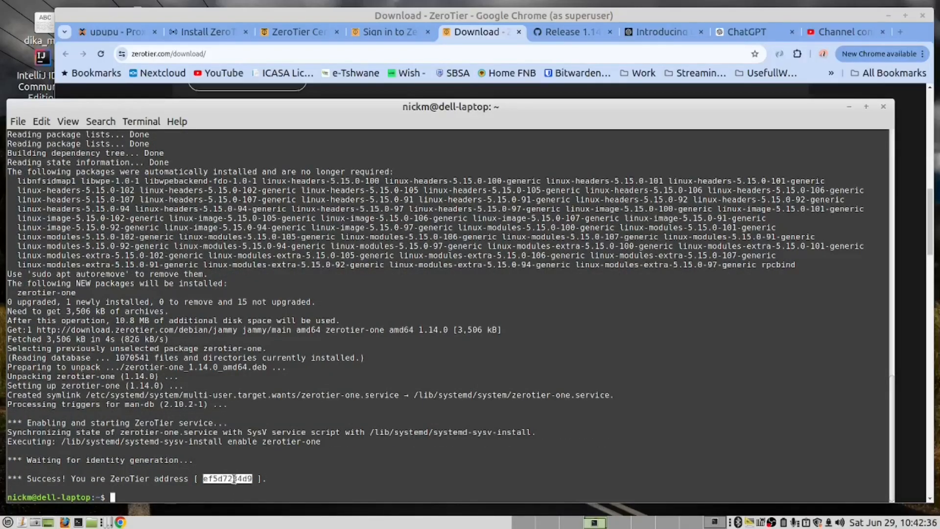
{"action": "right_click", "coordinate": [225, 486]}
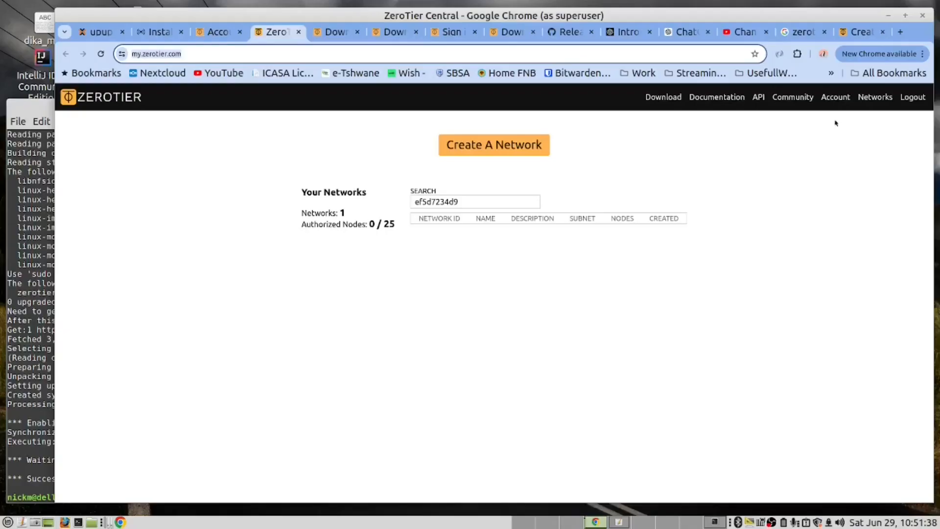
{"action": "mouse_move", "coordinate": [875, 96]}
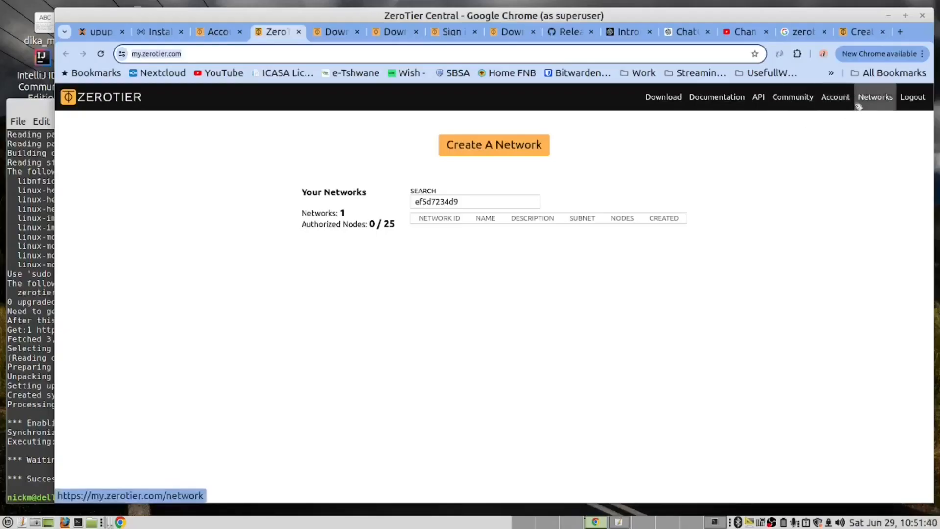
Step: Create a second network, pedantic_vail, and clear the search to list both networks
{"action": "left_click", "coordinate": [874, 96]}
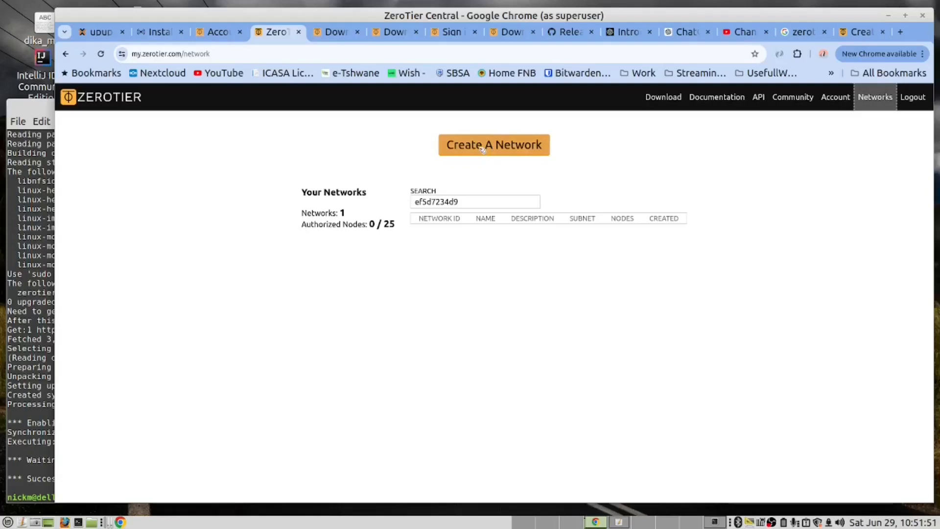
{"action": "left_click", "coordinate": [493, 145]}
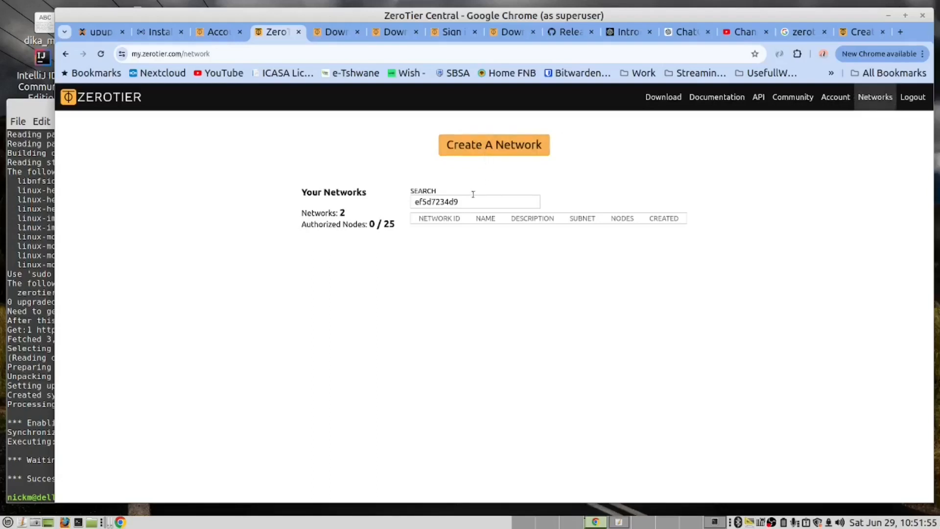
{"action": "left_click", "coordinate": [457, 202]}
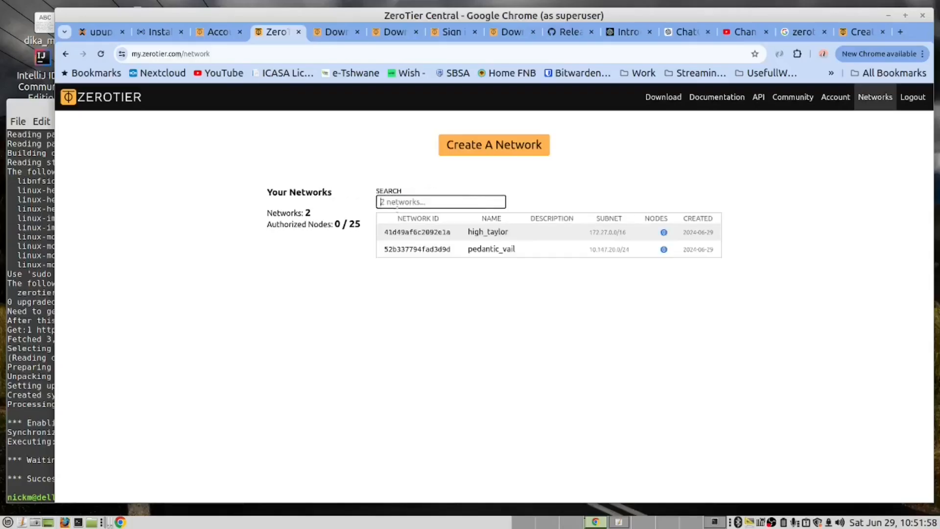
{"action": "mouse_move", "coordinate": [418, 311]}
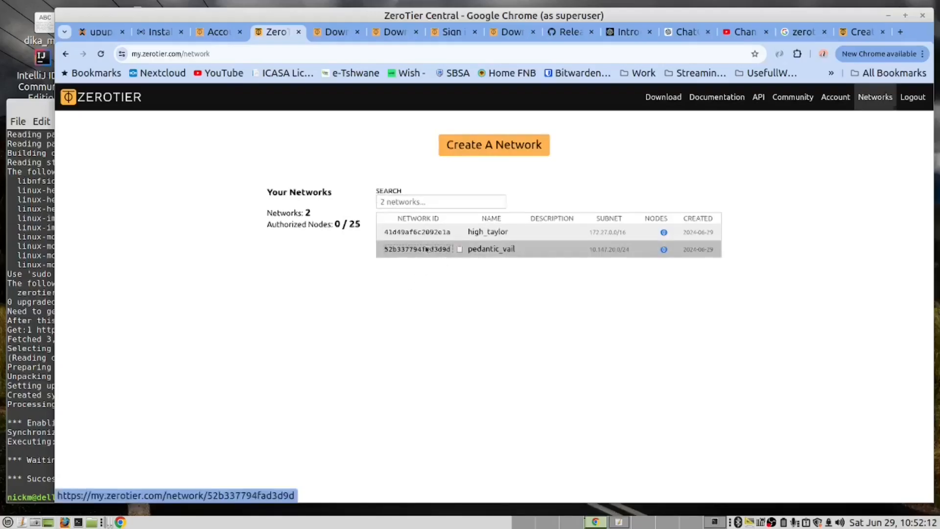
Step: Name the pedantic_vail network NicosProxmoxServers with description 'for our Proxmox servers'
{"action": "left_click", "coordinate": [491, 249]}
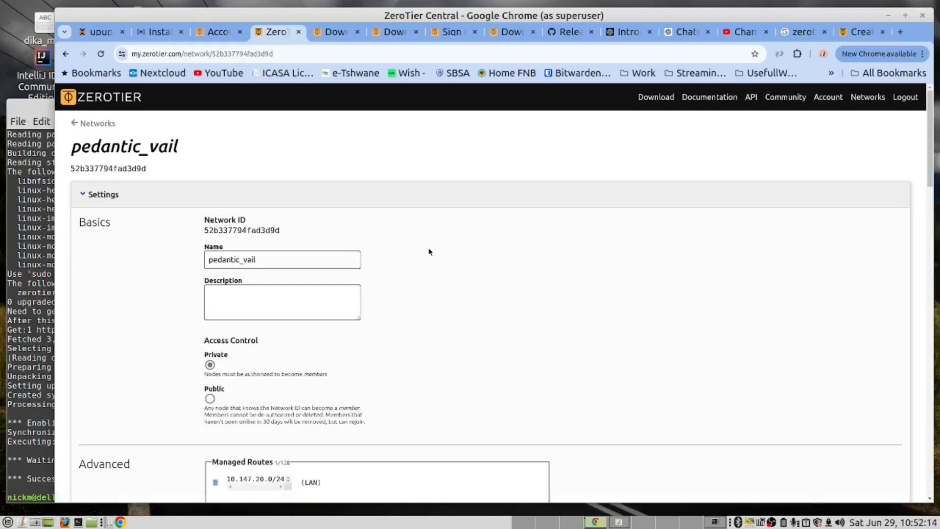
{"action": "type", "text": "N"}
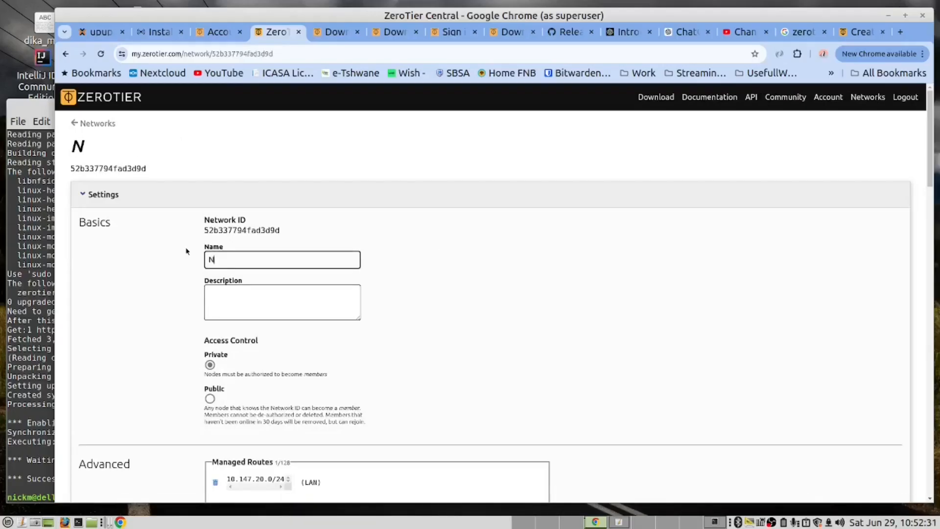
{"action": "type", "text": "icosPro"}
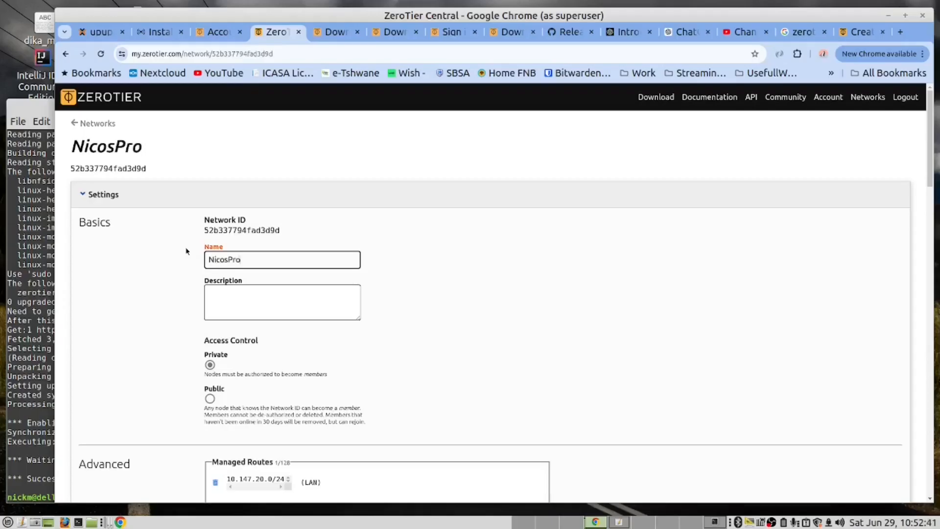
{"action": "type", "text": "xp"}
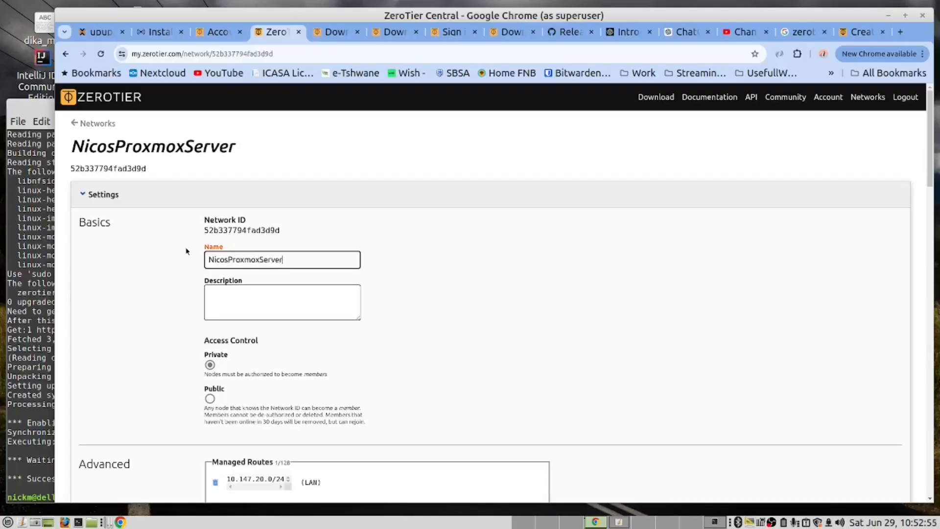
{"action": "type", "text": "s"}
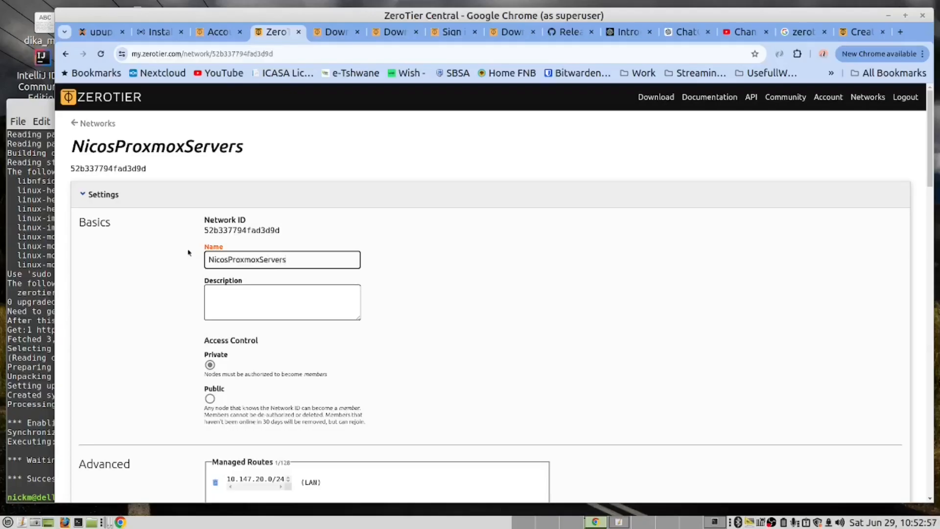
{"action": "left_click", "coordinate": [282, 302]}
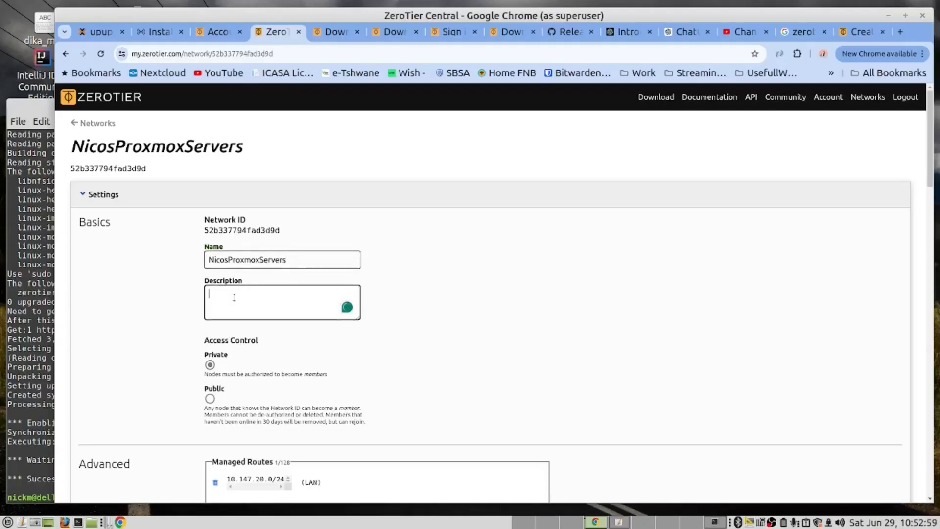
{"action": "type", "text": "for our Proxmox servers"}
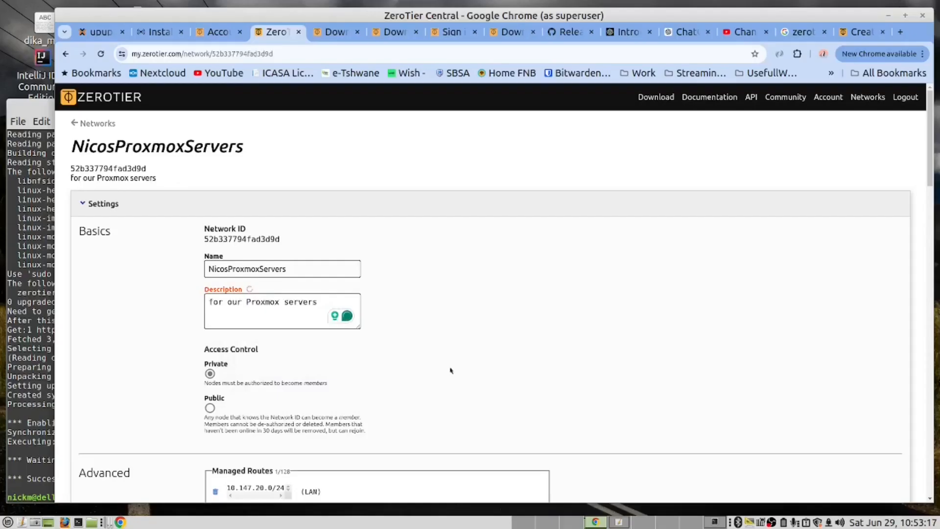
{"action": "scroll", "scroll_direction": "down", "scroll_amount": 3}
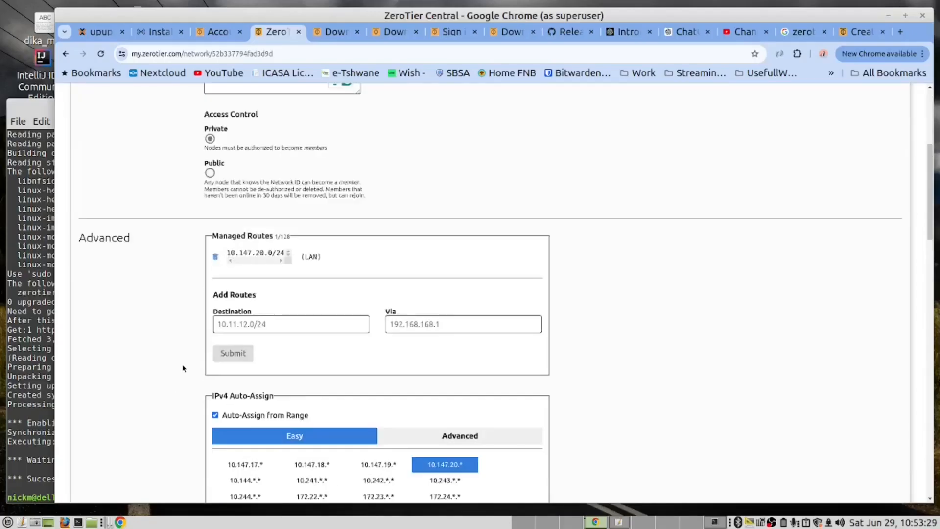
{"action": "mouse_move", "coordinate": [192, 373]}
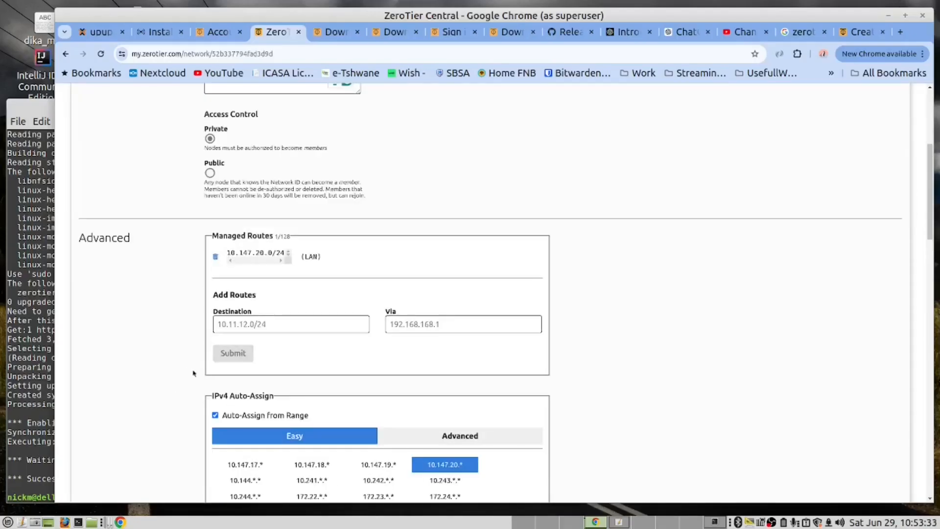
{"action": "scroll", "scroll_direction": "down", "scroll_amount": 3}
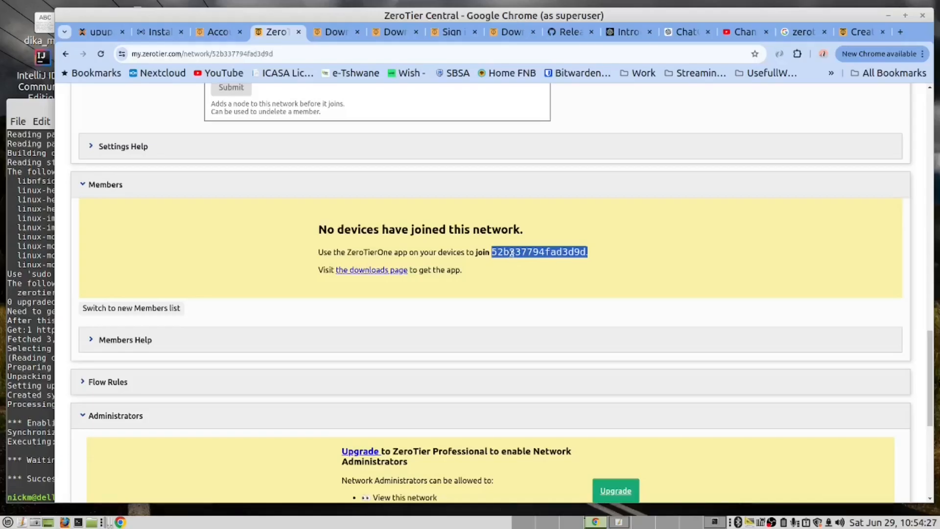
{"action": "right_click", "coordinate": [538, 251]}
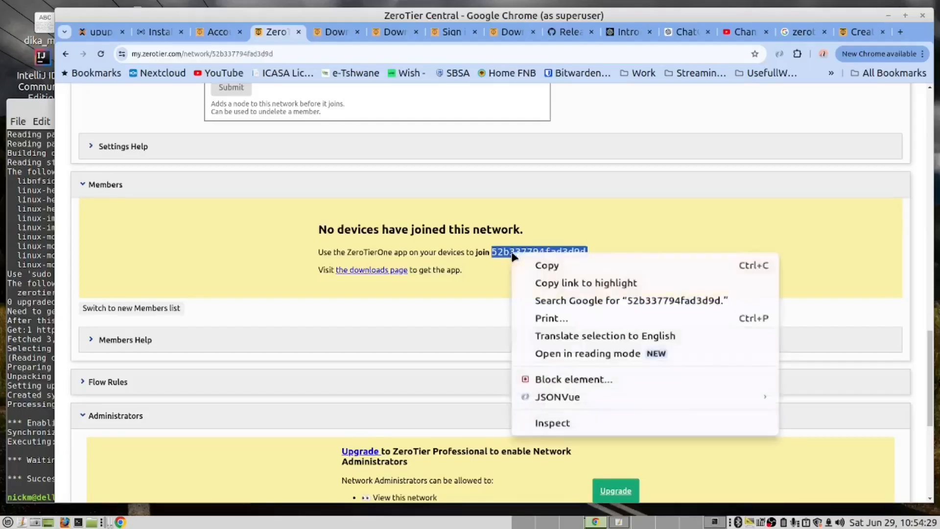
{"action": "left_click", "coordinate": [546, 265]}
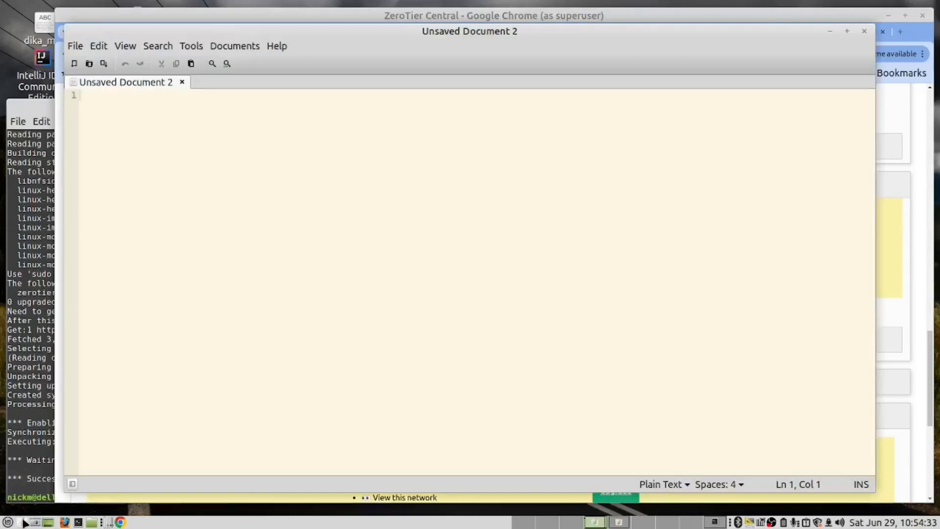
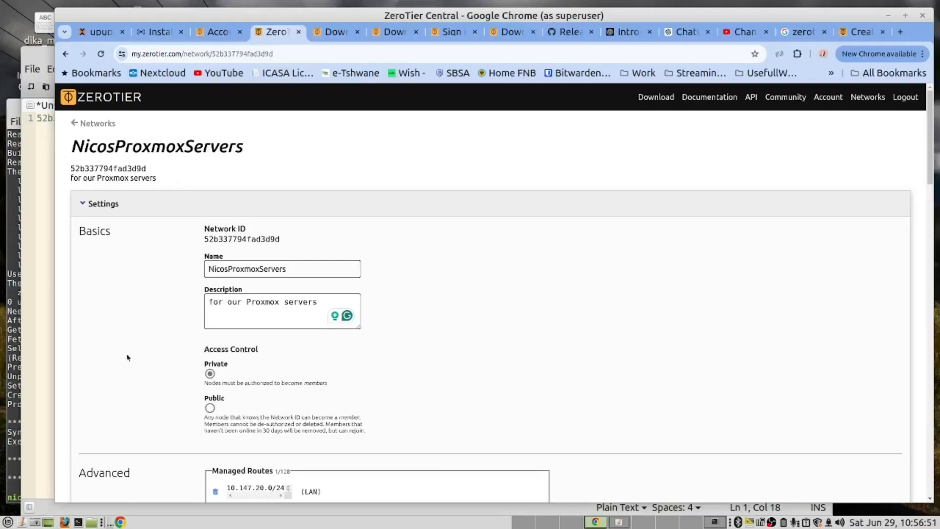
{"action": "scroll", "scroll_direction": "down", "scroll_amount": 3}
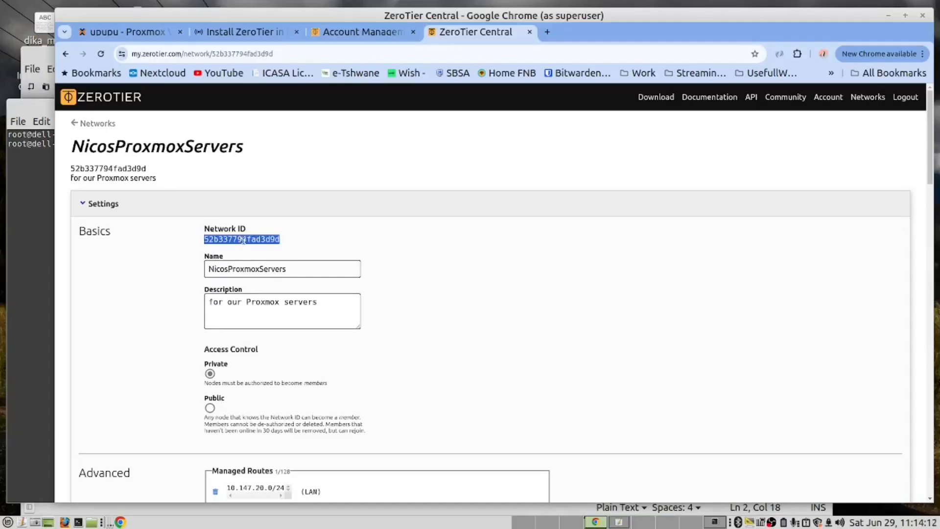
{"action": "mouse_move", "coordinate": [276, 254]}
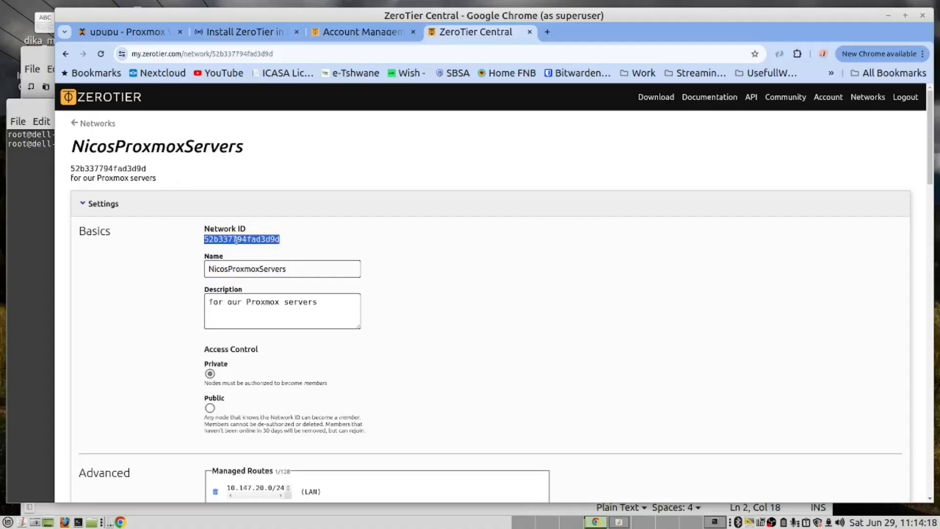
Step: Paste the network ID on a second line, delete the trailing period, and return to the guide
{"action": "right_click", "coordinate": [241, 238]}
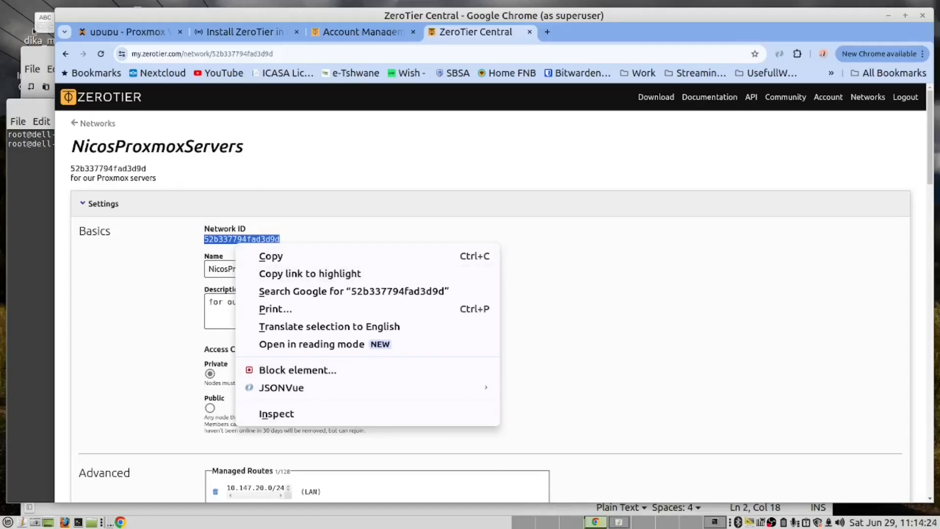
{"action": "mouse_move", "coordinate": [430, 145]}
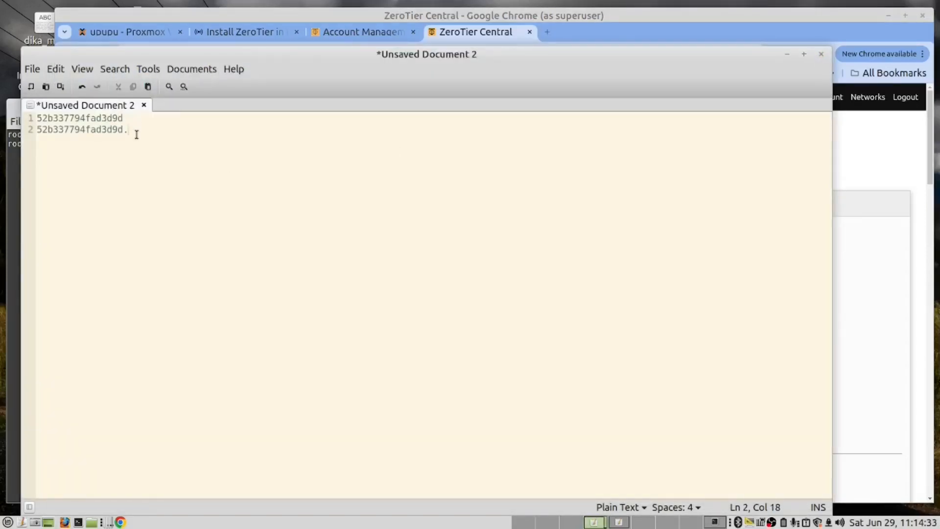
{"action": "key", "text": "BackSpace"}
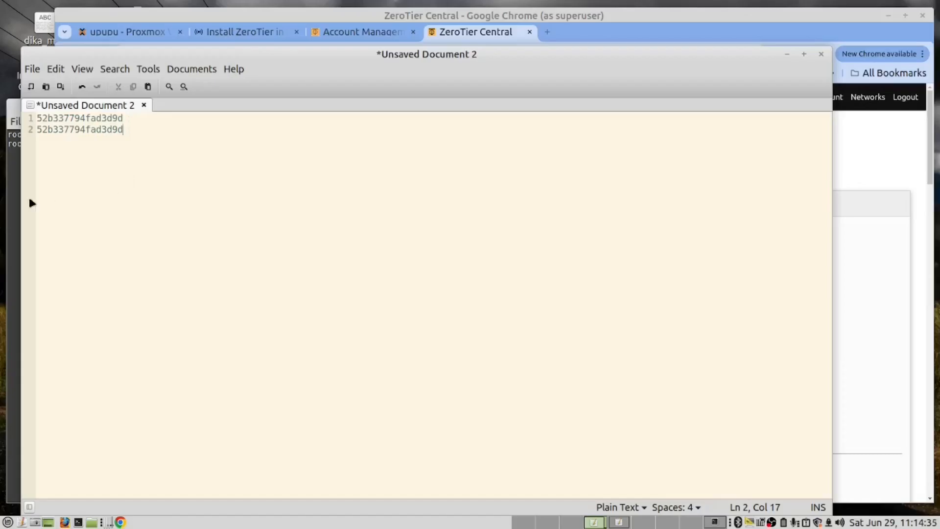
{"action": "left_click", "coordinate": [242, 32]}
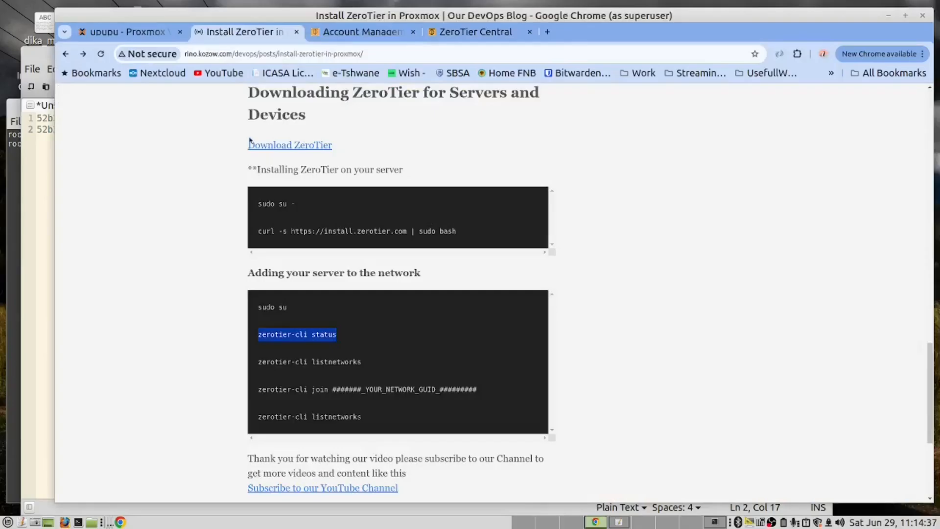
{"action": "mouse_move", "coordinate": [256, 309]}
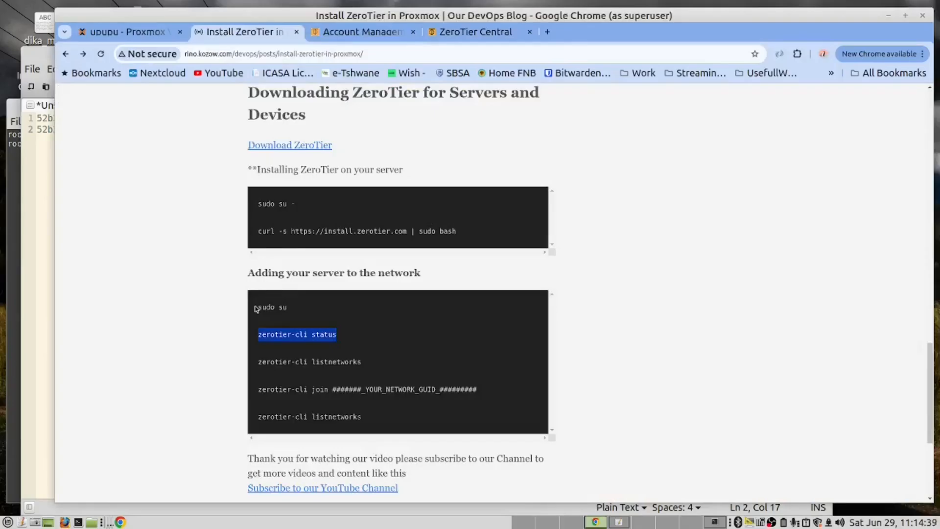
Step: Select and copy the guide's 'Adding your server' join-network commands
{"action": "left_click_drag", "start_coordinate": [257, 306], "coordinate": [371, 418]}
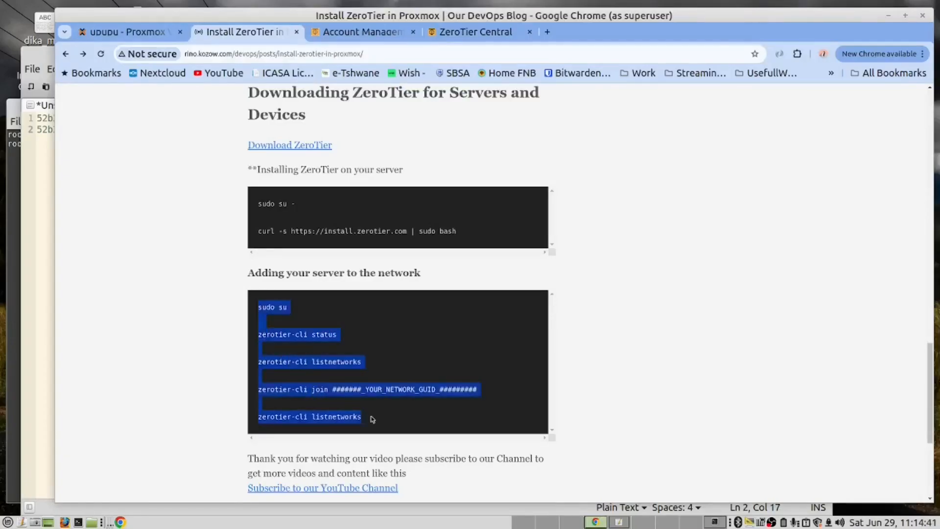
{"action": "left_click", "coordinate": [371, 356]}
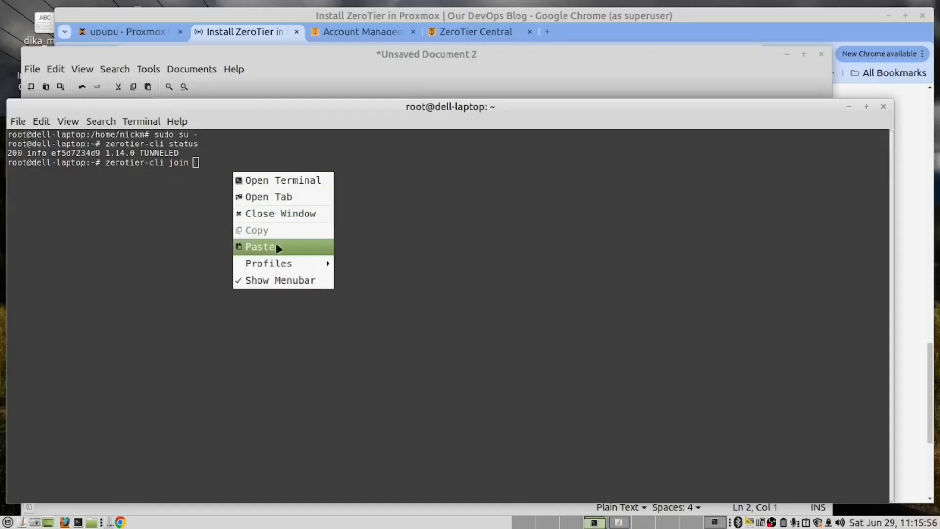
{"action": "left_click", "coordinate": [260, 247]}
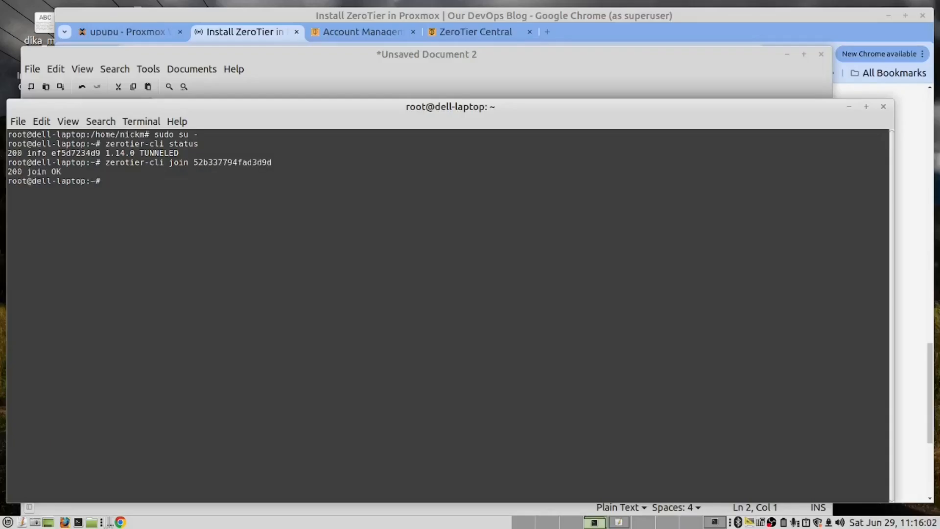
{"action": "right_click", "coordinate": [108, 180]}
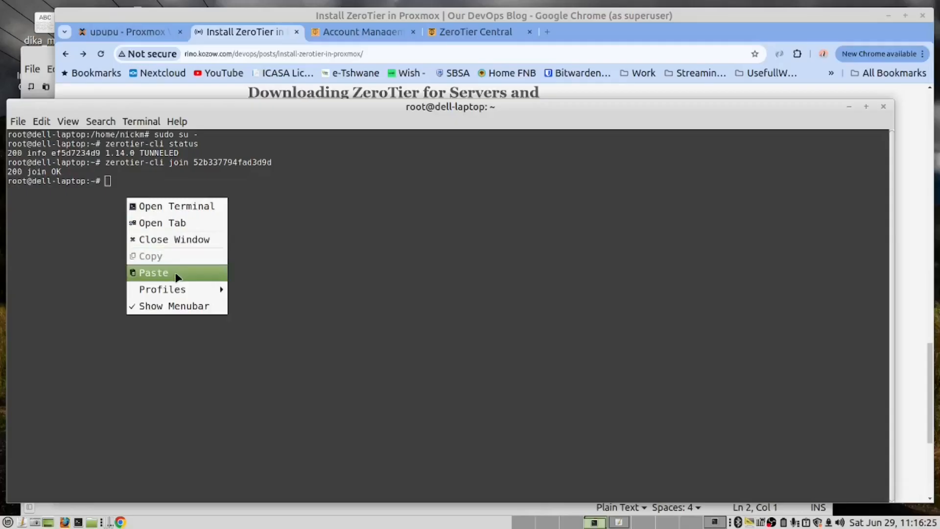
{"action": "left_click", "coordinate": [154, 272]}
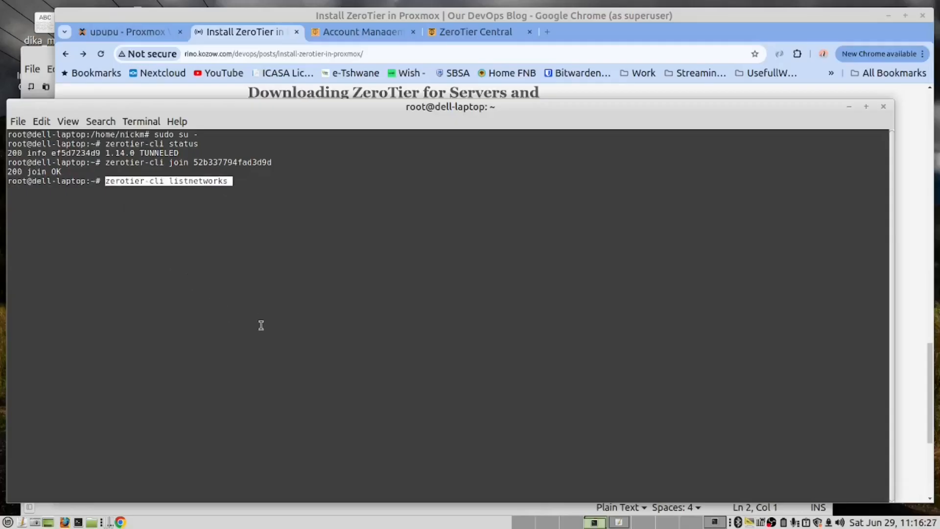
{"action": "key", "text": "Return"}
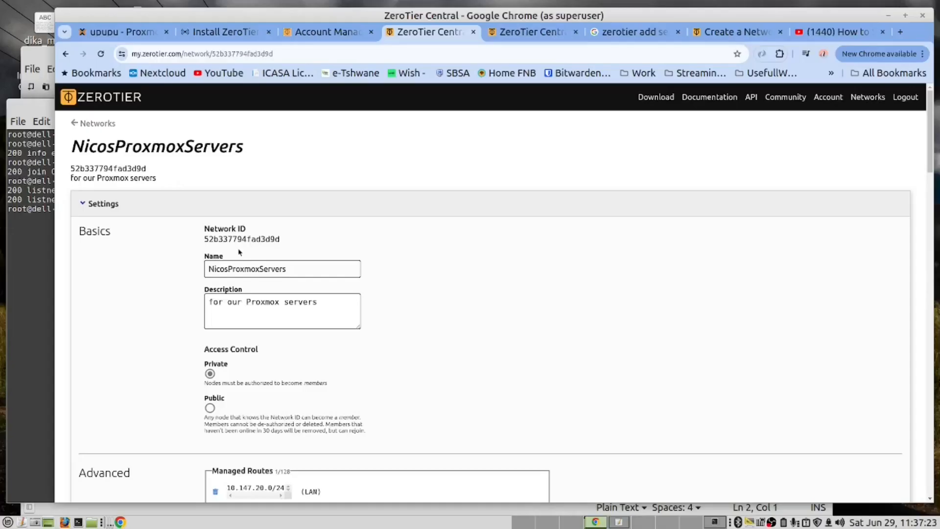
{"action": "mouse_move", "coordinate": [238, 251]}
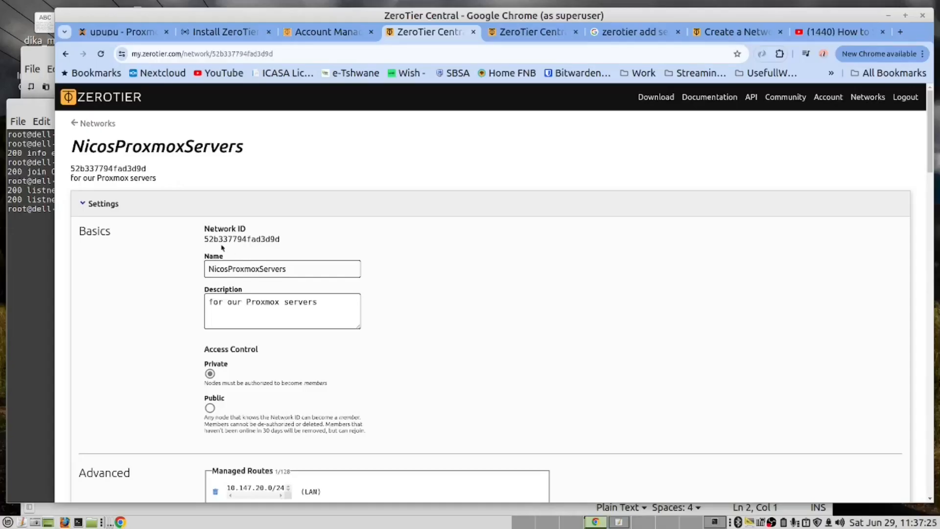
Step: Authorize laptop member ef5d7234d9 in the Members list, then go to Proxmox VE
{"action": "scroll", "scroll_direction": "down", "scroll_amount": 3}
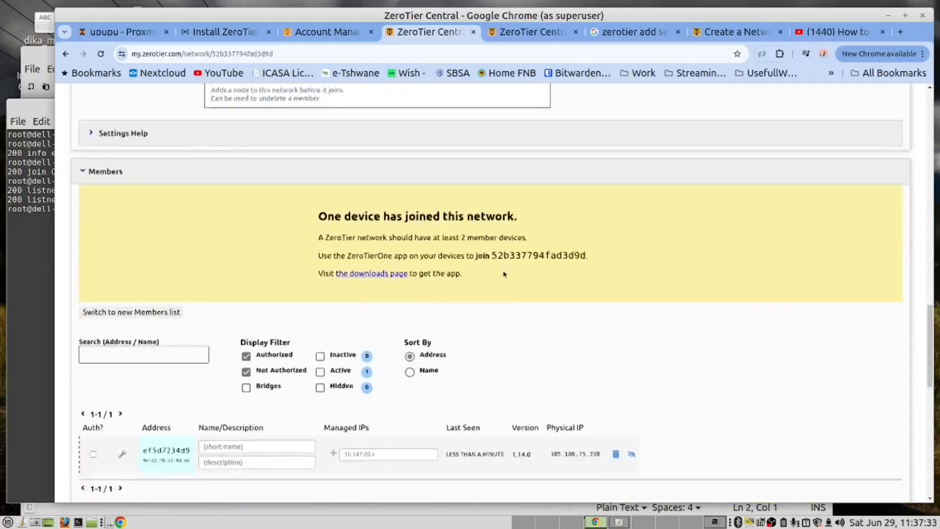
{"action": "scroll", "scroll_direction": "down", "scroll_amount": 3}
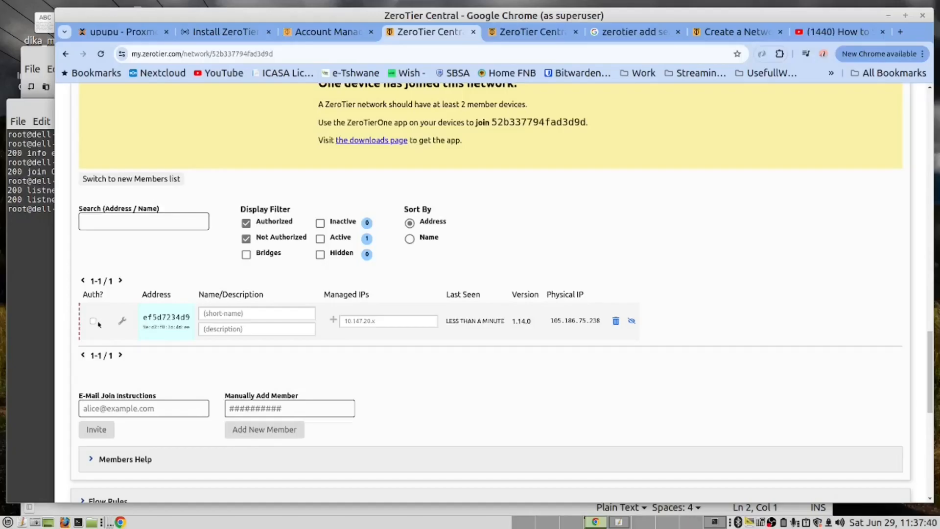
{"action": "left_click", "coordinate": [93, 321]}
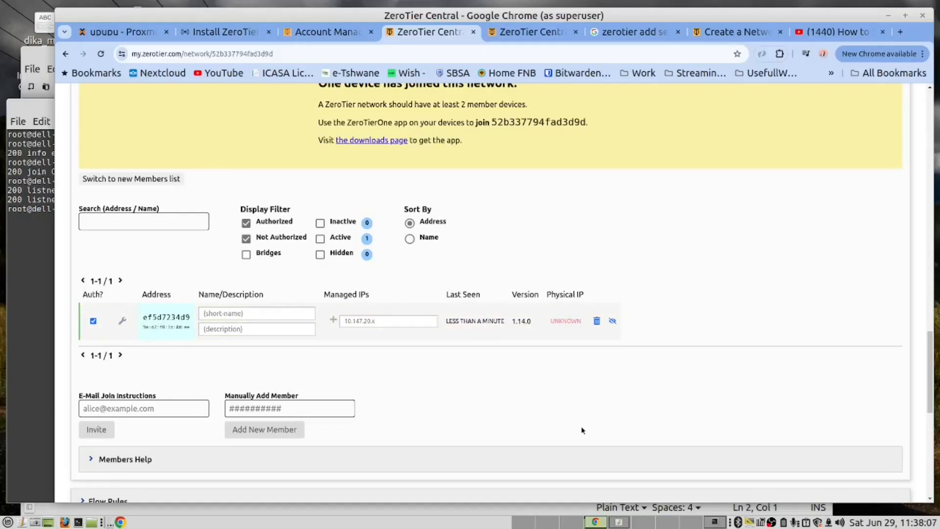
{"action": "mouse_move", "coordinate": [596, 432]}
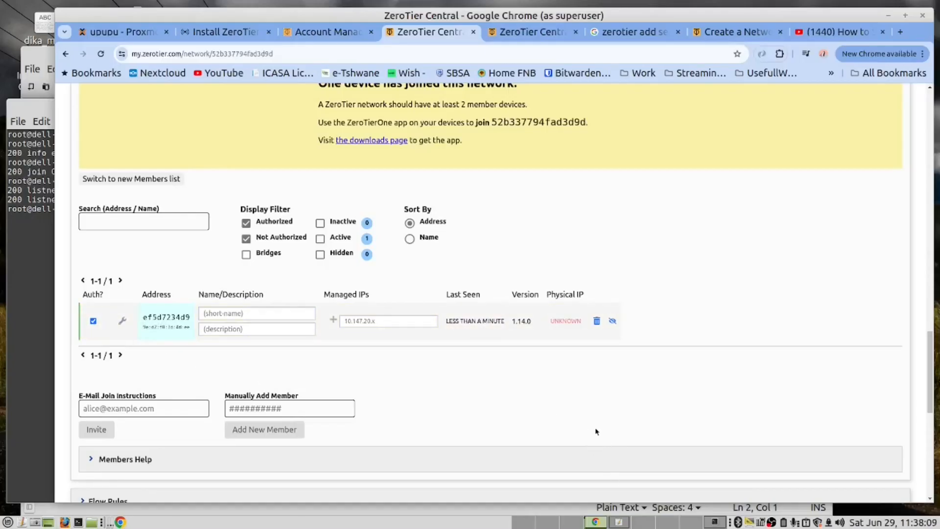
{"action": "mouse_move", "coordinate": [564, 398]}
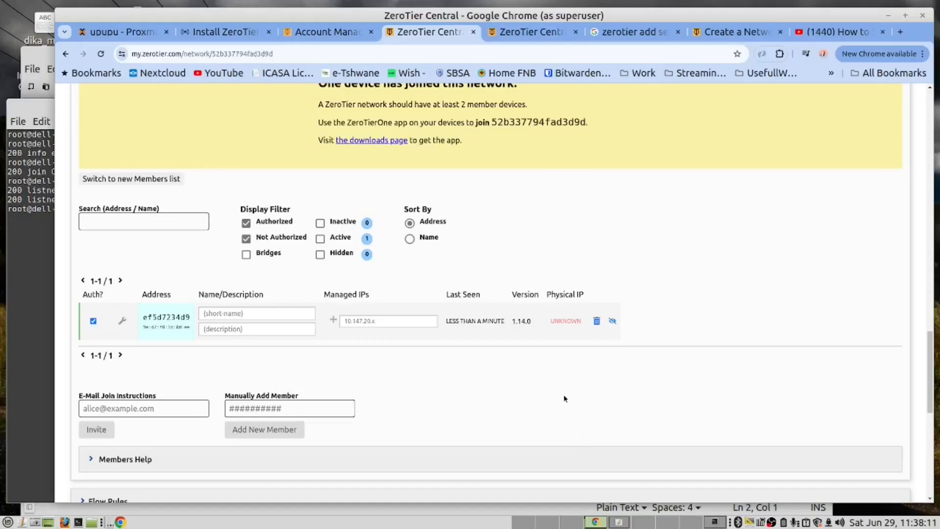
{"action": "left_click", "coordinate": [119, 31]}
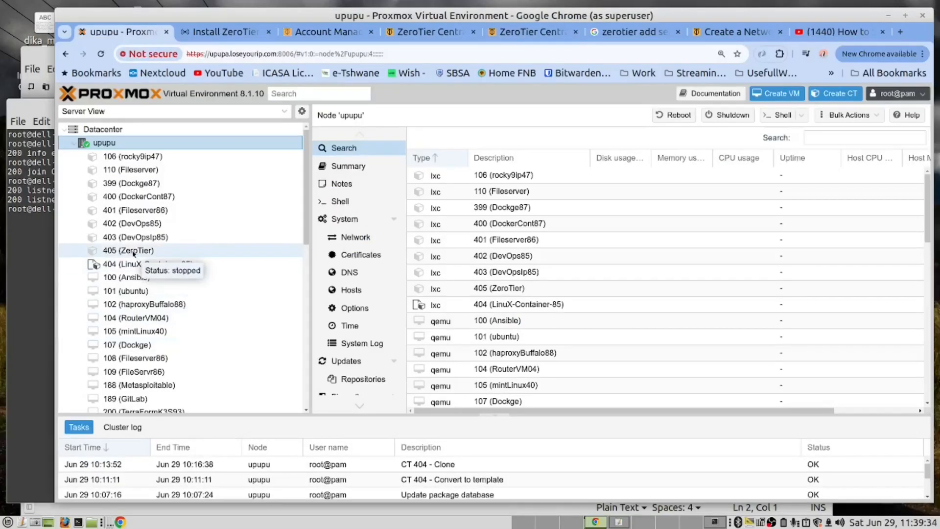
Step: Start container 405 (ZeroTier) from the Server View and open its console
{"action": "left_click", "coordinate": [128, 250]}
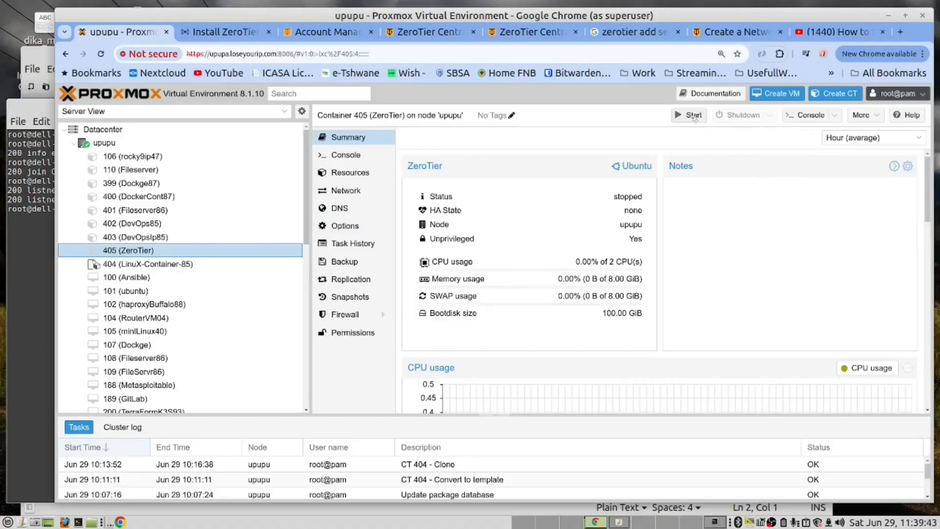
{"action": "left_click", "coordinate": [689, 115]}
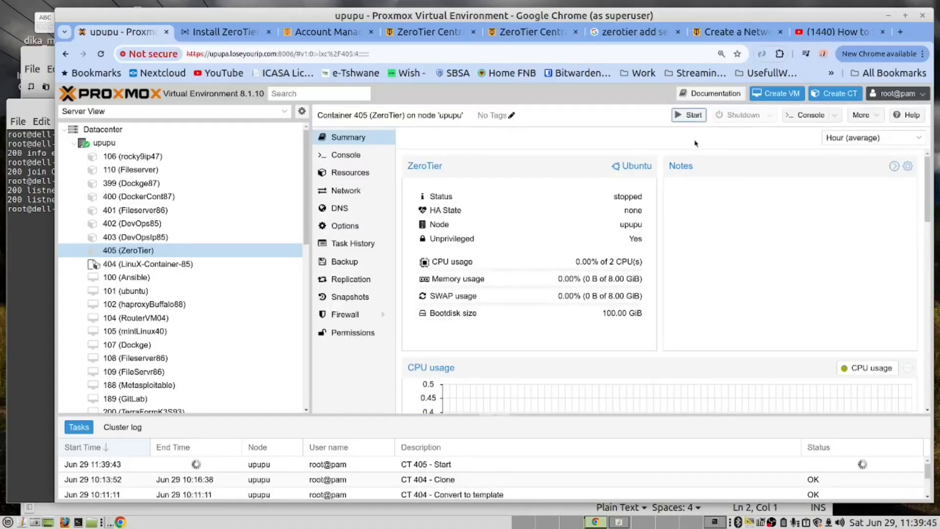
{"action": "left_click", "coordinate": [688, 114]}
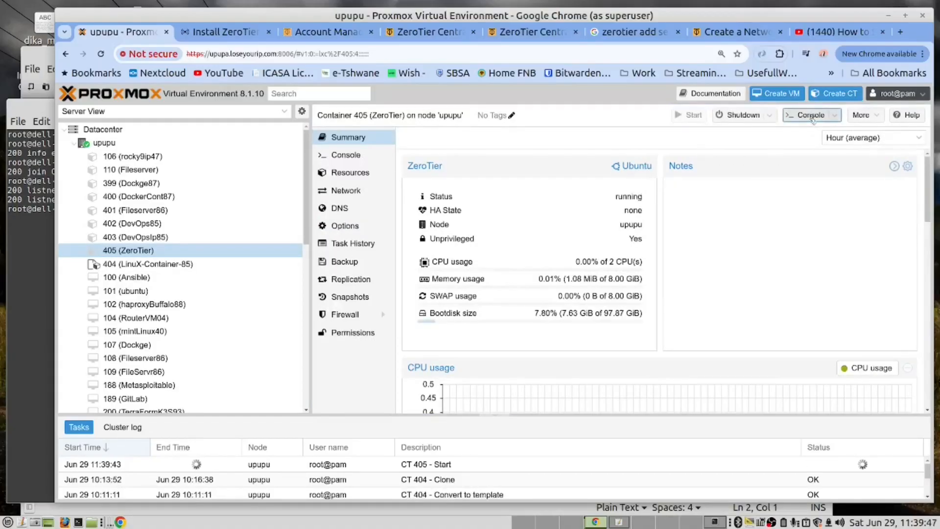
{"action": "left_click", "coordinate": [811, 115]}
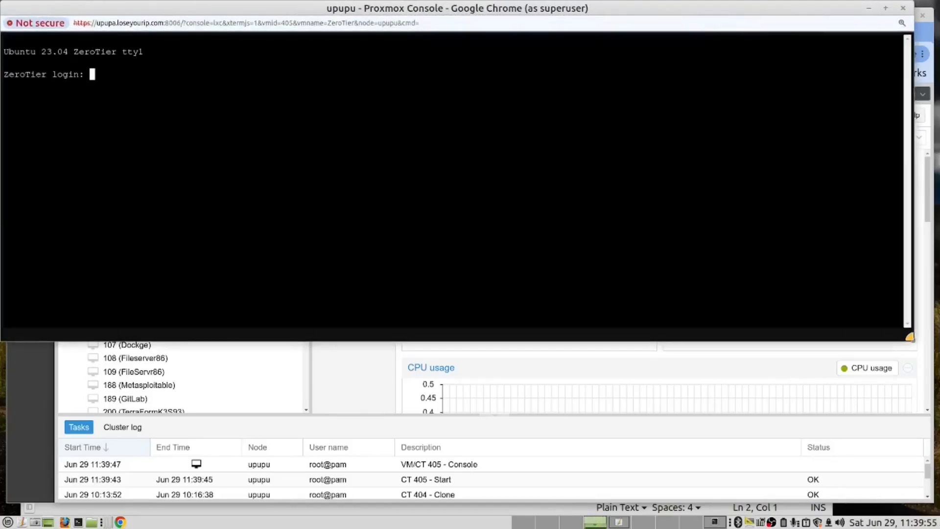
Step: Enter root at the container console's login prompt
{"action": "type", "text": "root"}
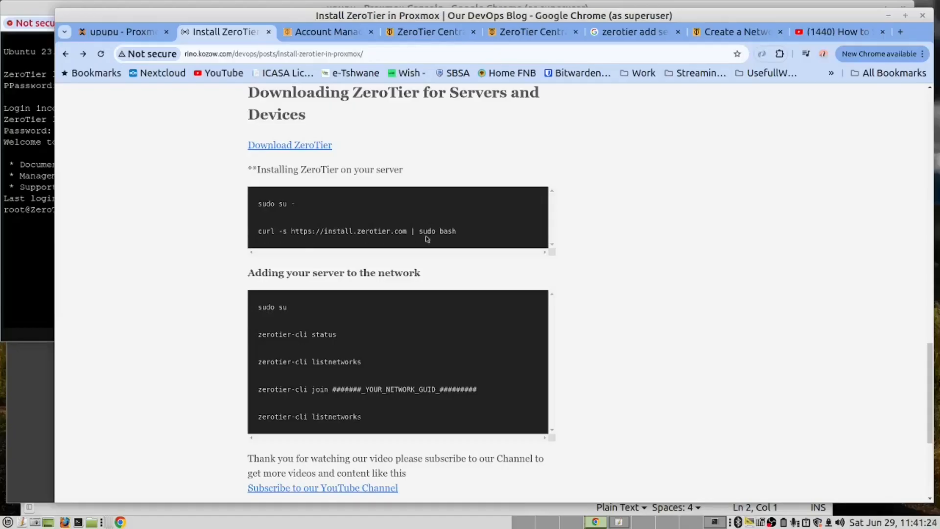
{"action": "mouse_move", "coordinate": [460, 237]}
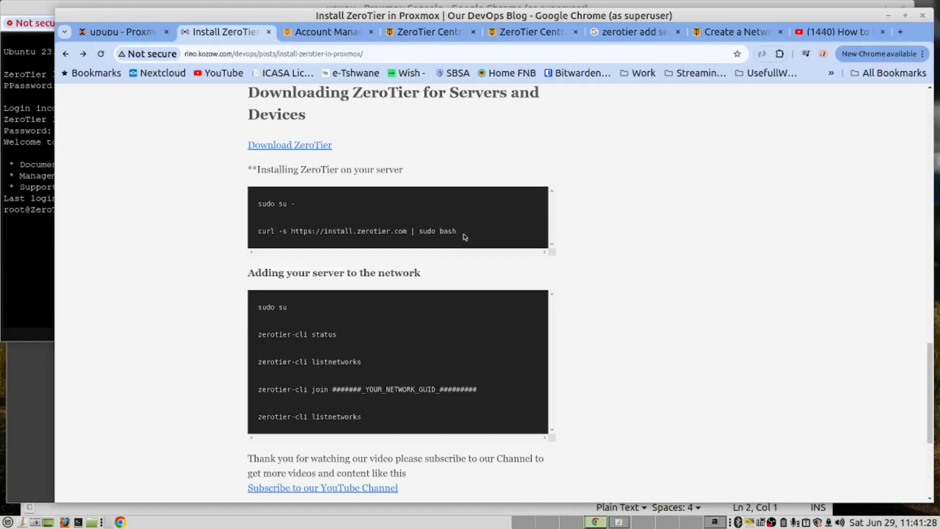
{"action": "mouse_move", "coordinate": [258, 302]}
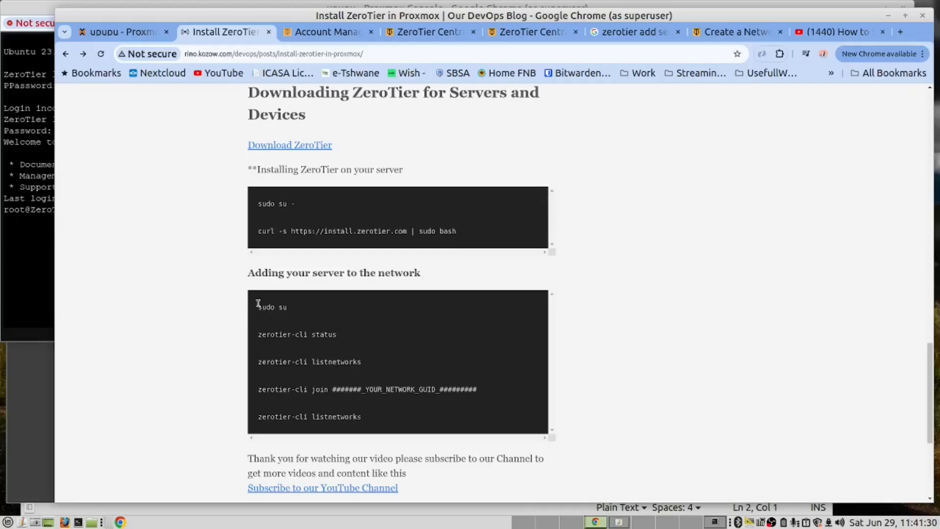
{"action": "mouse_move", "coordinate": [357, 406]}
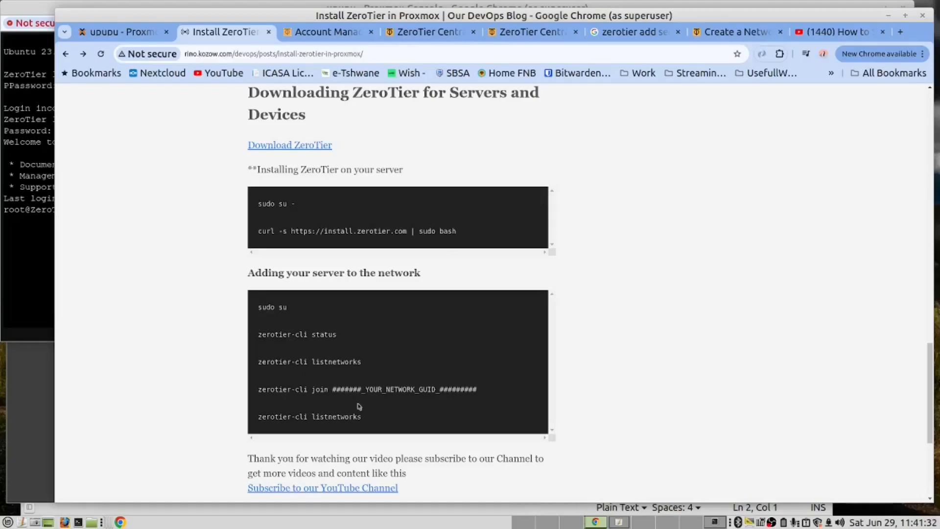
{"action": "mouse_move", "coordinate": [206, 372]}
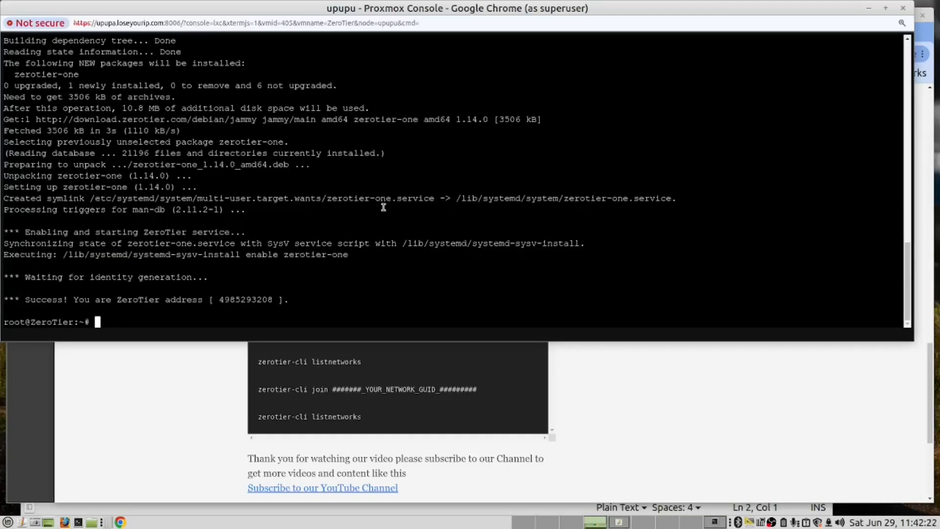
{"action": "mouse_move", "coordinate": [376, 232]}
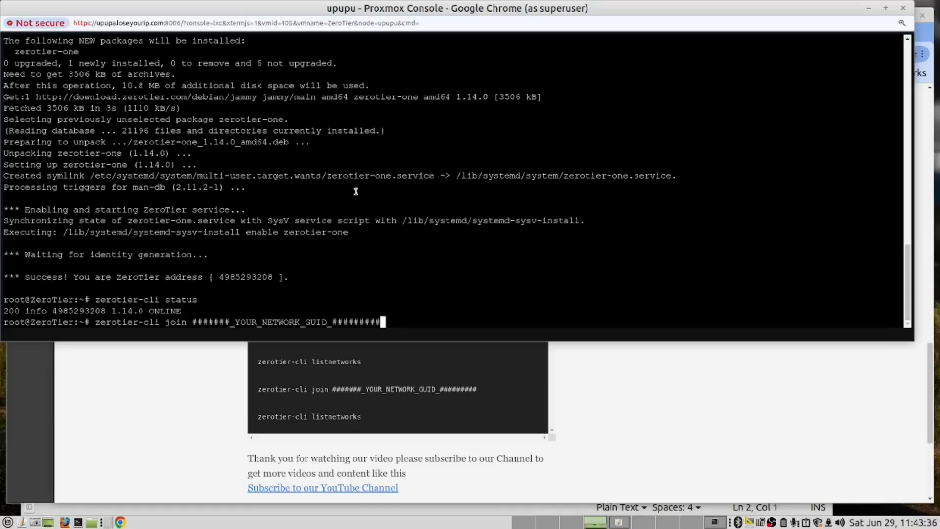
{"action": "mouse_move", "coordinate": [331, 400]}
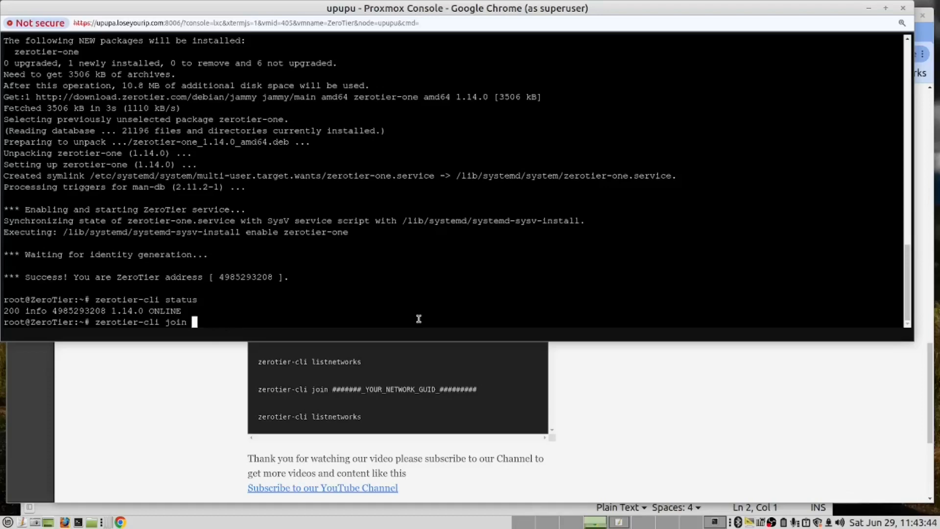
Step: Join the container to network 52b337794fad3d9d and list its networks
{"action": "key", "text": "alt+tab"}
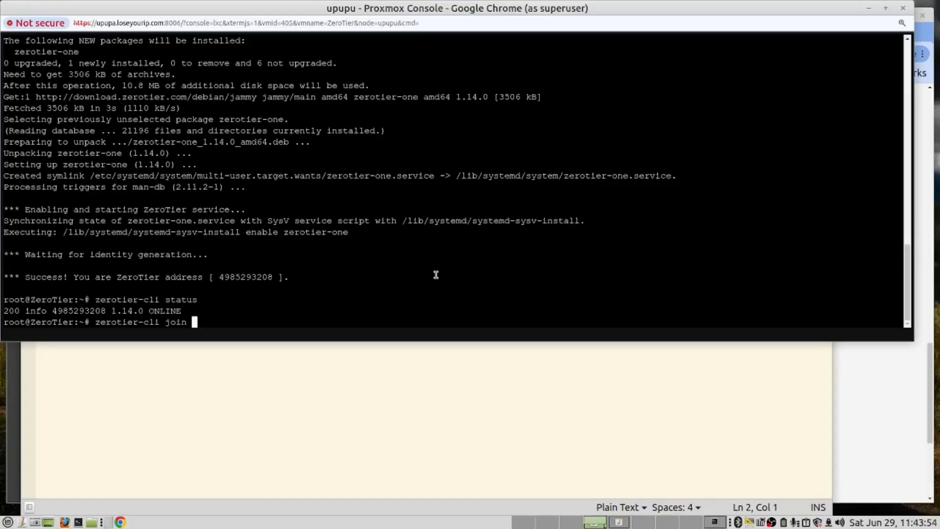
{"action": "right_click", "coordinate": [436, 275]}
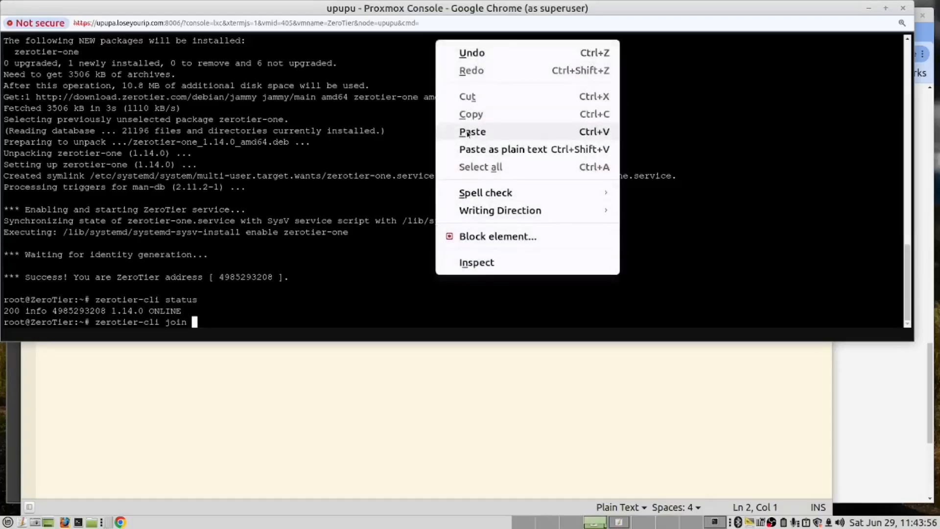
{"action": "left_click", "coordinate": [472, 132]}
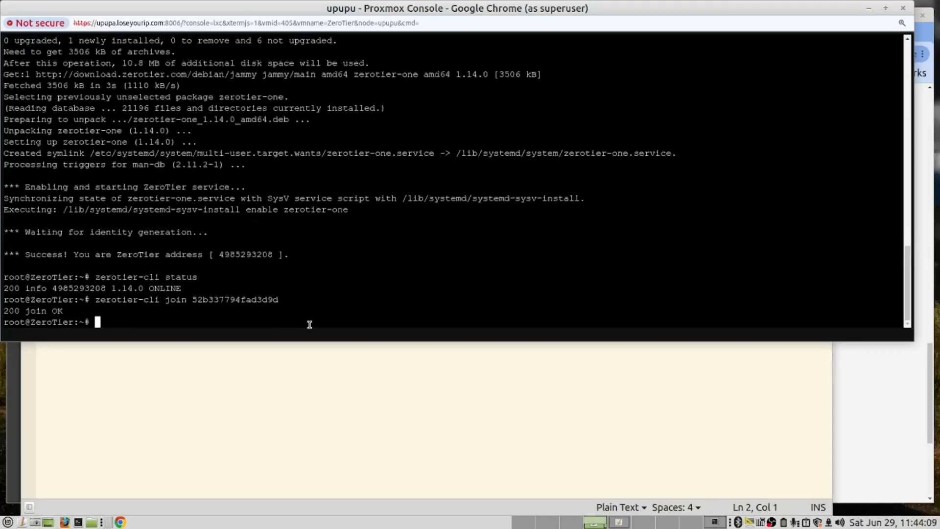
{"action": "type", "text": "zerotier-cli listnetworks"}
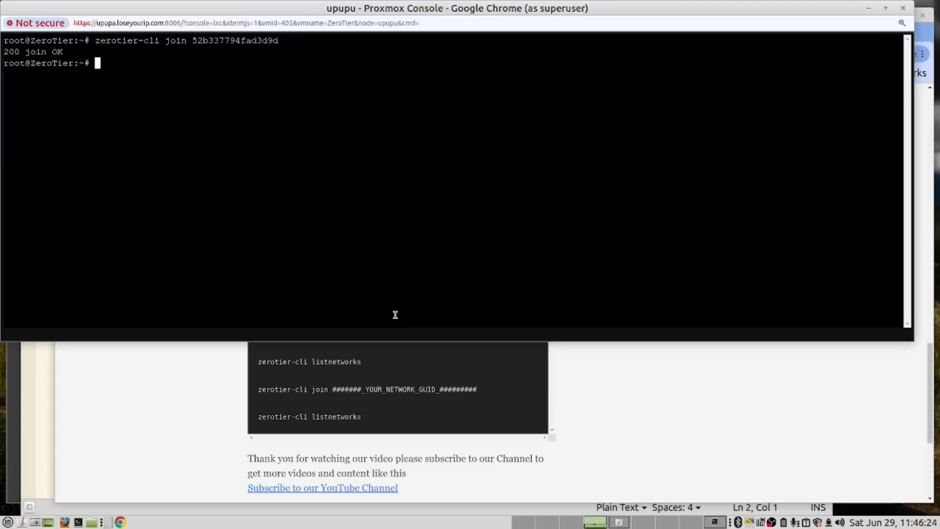
{"action": "mouse_move", "coordinate": [421, 338]}
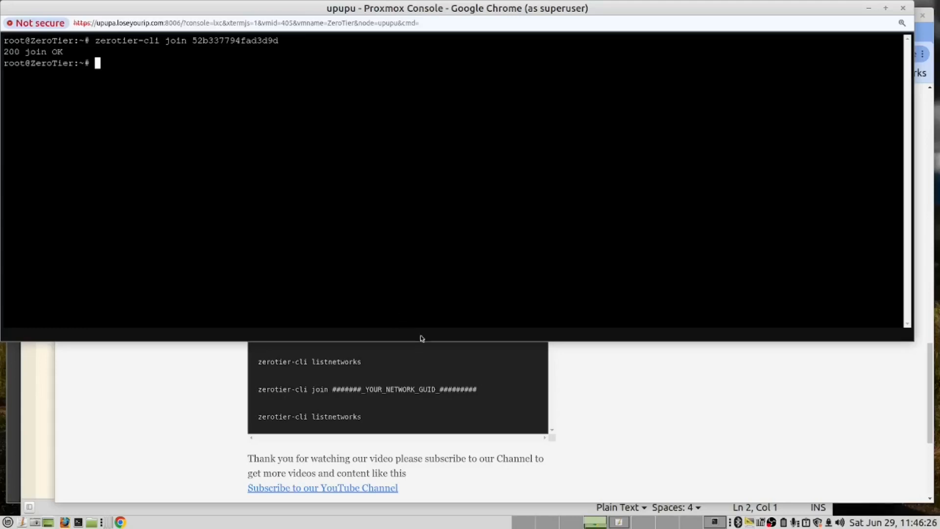
{"action": "left_click", "coordinate": [224, 31]}
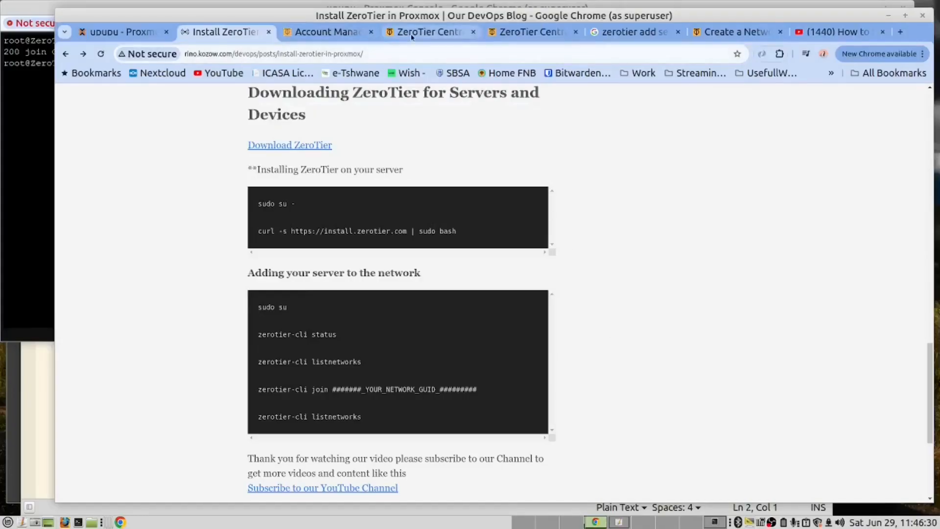
{"action": "left_click", "coordinate": [429, 32]}
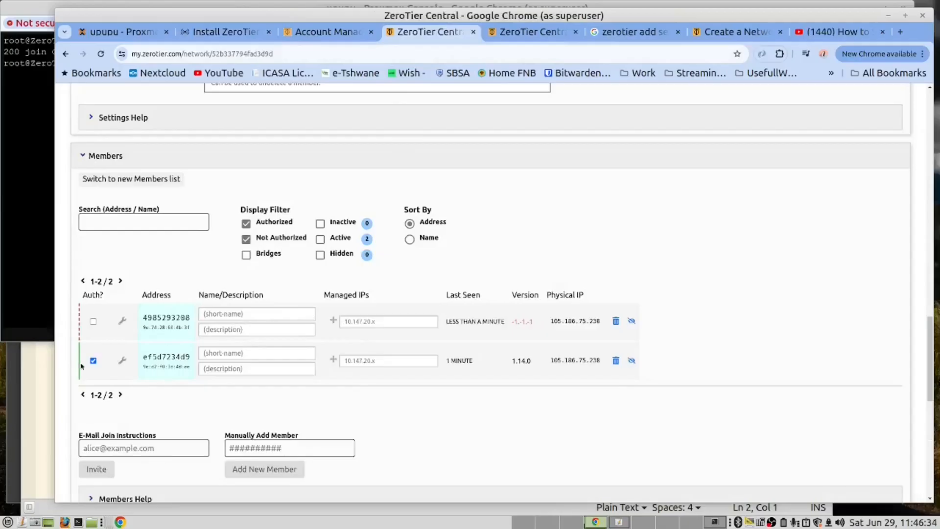
{"action": "mouse_move", "coordinate": [122, 322]}
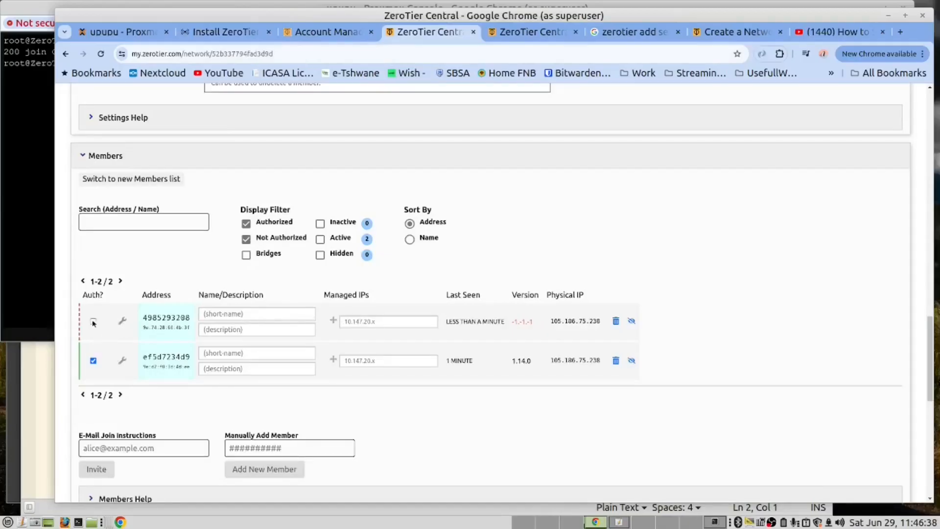
{"action": "left_click", "coordinate": [93, 321]}
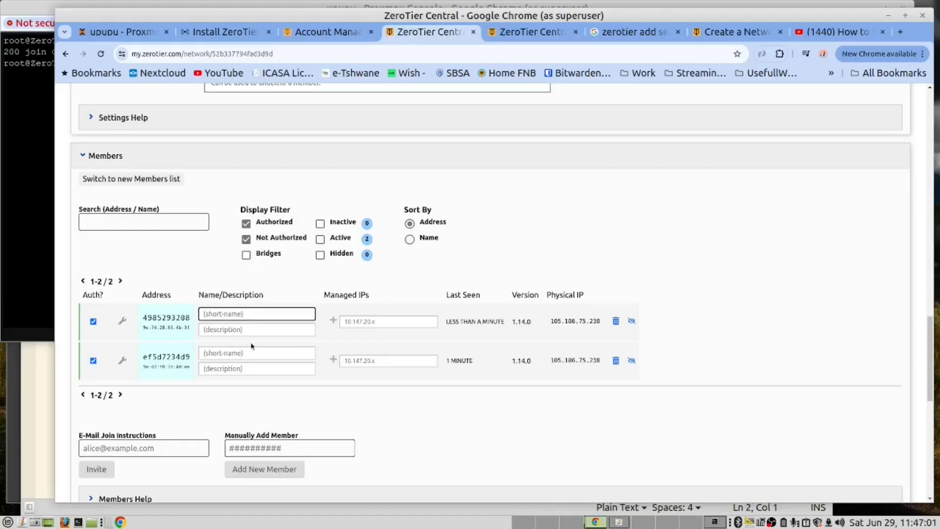
{"action": "type", "text": "L XCco"}
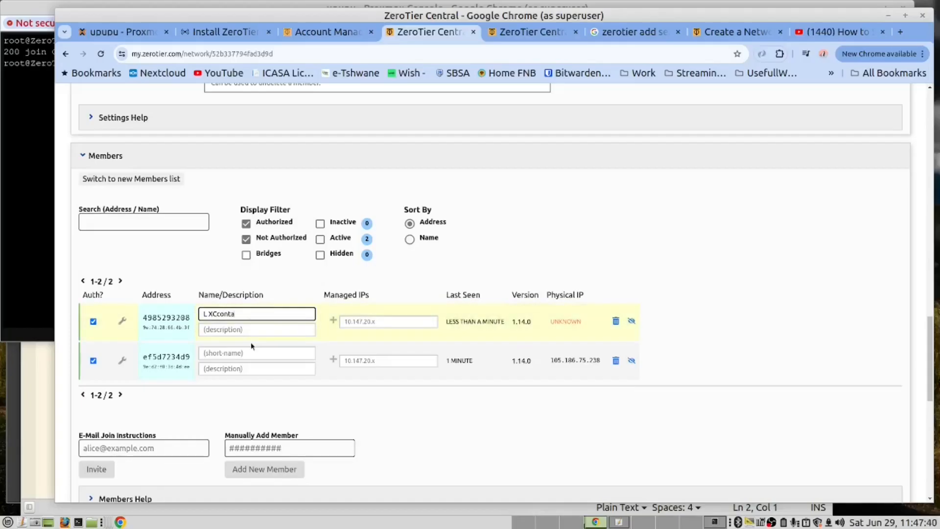
{"action": "type", "text": "iner"}
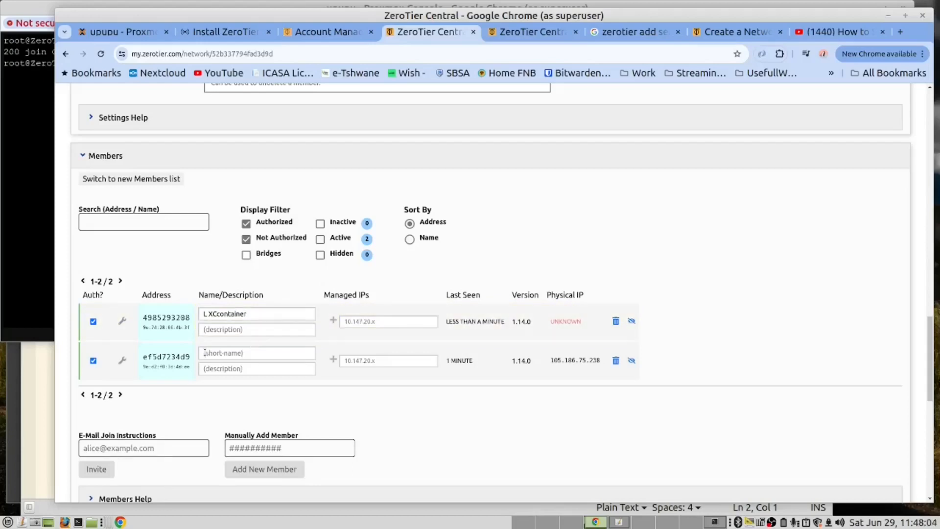
{"action": "left_click", "coordinate": [257, 352]}
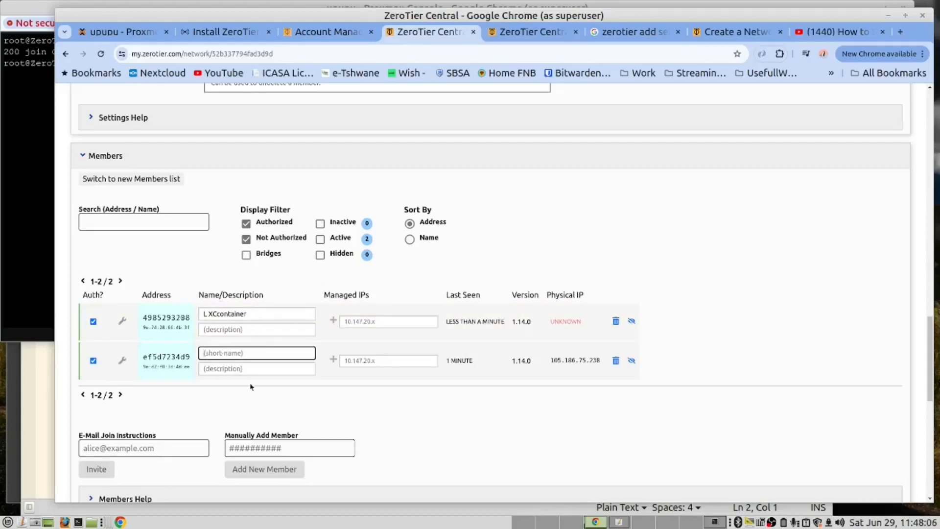
{"action": "type", "text": "Lin"}
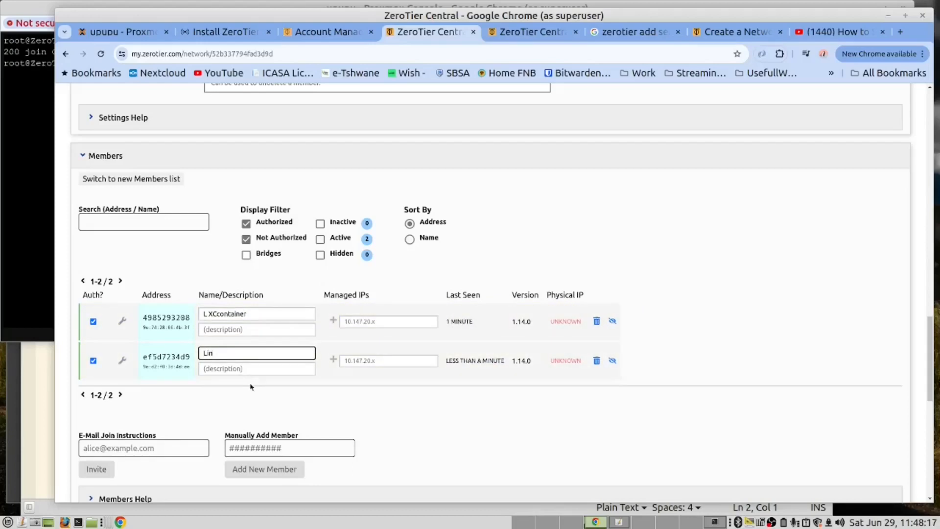
{"action": "type", "text": "ux"}
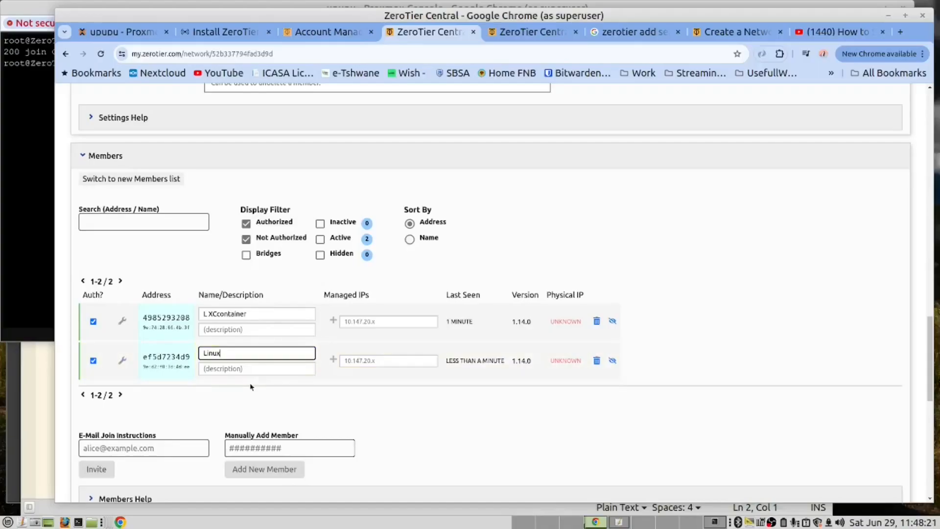
{"action": "type", "text": "Lap"}
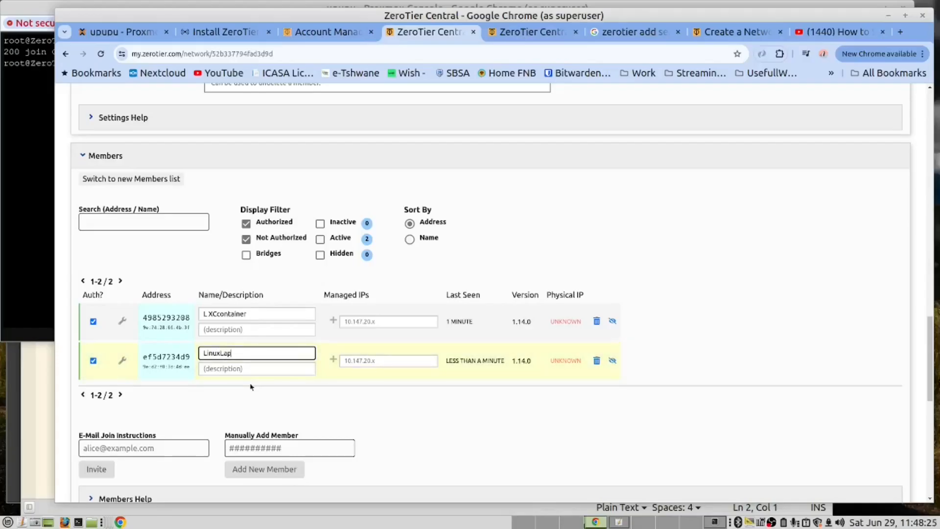
{"action": "type", "text": "o"}
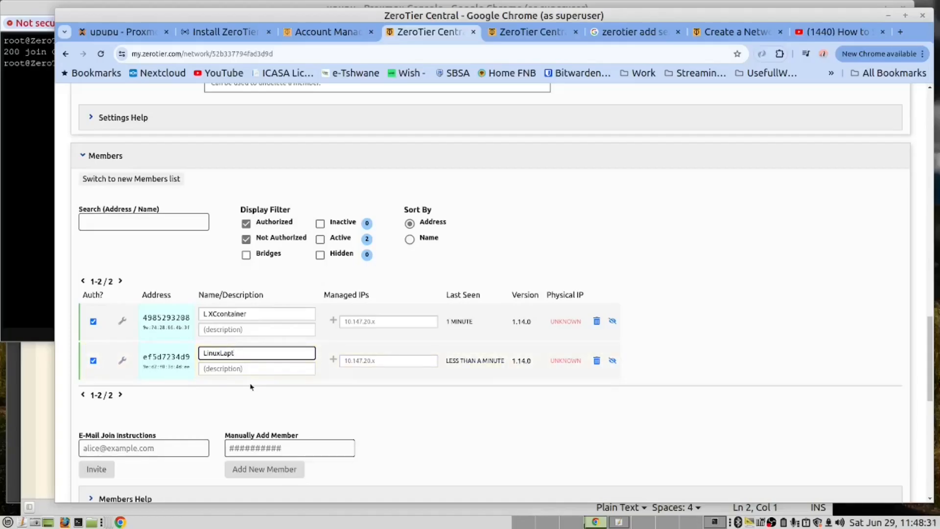
{"action": "type", "text": "op"}
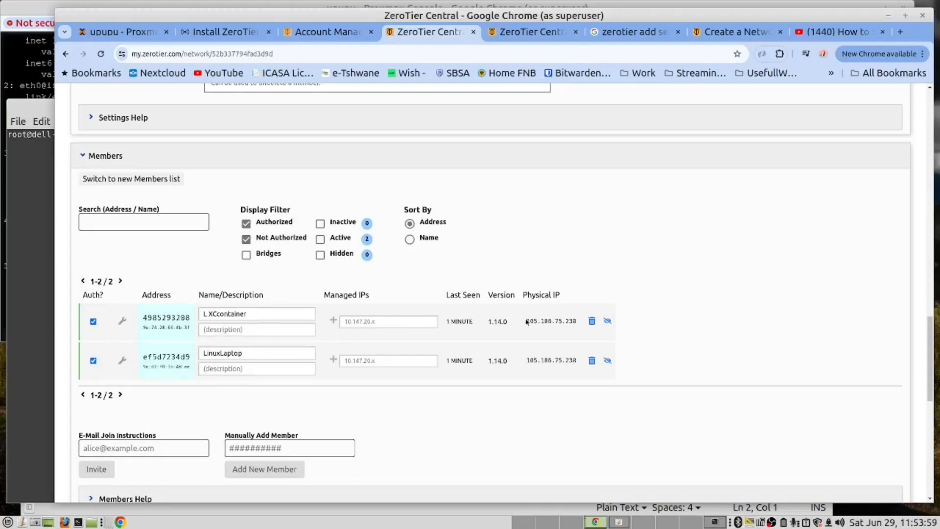
Step: Select the LXC container's physical IP 105.186.75.238 in ZeroTier Central
{"action": "double_click", "coordinate": [551, 321]}
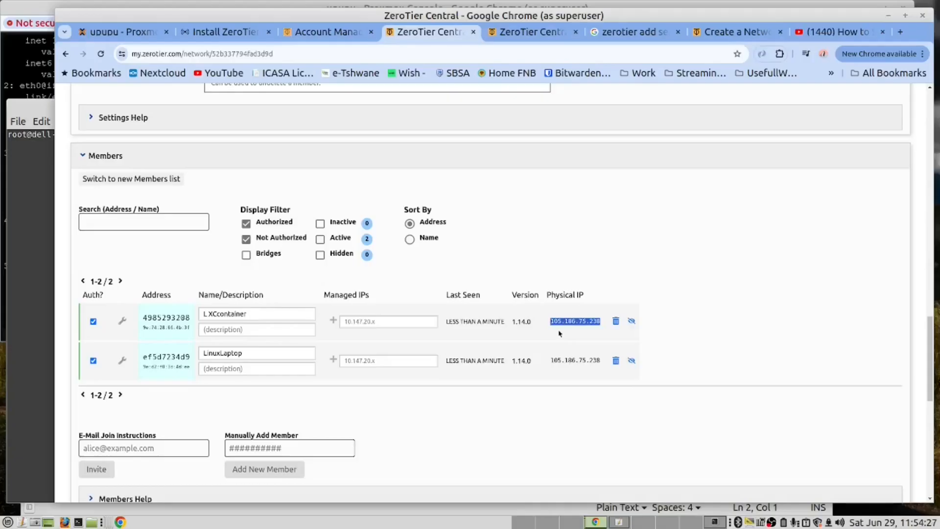
{"action": "mouse_move", "coordinate": [556, 334]}
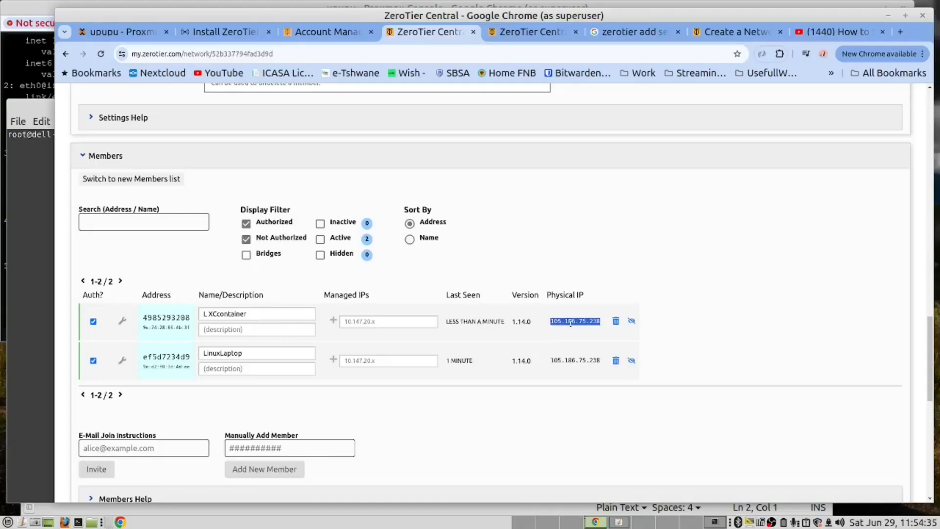
{"action": "mouse_move", "coordinate": [564, 328]}
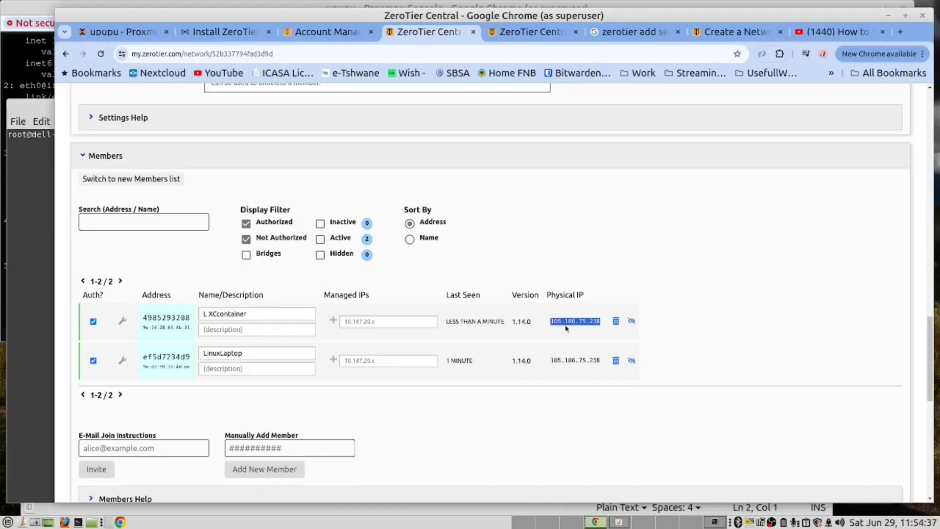
{"action": "mouse_move", "coordinate": [474, 334]}
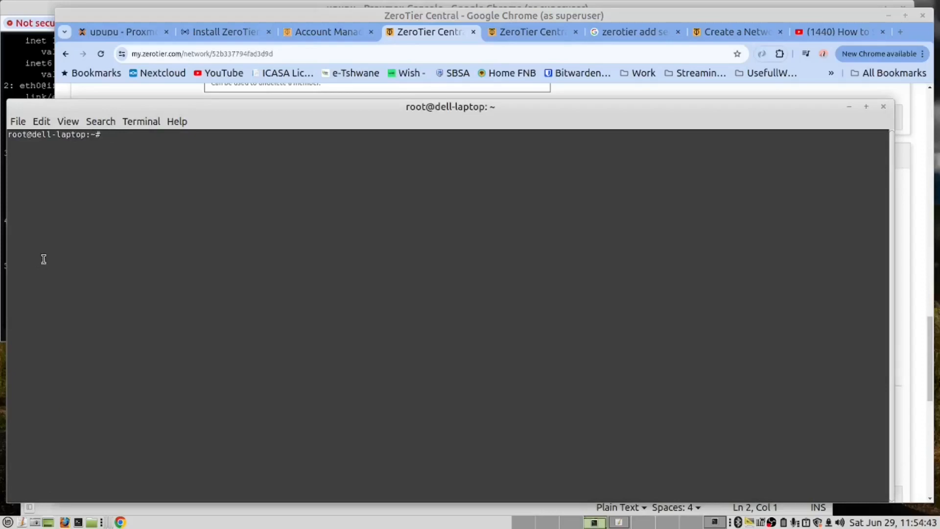
Step: Ping 105.186.75.238 from the laptop terminal and stop after three replies
{"action": "type", "text": "ping"}
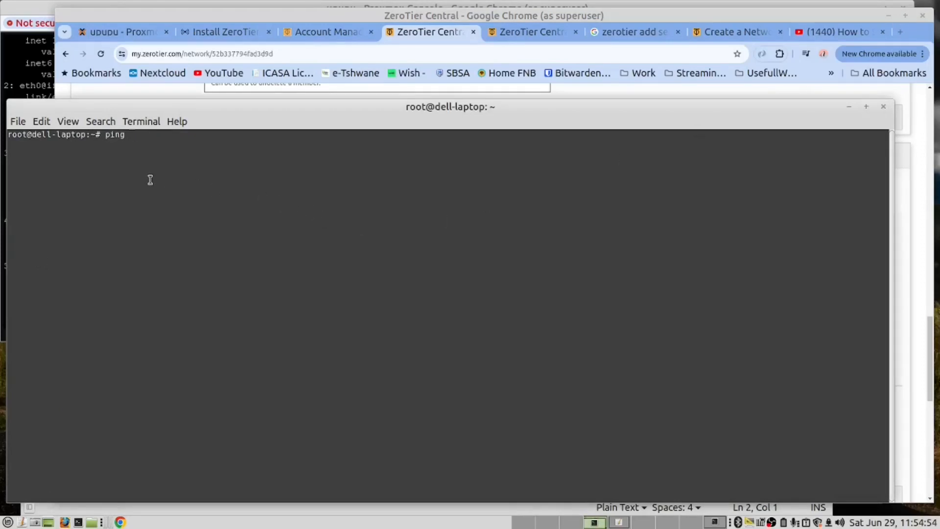
{"action": "type", "text": "105.186.75.238"}
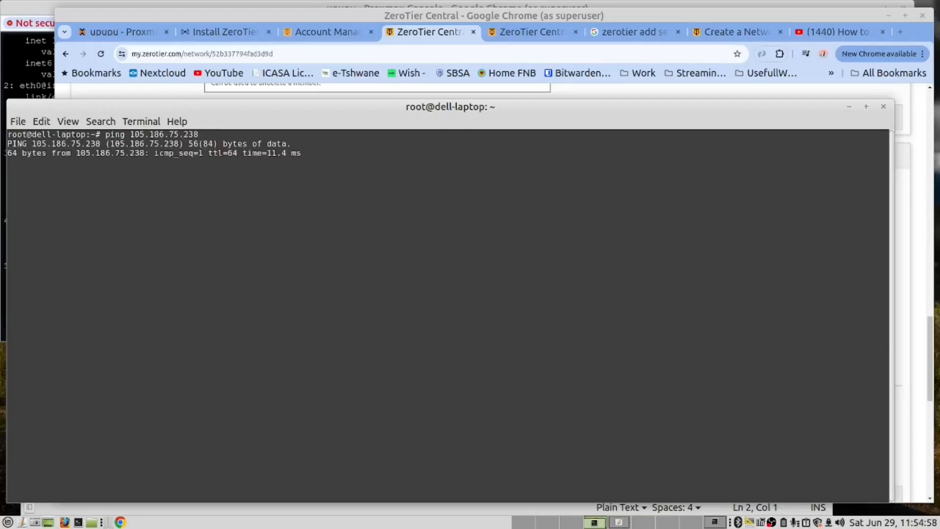
{"action": "key", "text": "ctrl+c"}
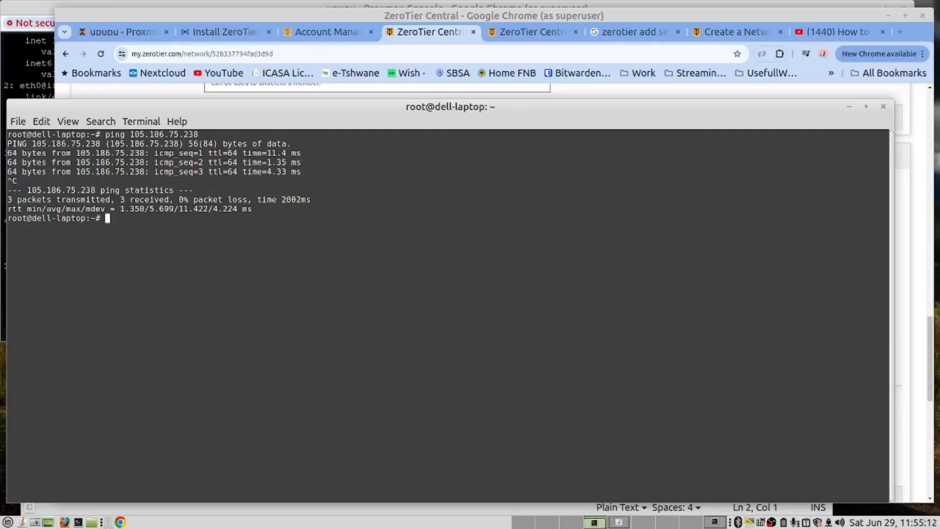